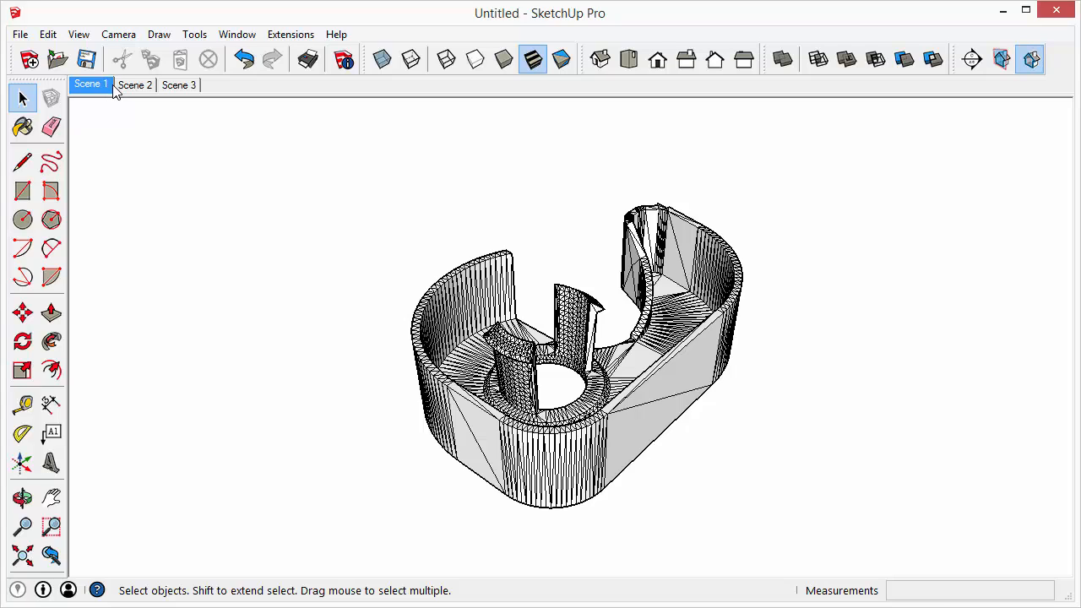
mouse_move(148, 90)
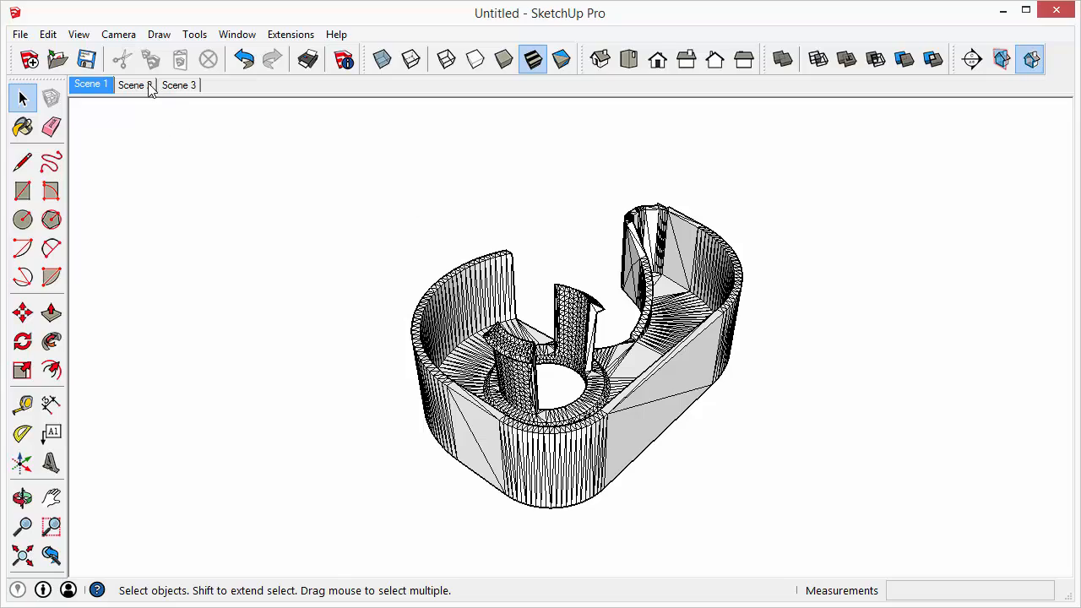
Step: Switch through Scene 2 and then Scene 3 to view the other imported models
left_click(132, 84)
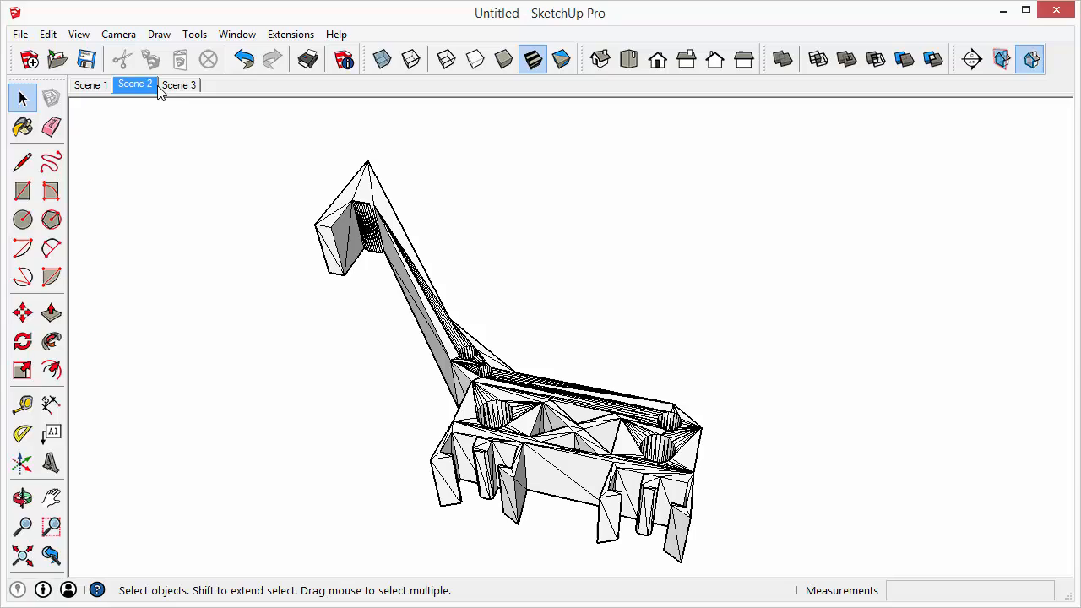
left_click(178, 85)
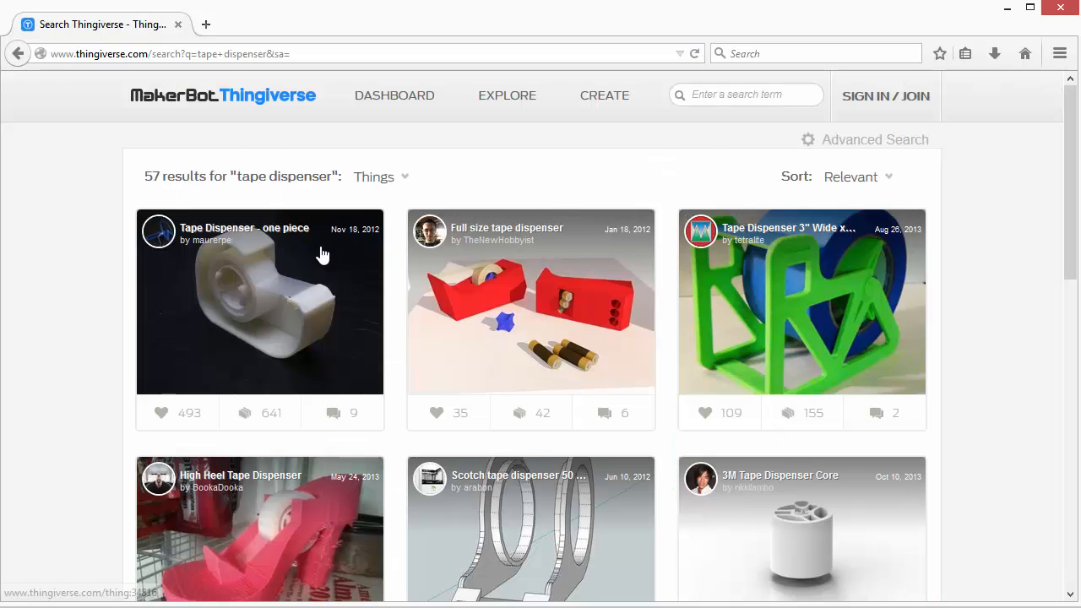
Step: Scroll the 'tape dispenser' results to reach the 'Tape Dispenser - one piece' model
scroll("down", 3)
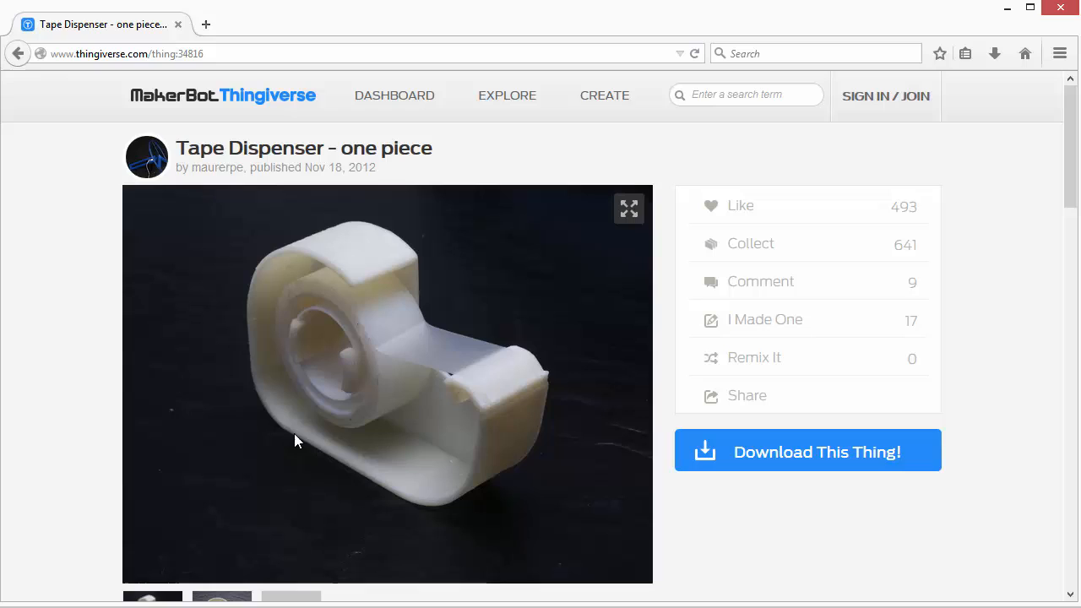
mouse_move(352, 359)
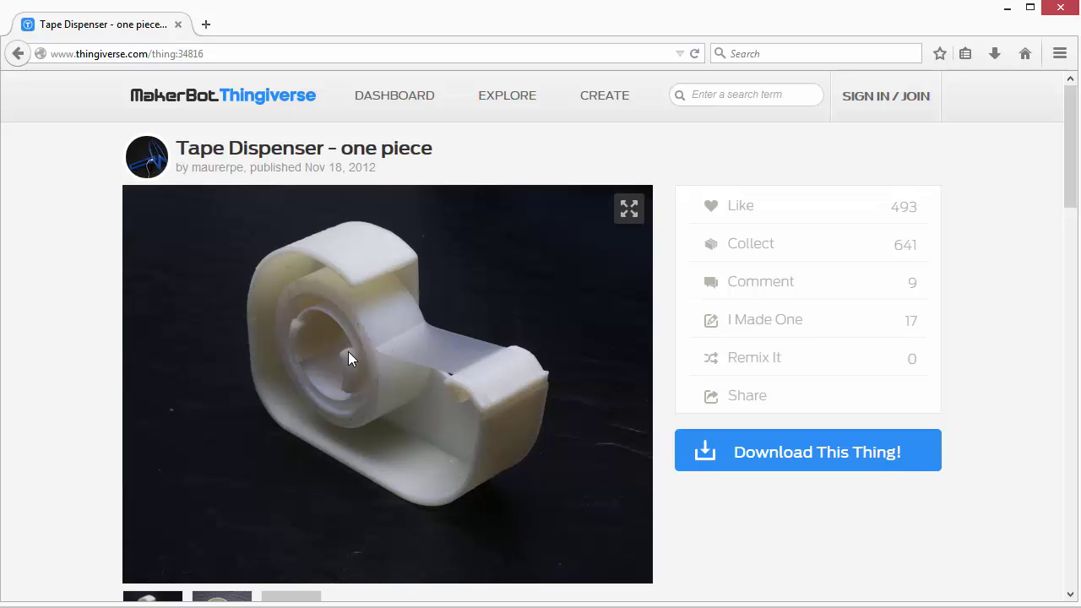
mouse_move(467, 355)
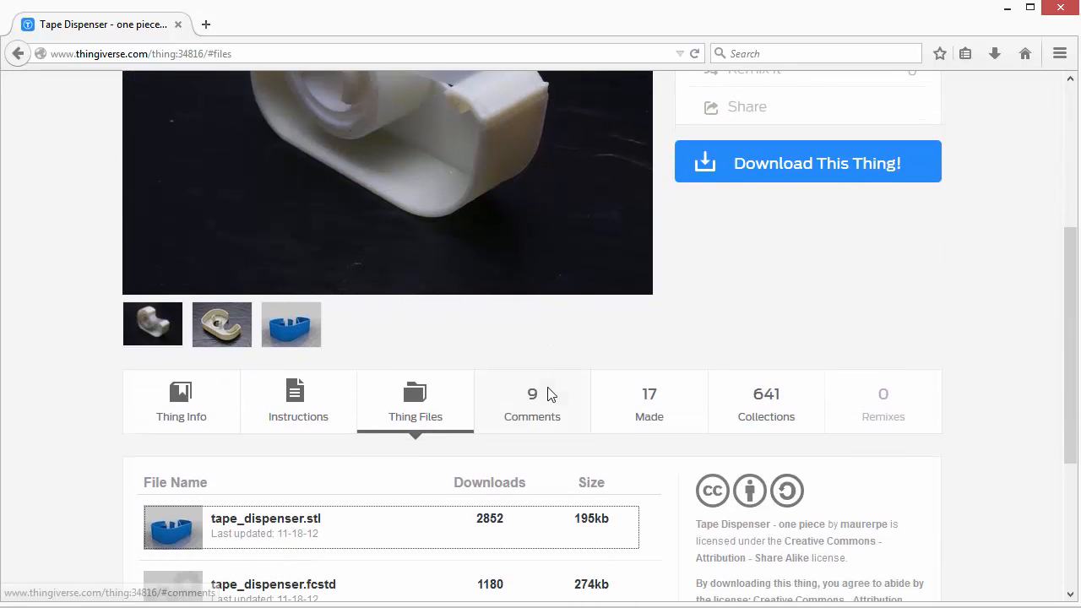
Step: Read the Thing Info description, then view the printing Instructions (0.2 mm layers, ABS)
left_click(180, 403)
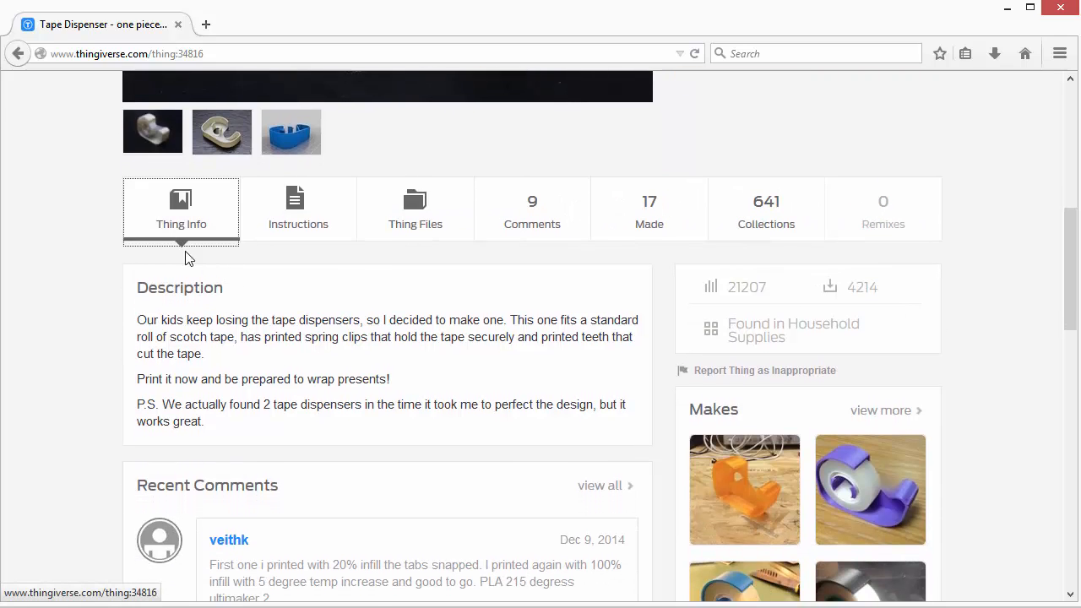
mouse_move(303, 262)
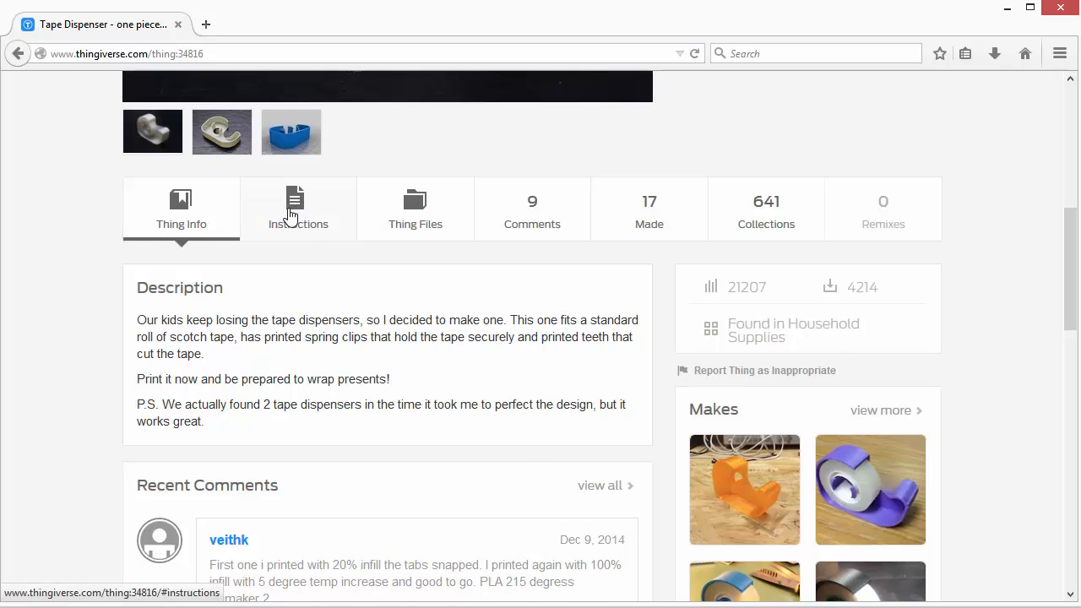
left_click(297, 208)
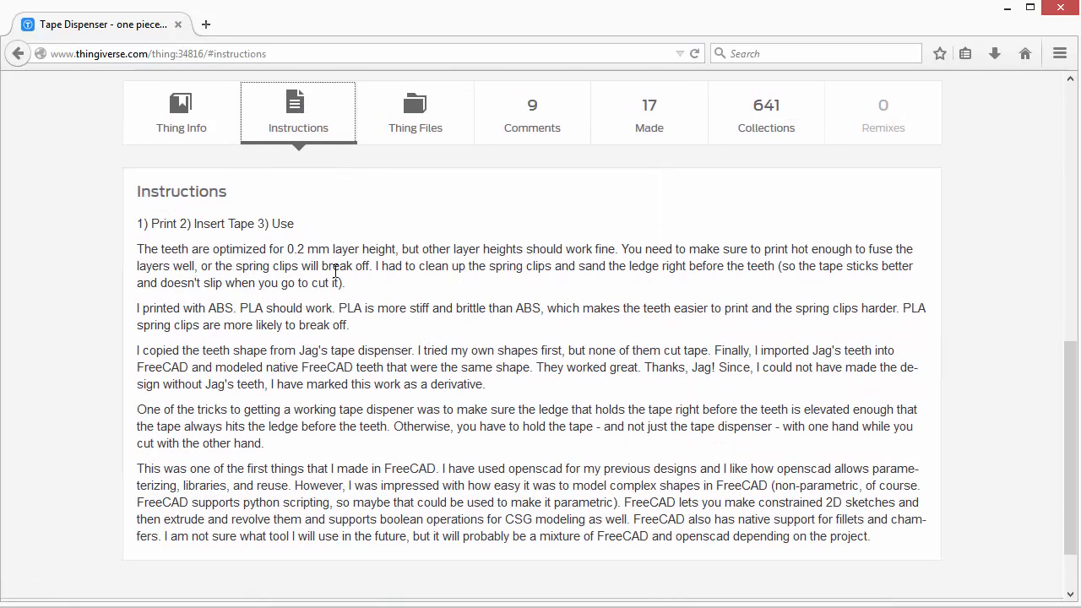
mouse_move(398, 286)
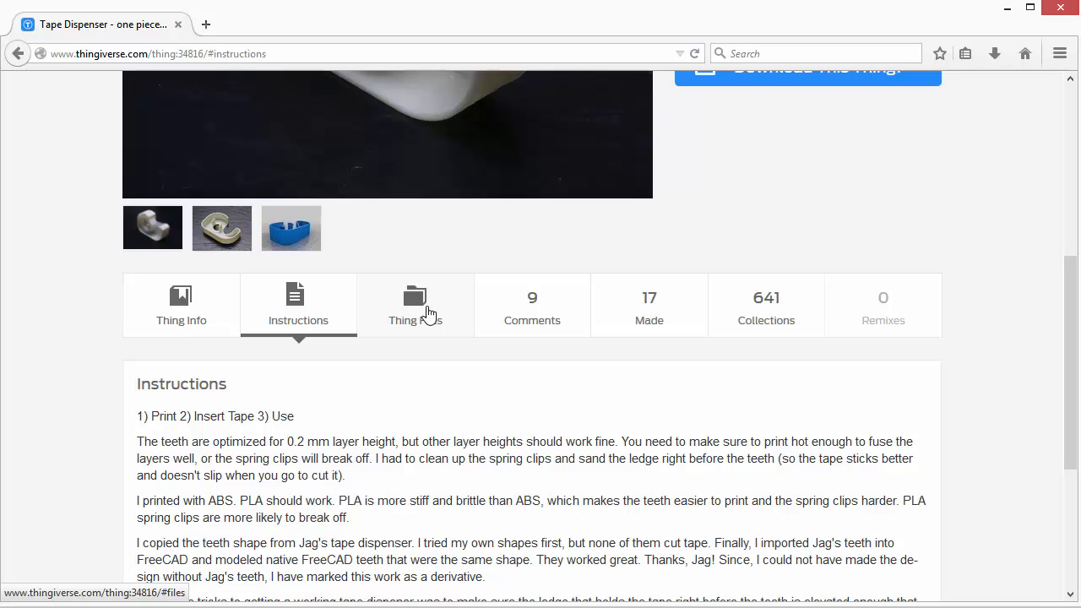
Step: List the Thing Files and start downloading tape_dispenser.stl
left_click(414, 304)
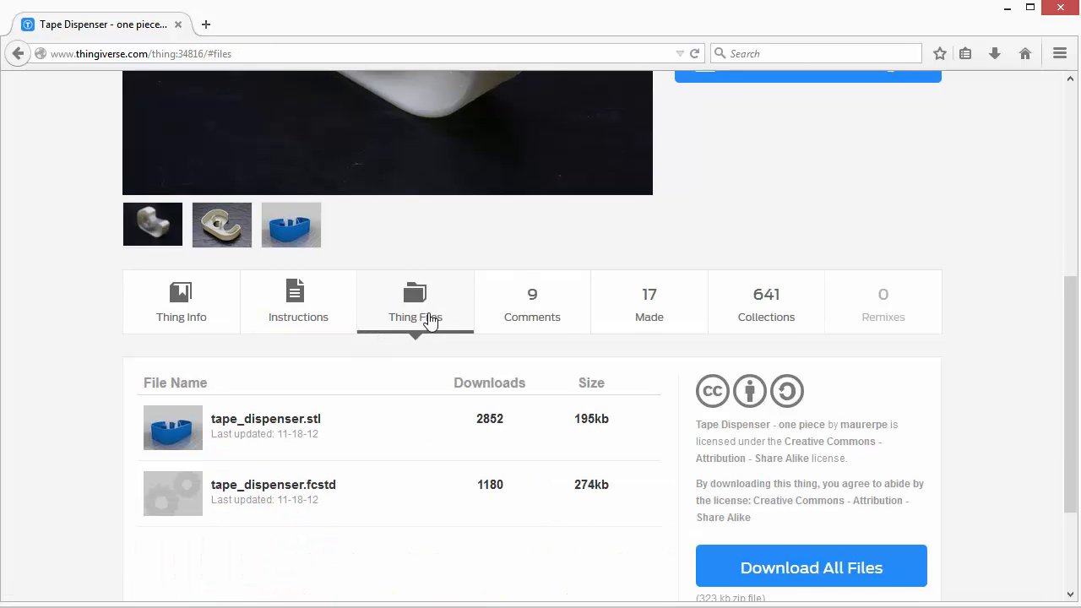
scroll("down", 3)
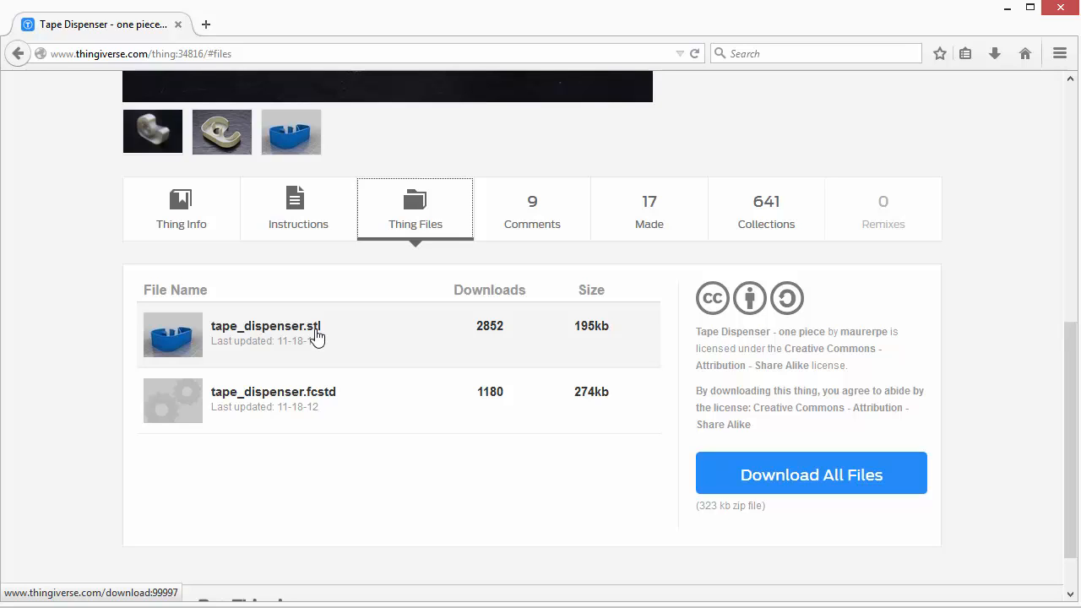
mouse_move(292, 344)
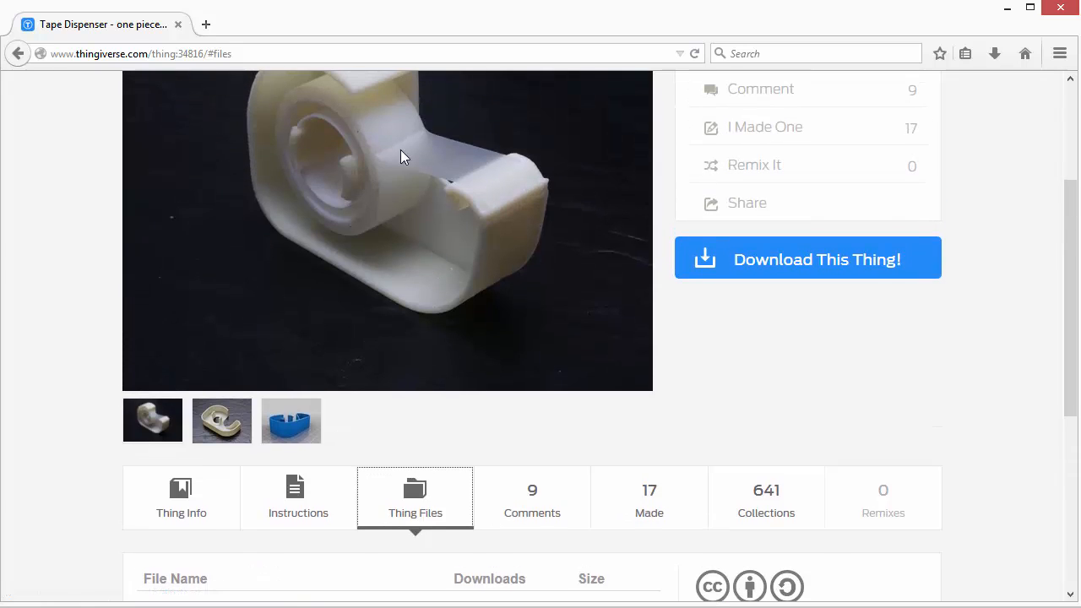
scroll("down", 3)
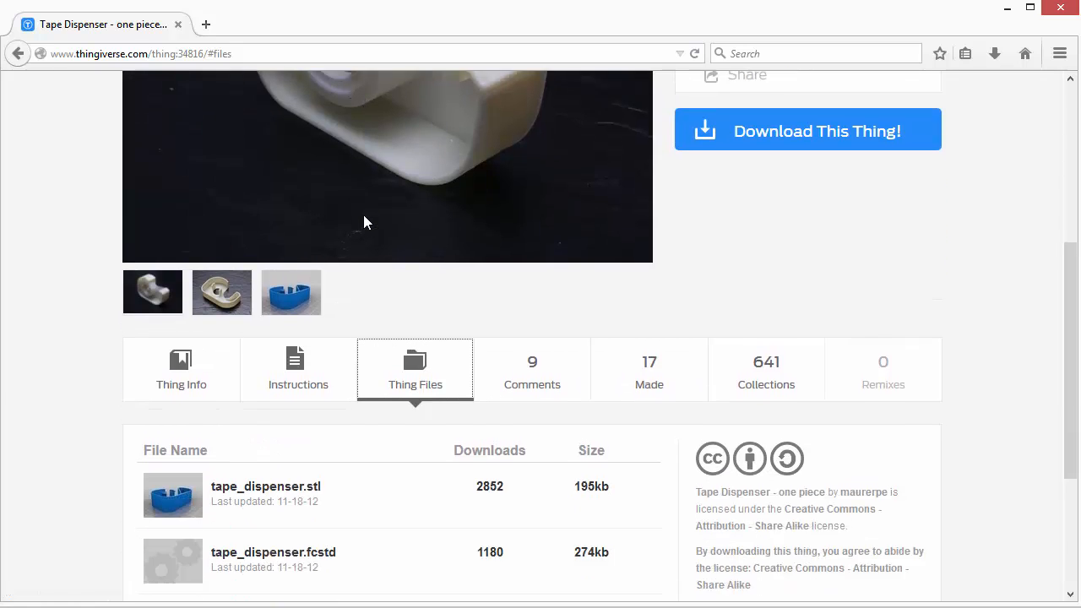
scroll("down", 3)
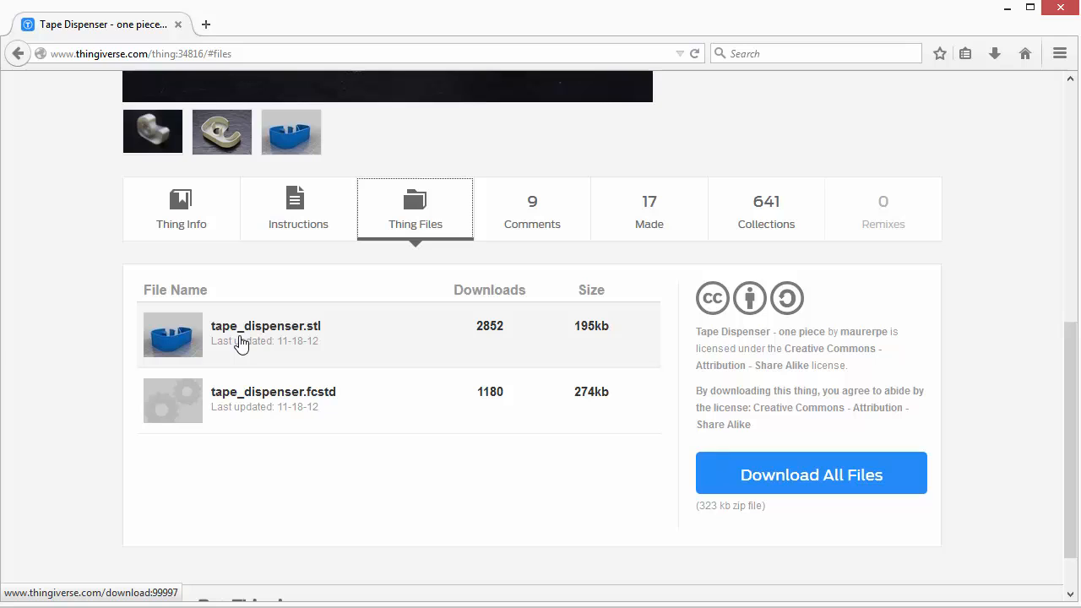
mouse_move(298, 325)
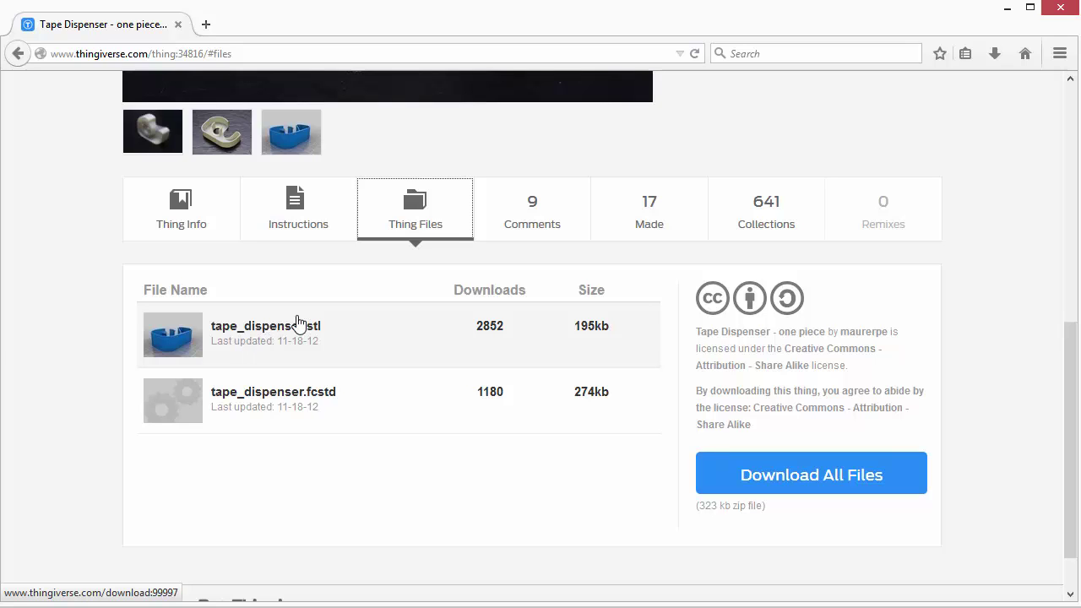
left_click(266, 325)
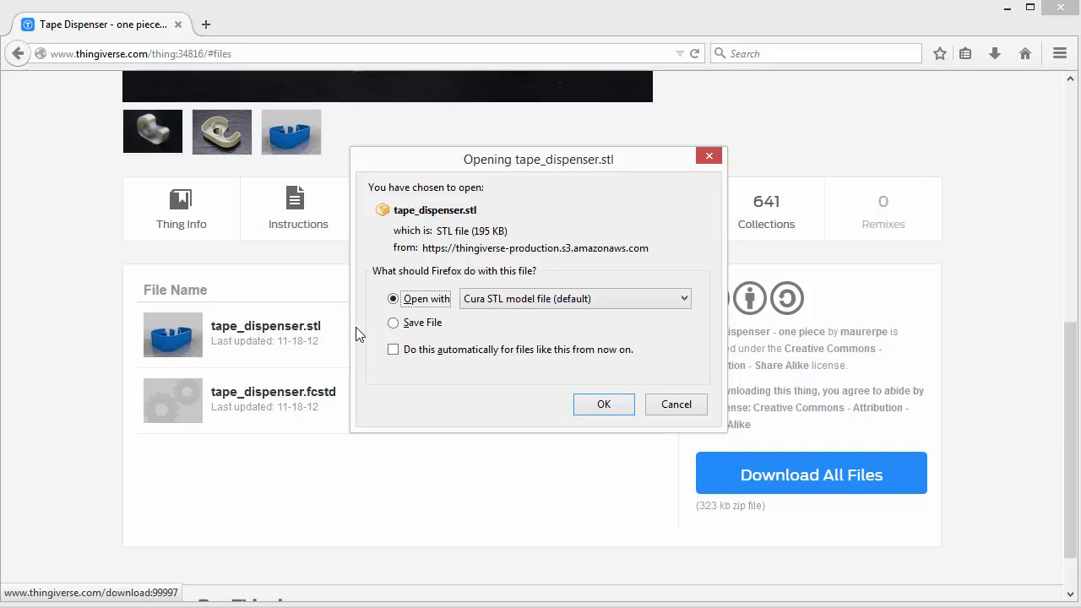
Step: Choose Save File for tape_dispenser.stl instead of opening it in Cura
left_click(574, 298)
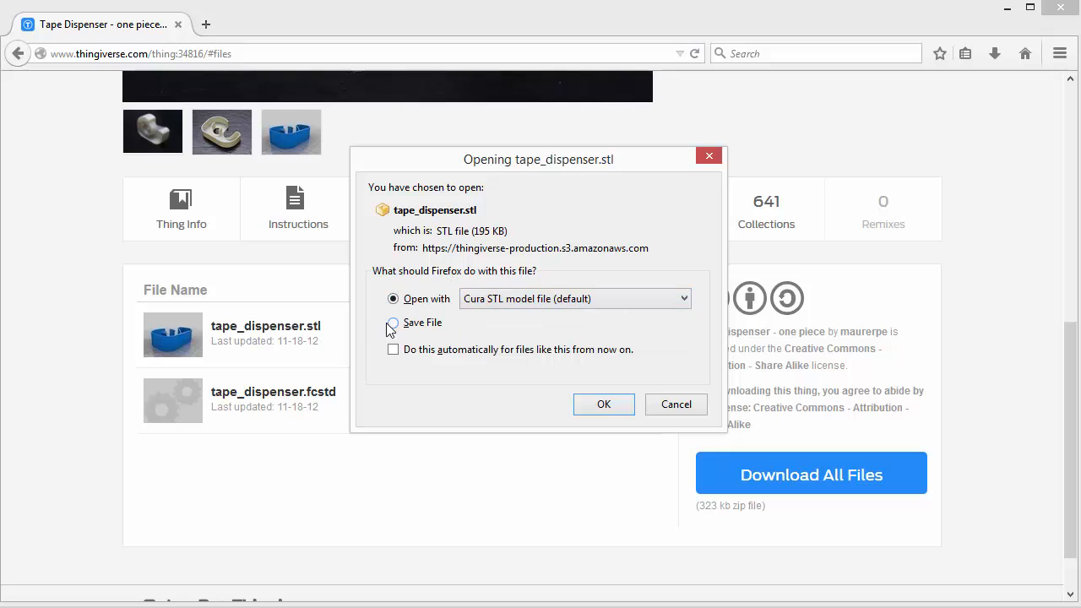
left_click(392, 322)
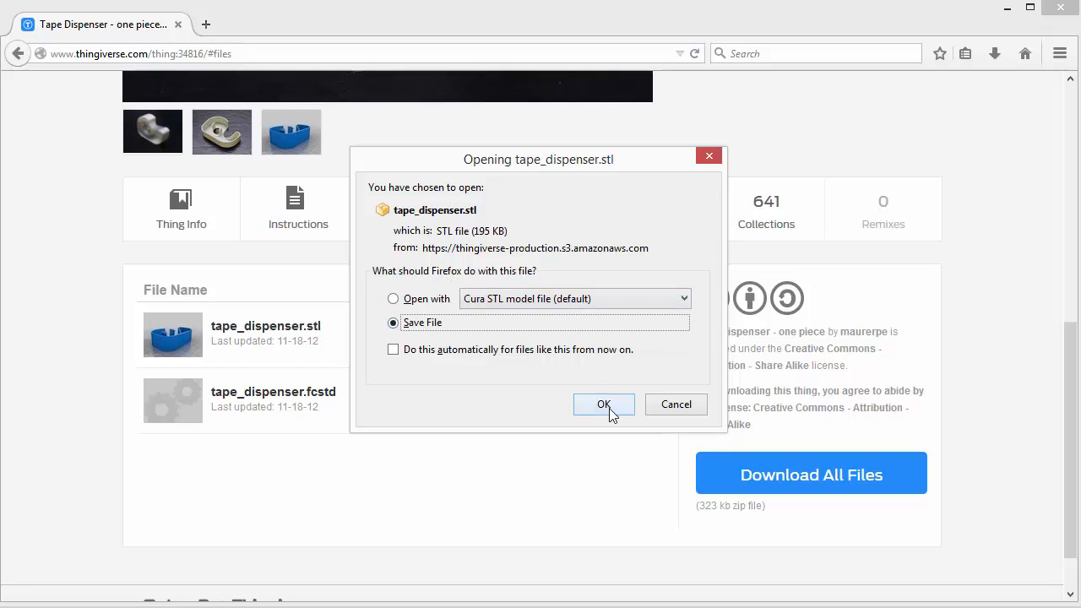
left_click(603, 404)
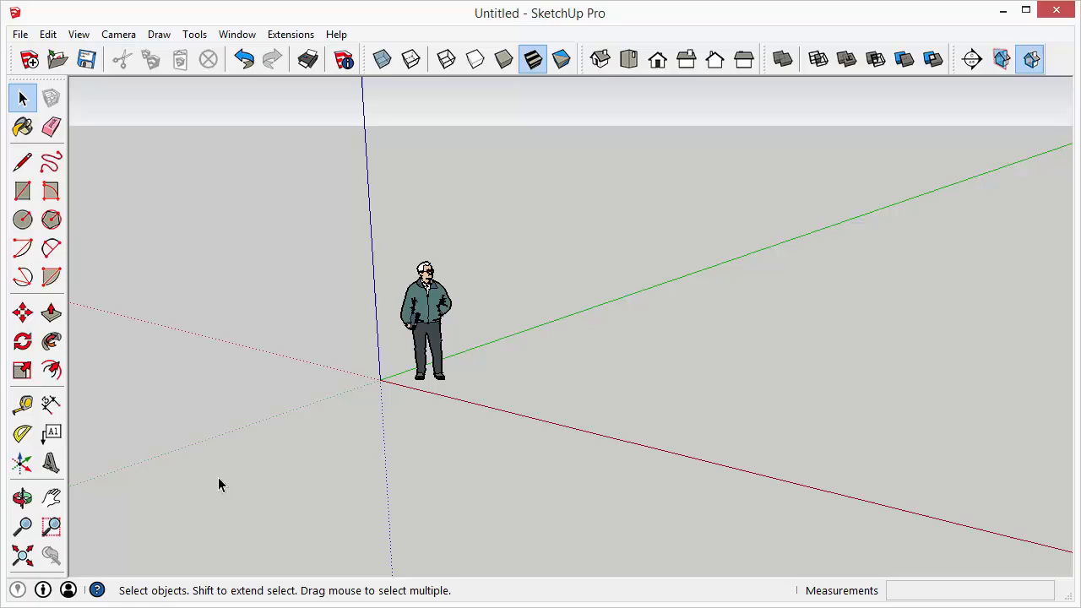
mouse_move(510, 297)
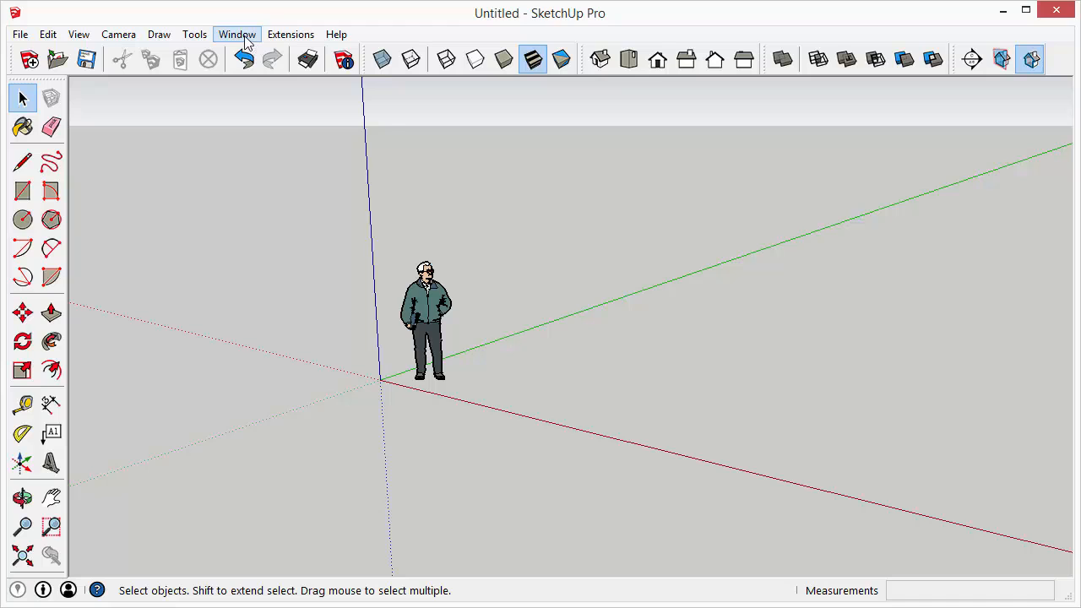
Step: Open the Extension Warehouse from the Window menu and view the SketchUp STL extension page
left_click(237, 33)
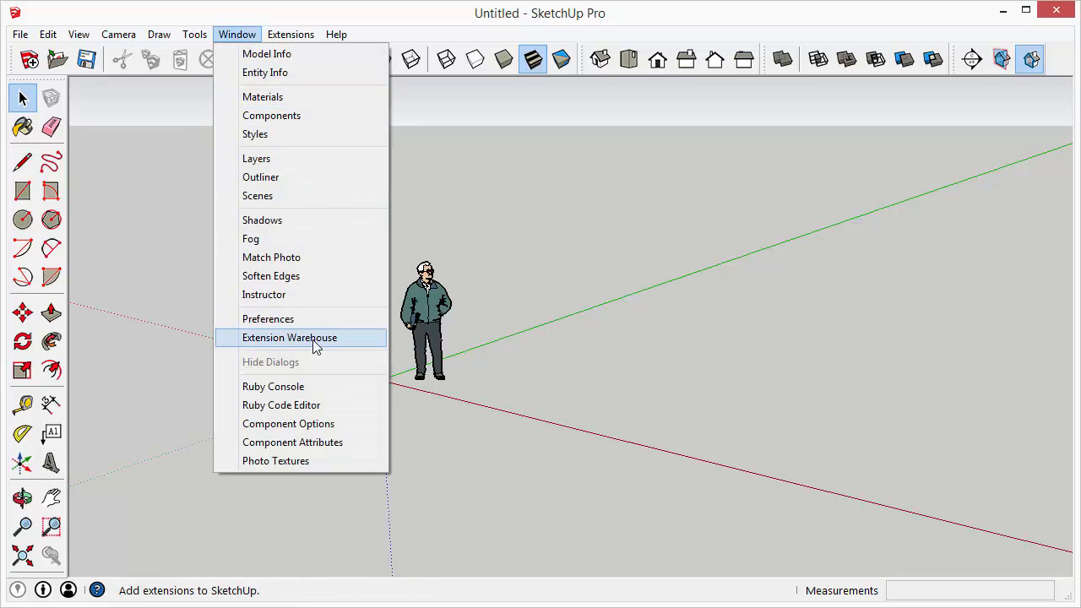
left_click(289, 337)
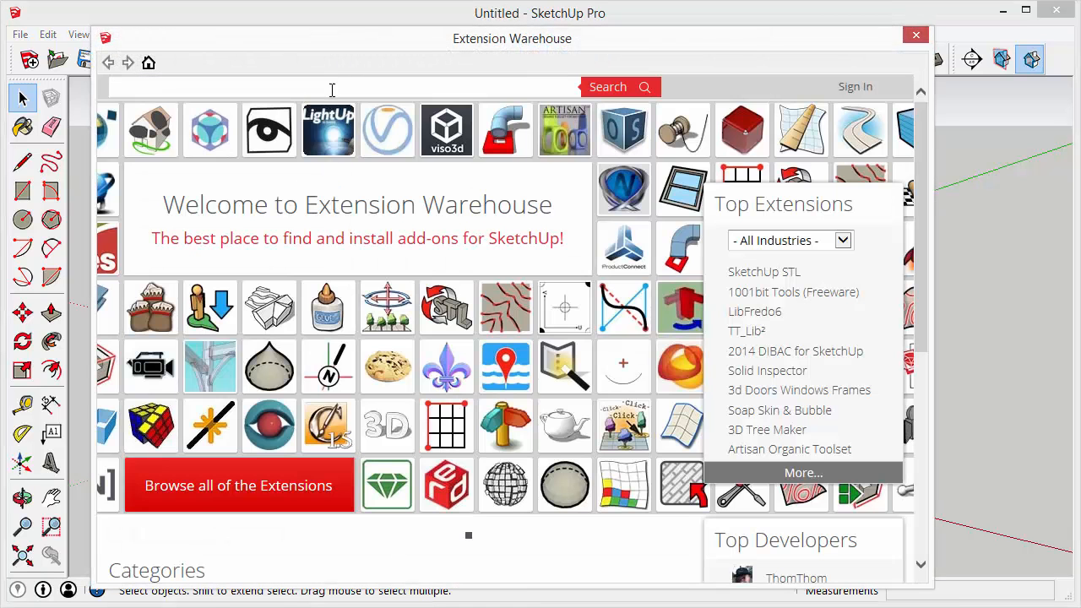
mouse_move(778, 276)
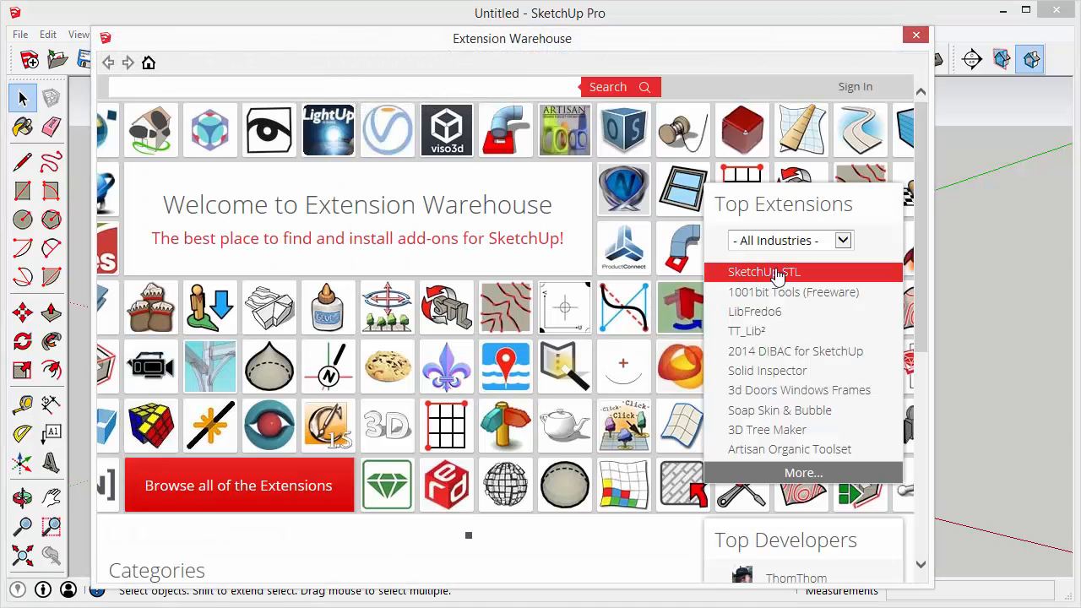
mouse_move(791, 285)
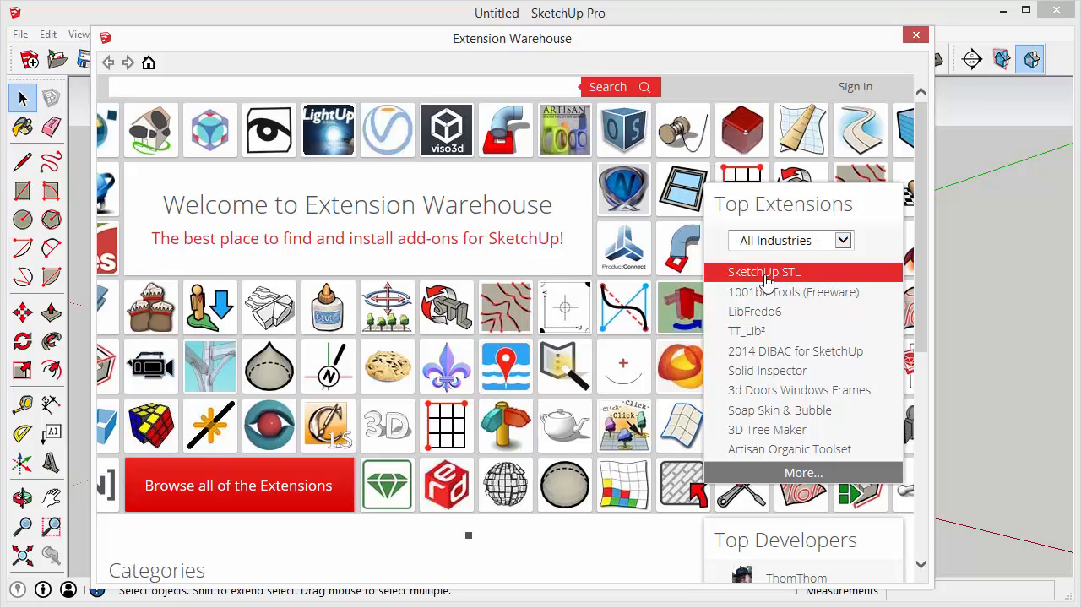
left_click(763, 272)
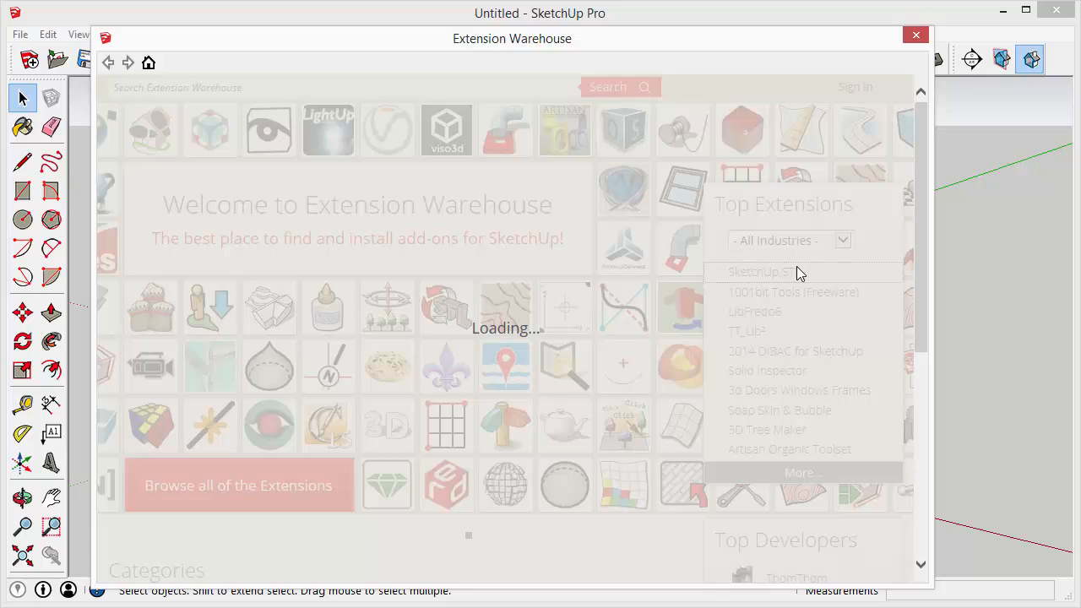
left_click(758, 271)
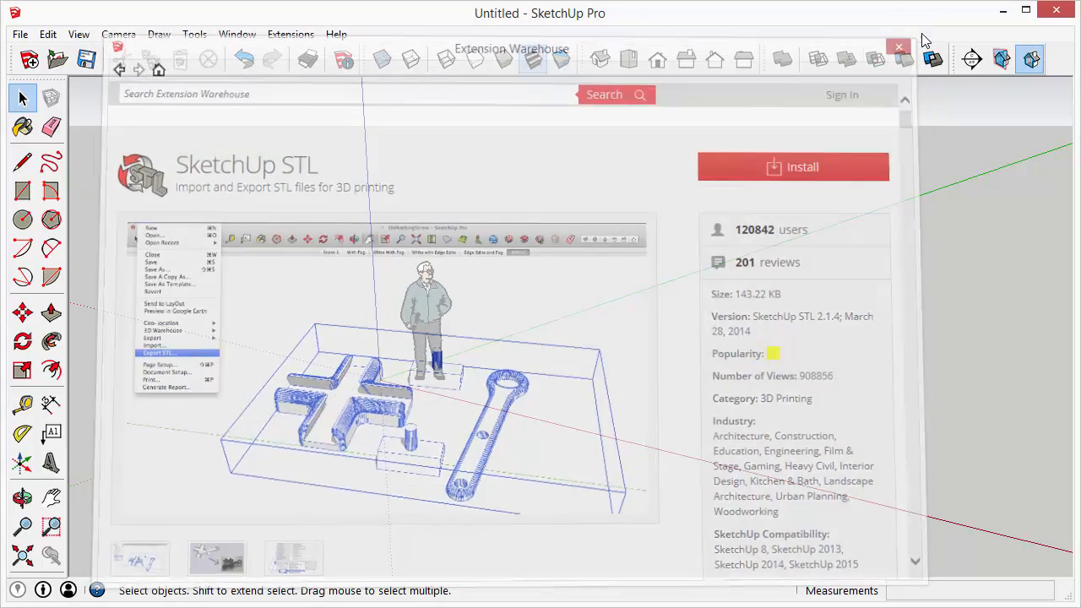
Step: Import tape_dispenser.stl from Downloads with the file type set to STL
left_click(897, 46)
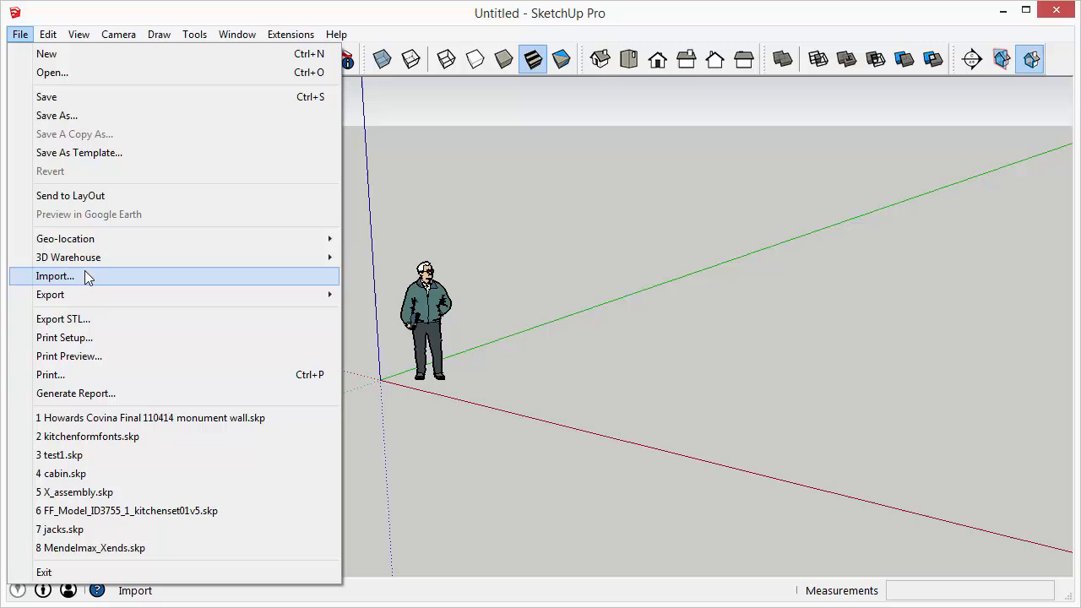
left_click(54, 276)
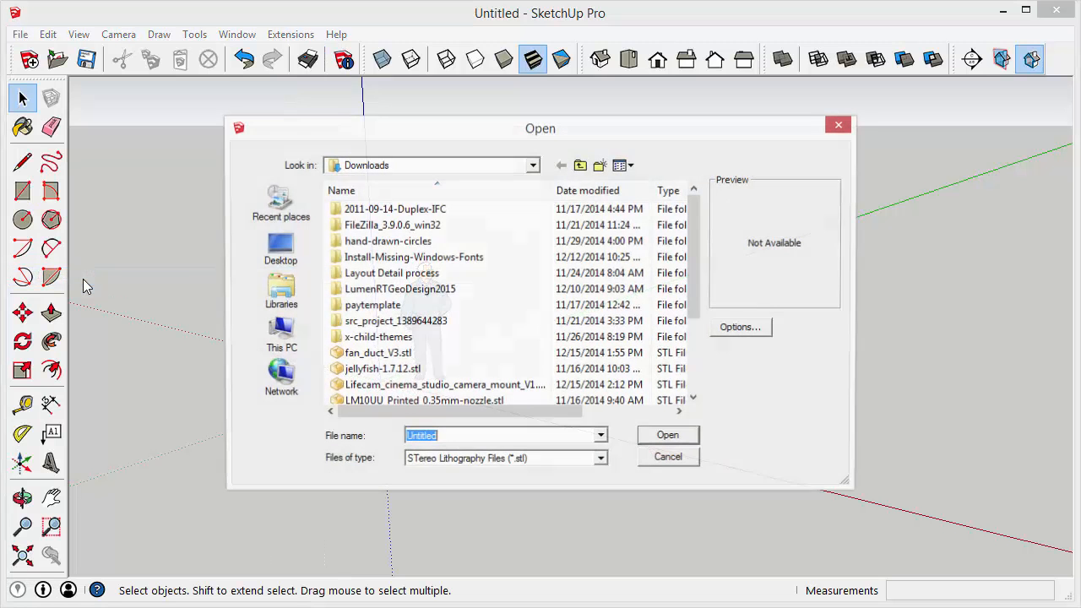
left_click(601, 460)
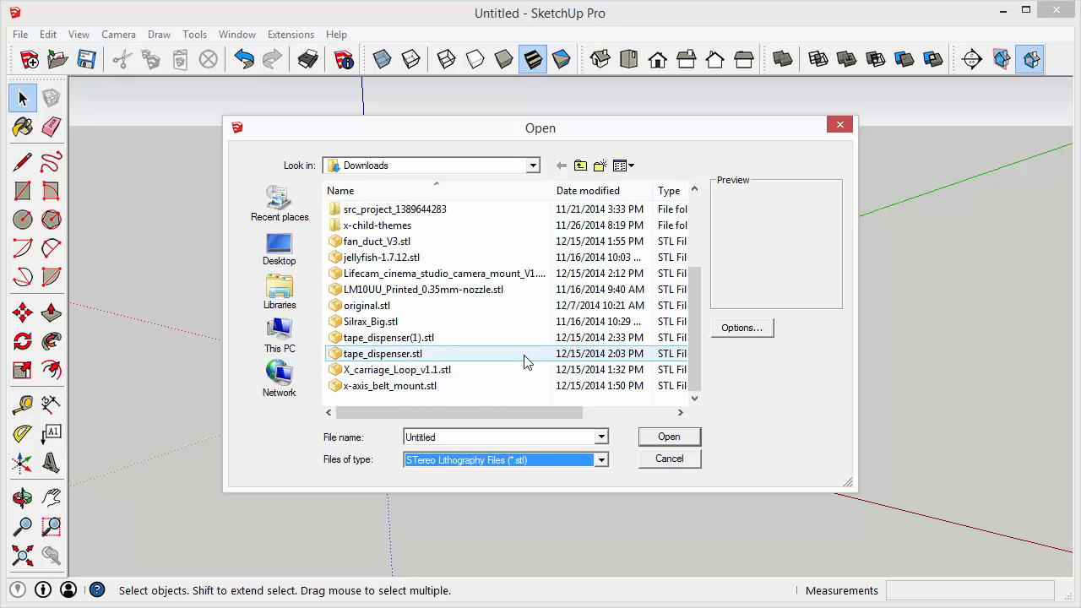
left_click(382, 353)
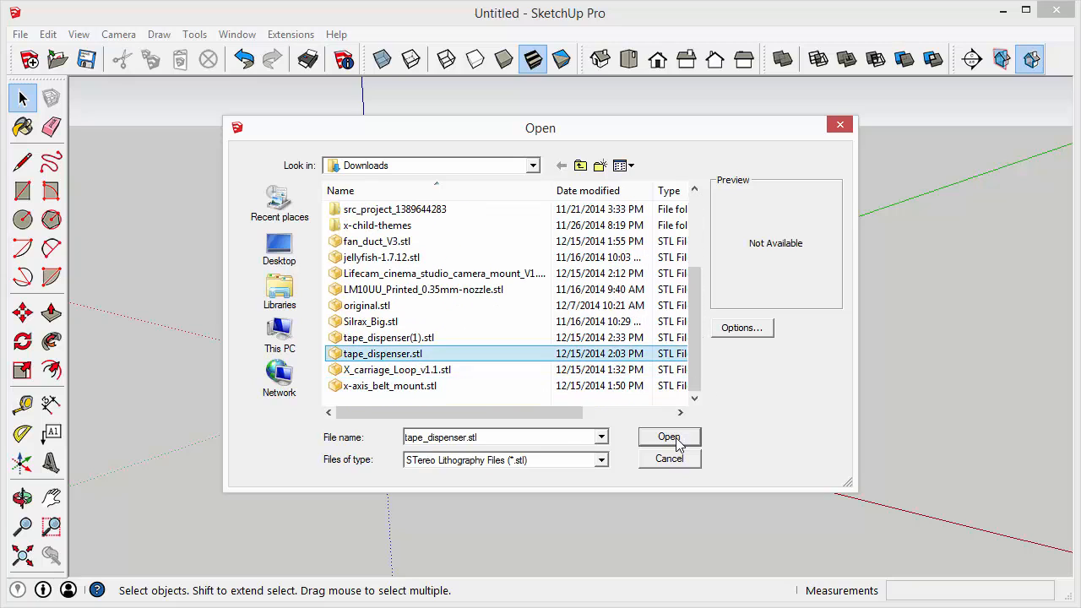
left_click(669, 437)
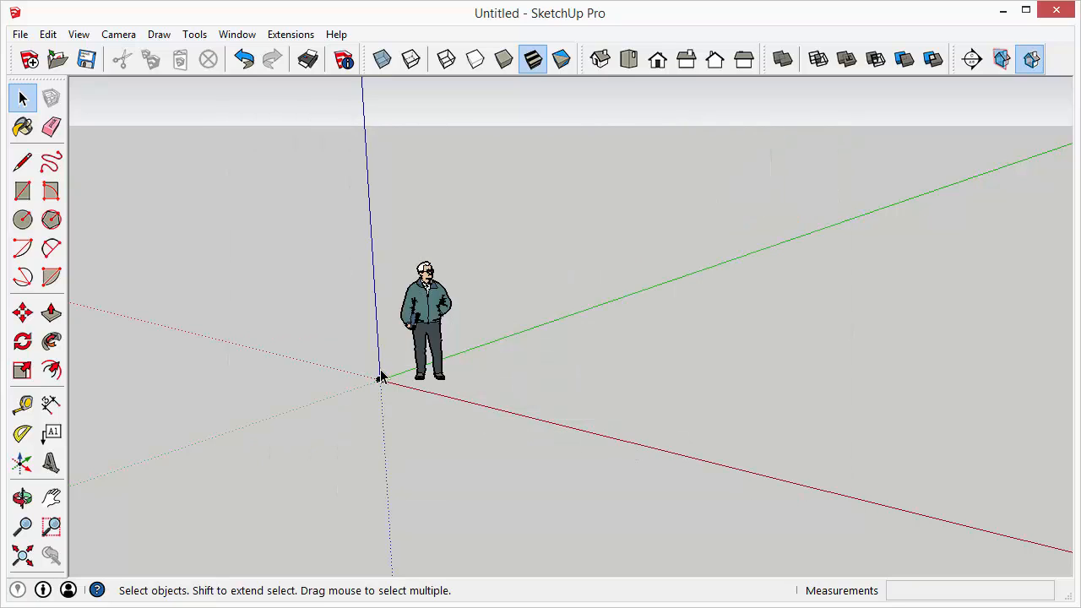
mouse_move(380, 392)
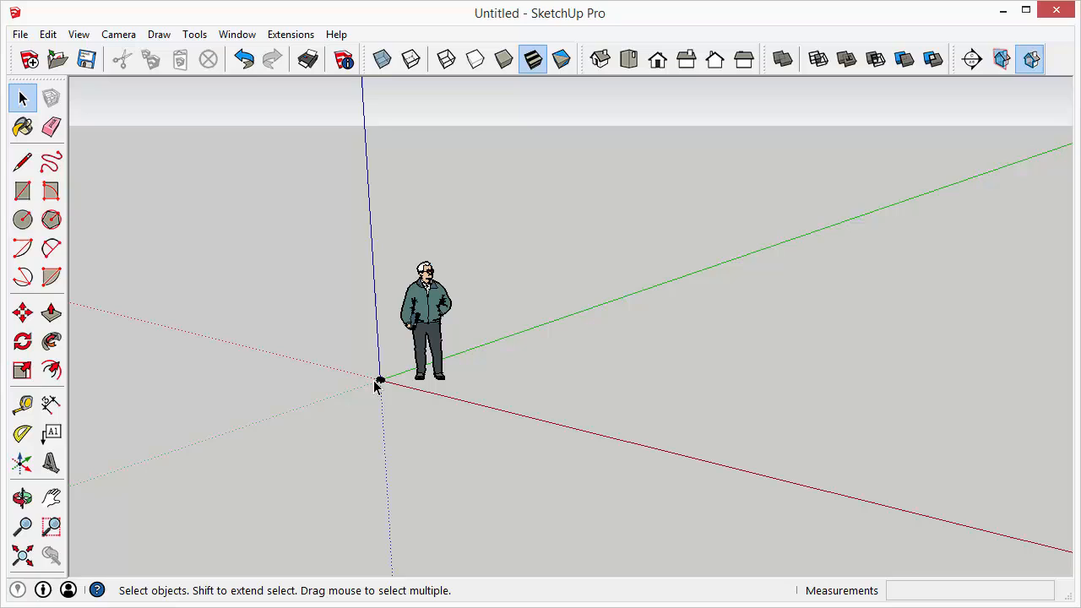
mouse_move(380, 391)
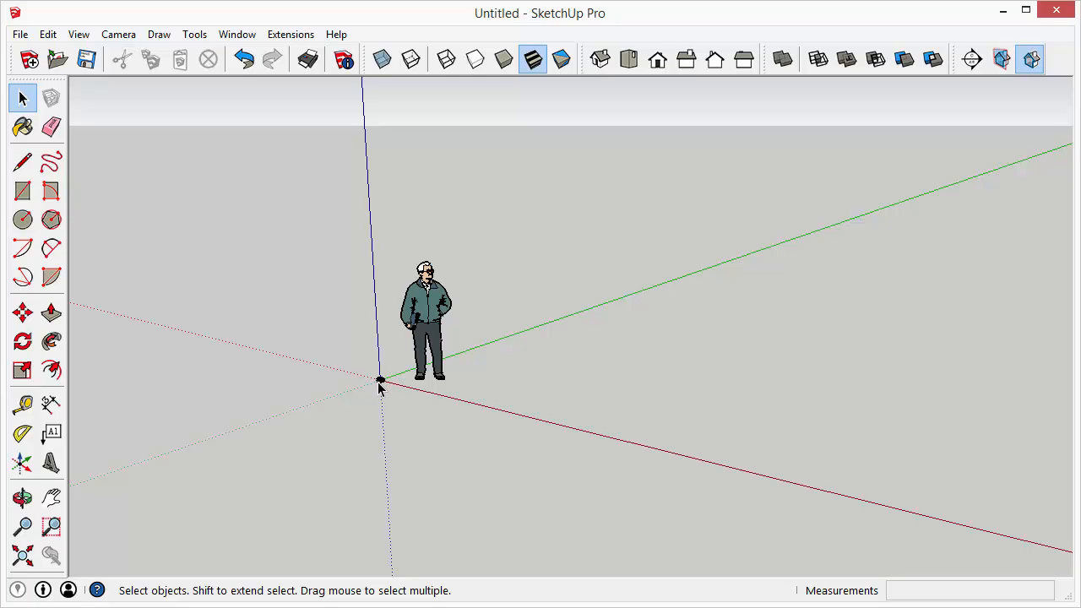
mouse_move(368, 430)
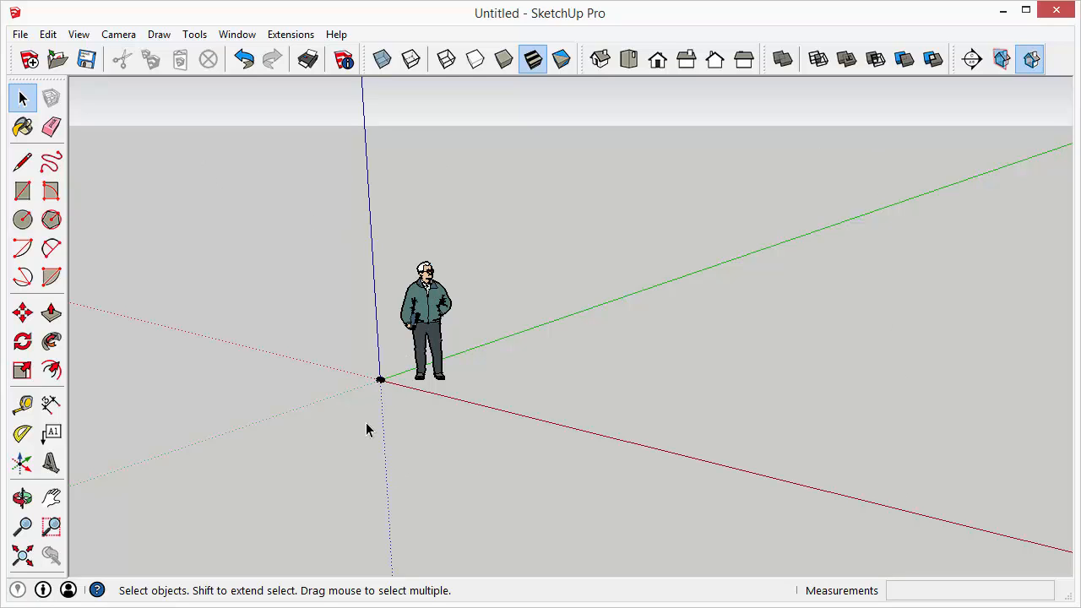
Step: Let the STL import finish, then select the tape dispenser group
left_click(427, 312)
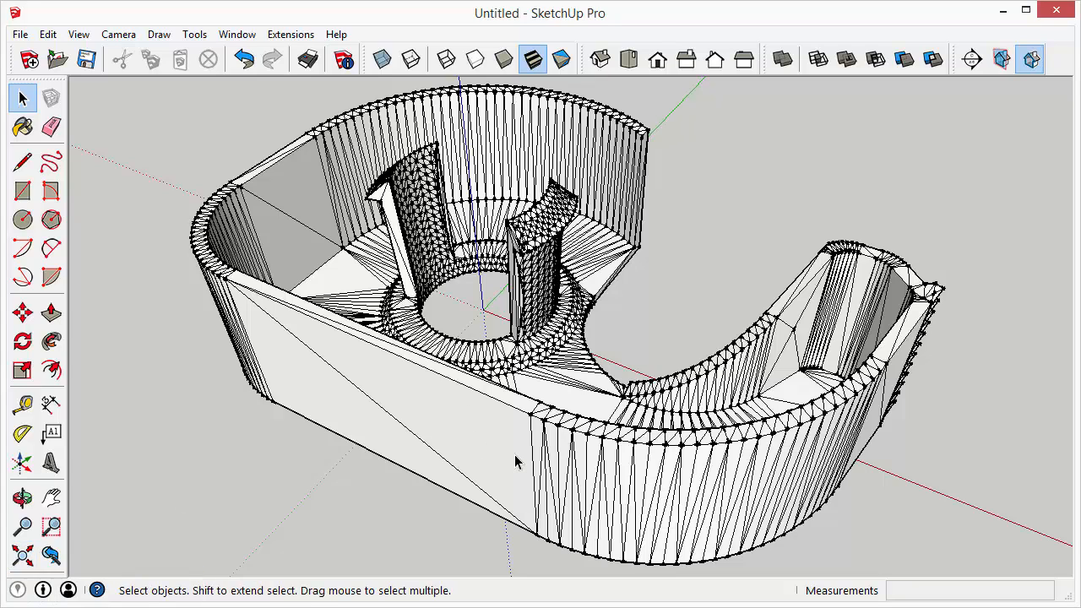
mouse_move(648, 318)
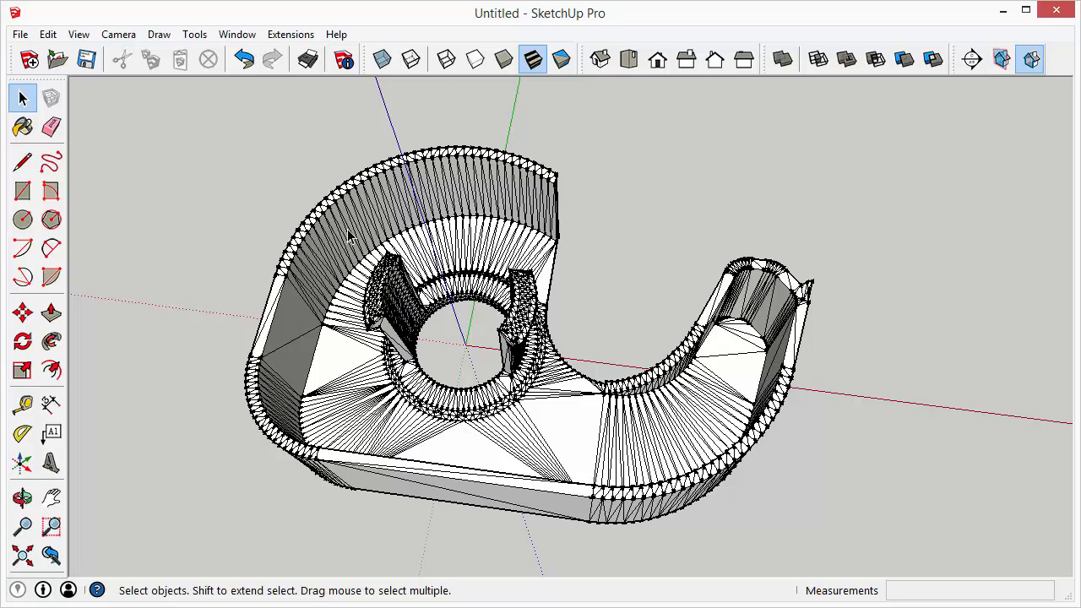
mouse_move(338, 266)
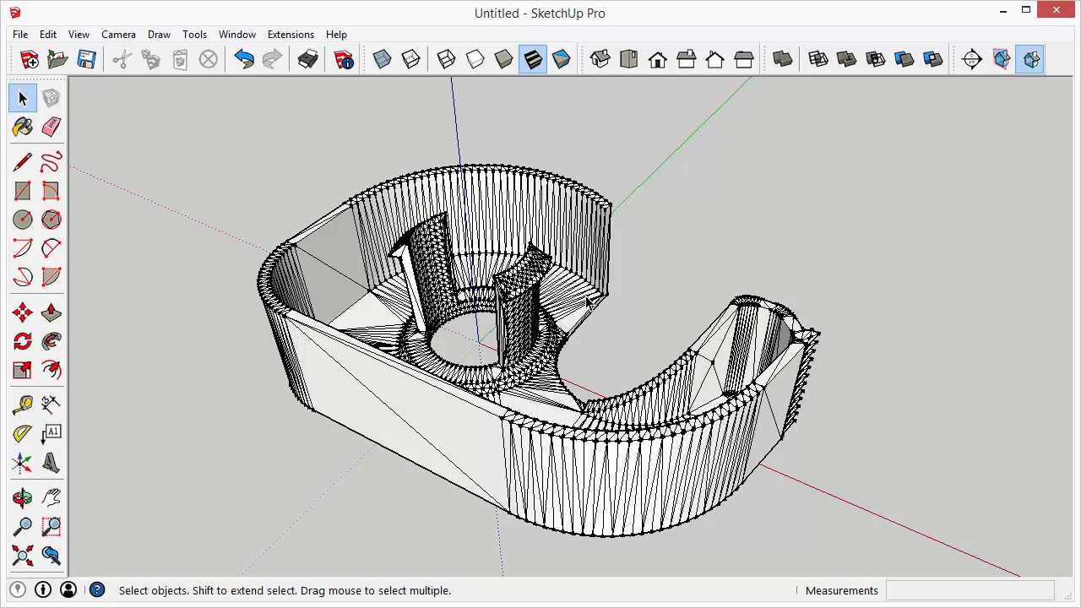
left_click(558, 304)
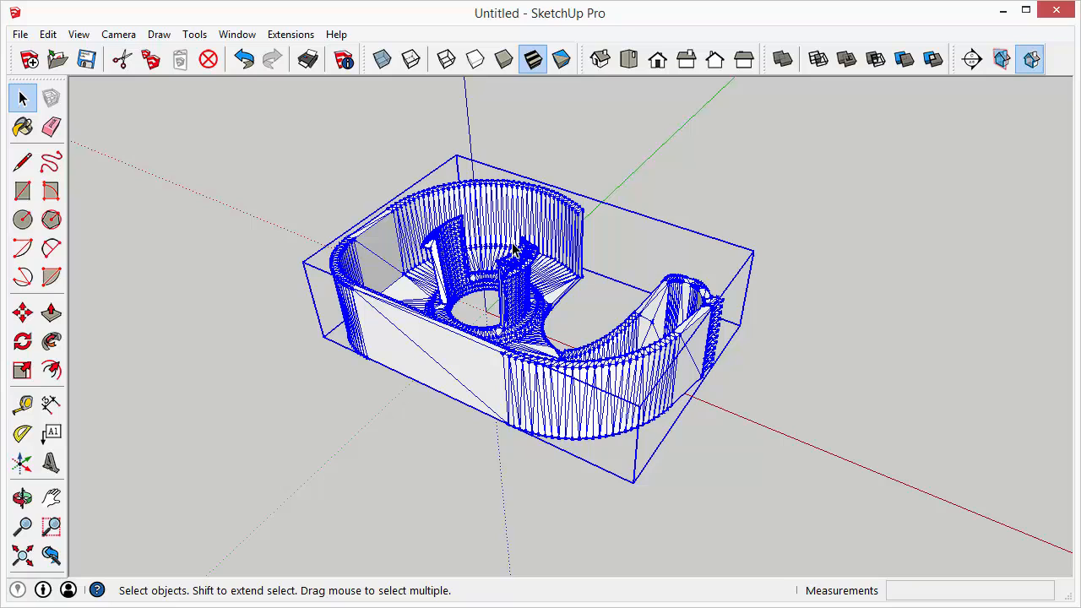
Step: Apply Soften/Smooth Edges to the dispenser group, adjusting the normals angle to about 2.8 degrees
right_click(514, 251)
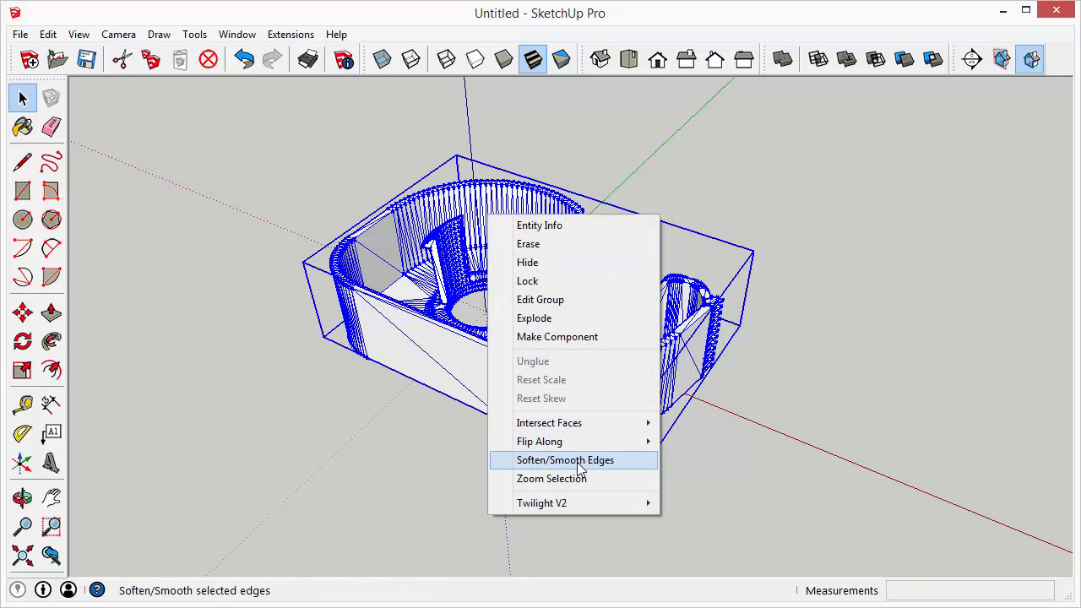
left_click(565, 459)
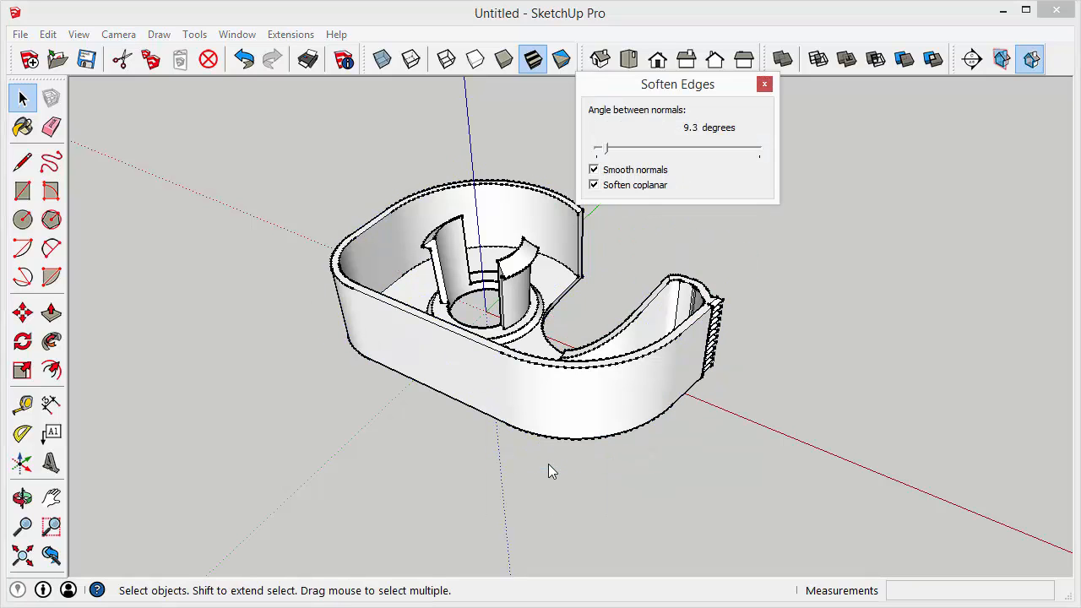
left_click_drag(677, 84, 757, 116)
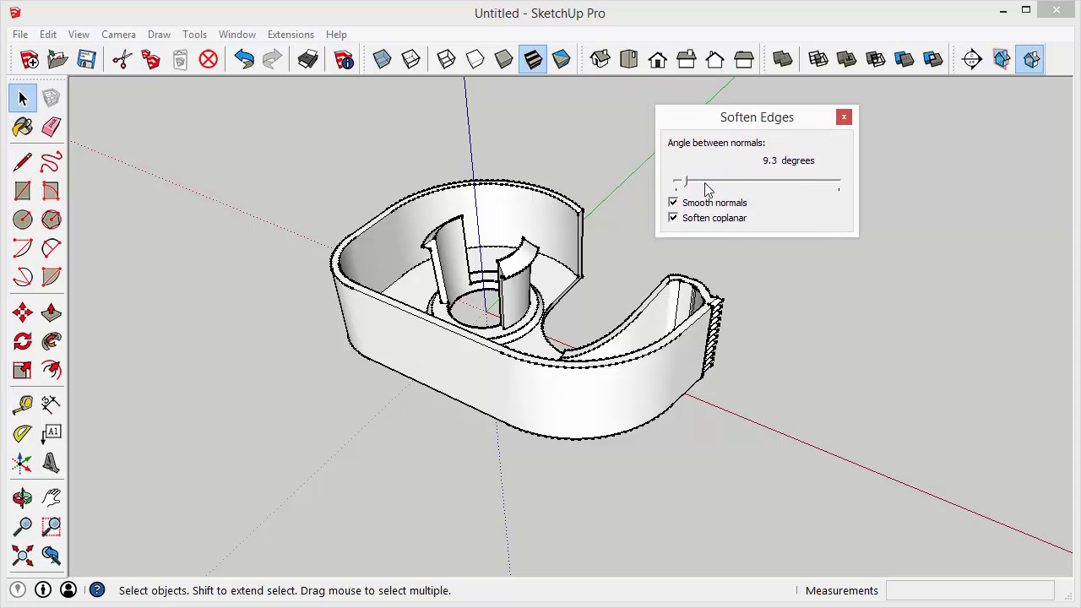
left_click_drag(683, 184, 699, 184)
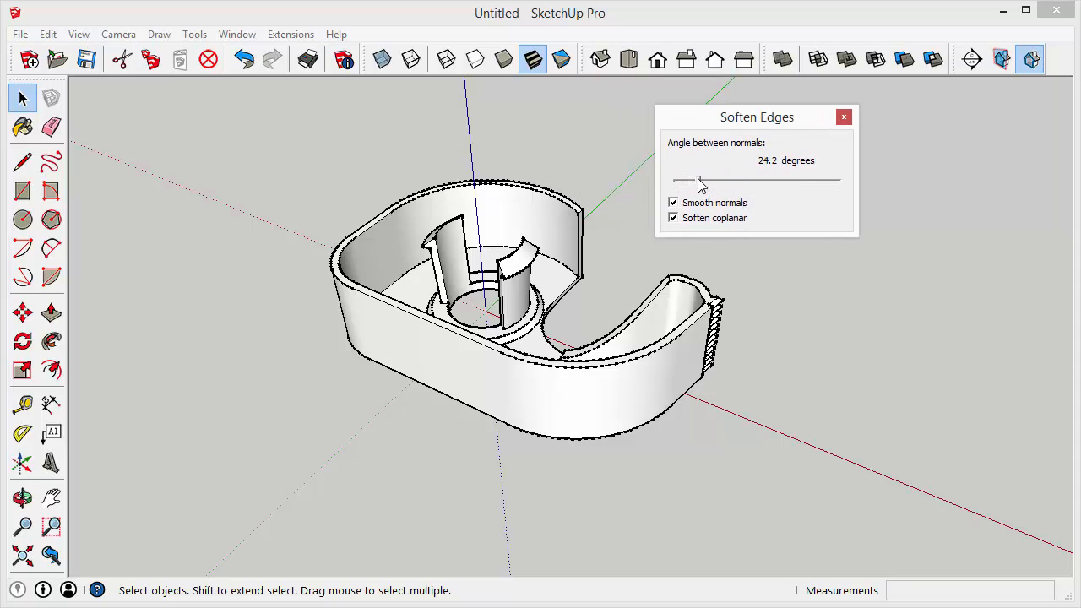
left_click_drag(699, 182, 694, 182)
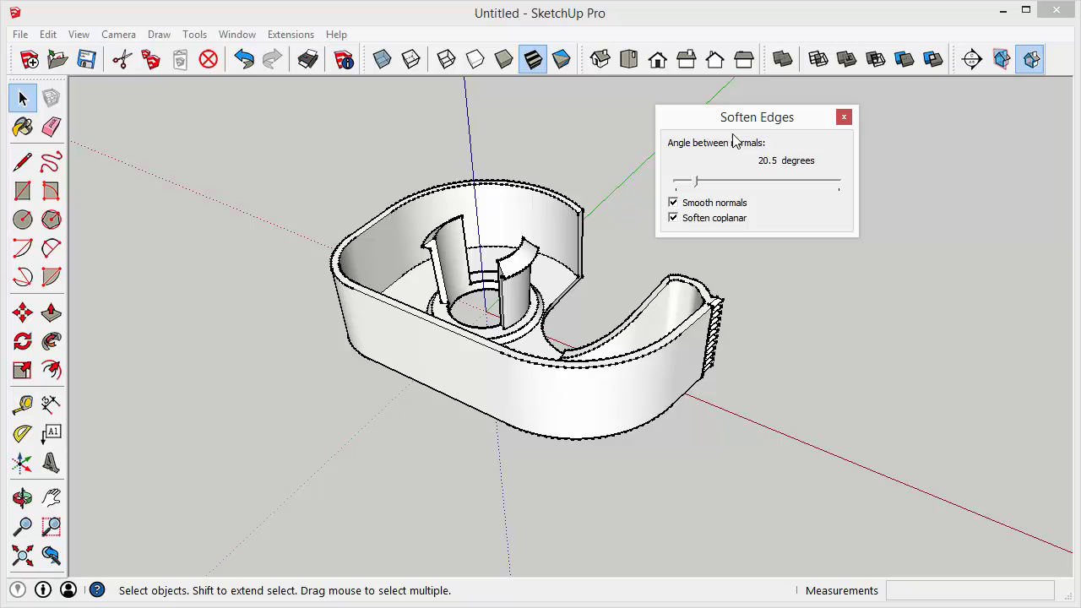
left_click_drag(695, 180, 675, 181)
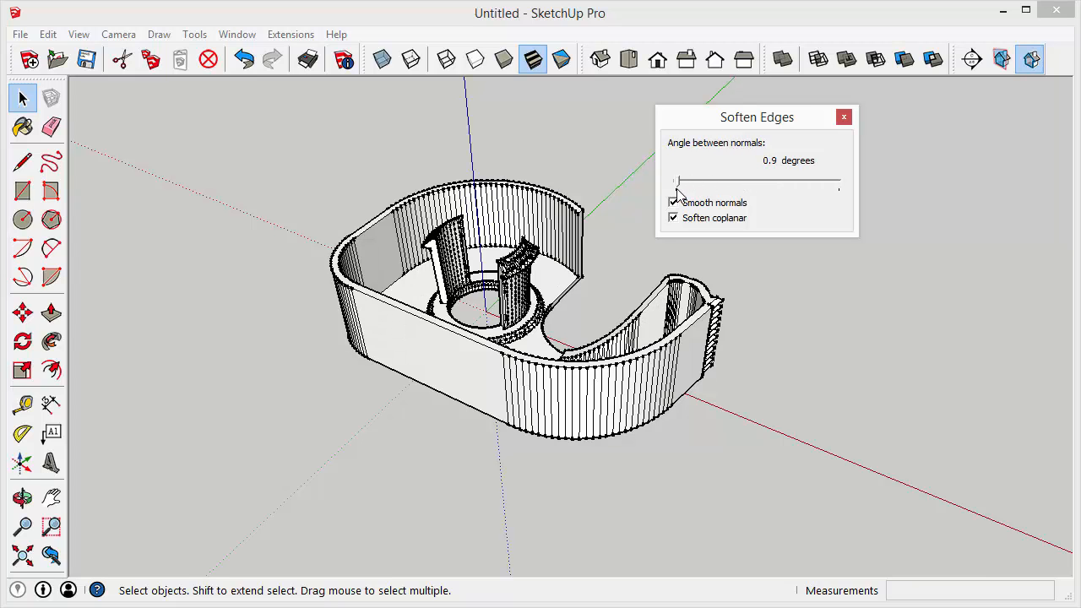
left_click_drag(675, 183, 688, 183)
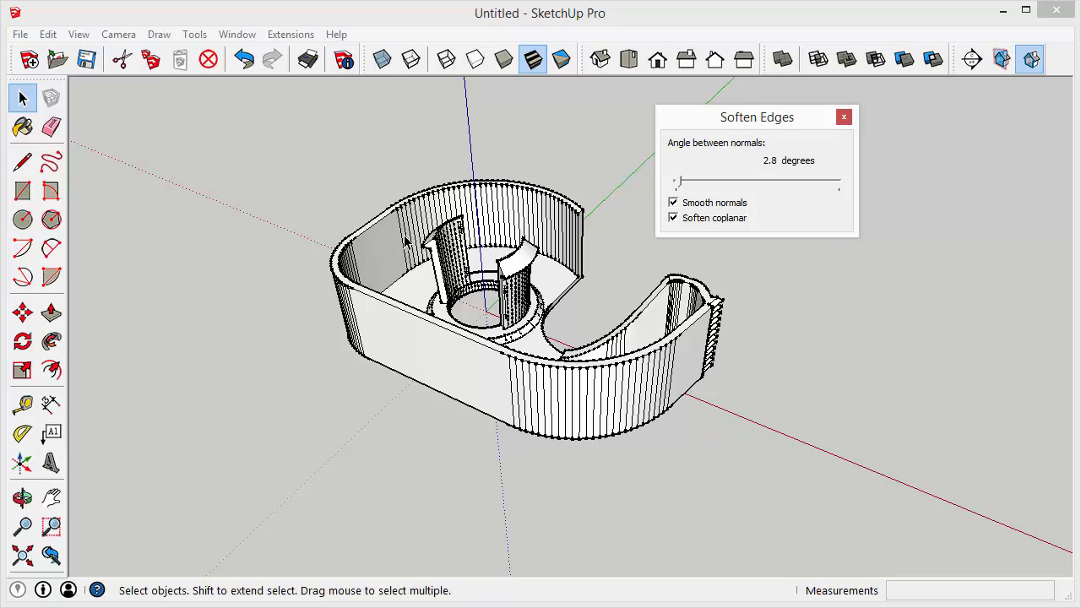
mouse_move(717, 195)
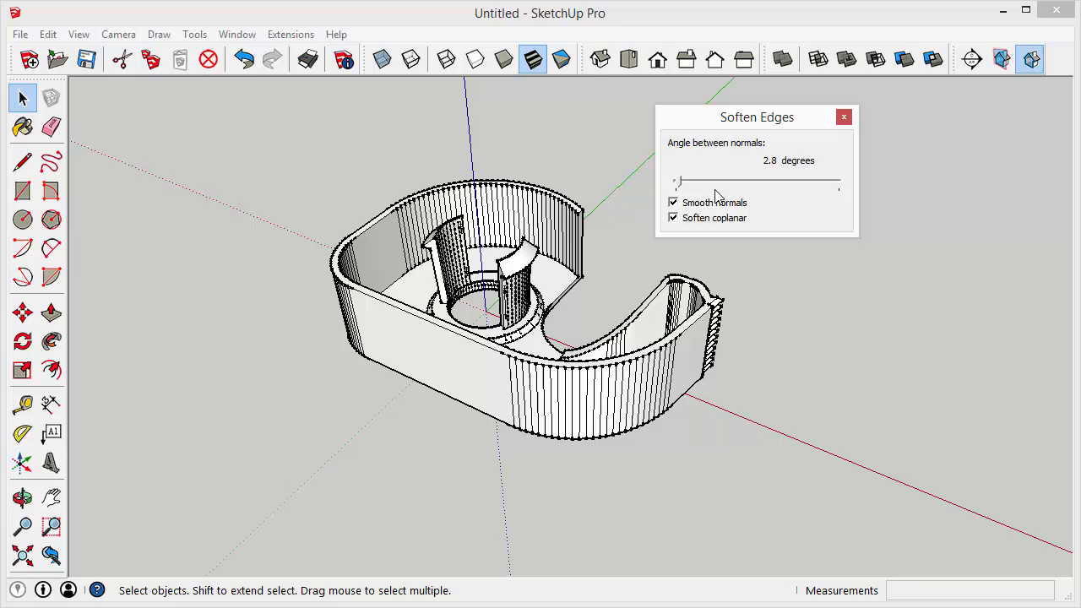
left_click_drag(676, 181, 697, 181)
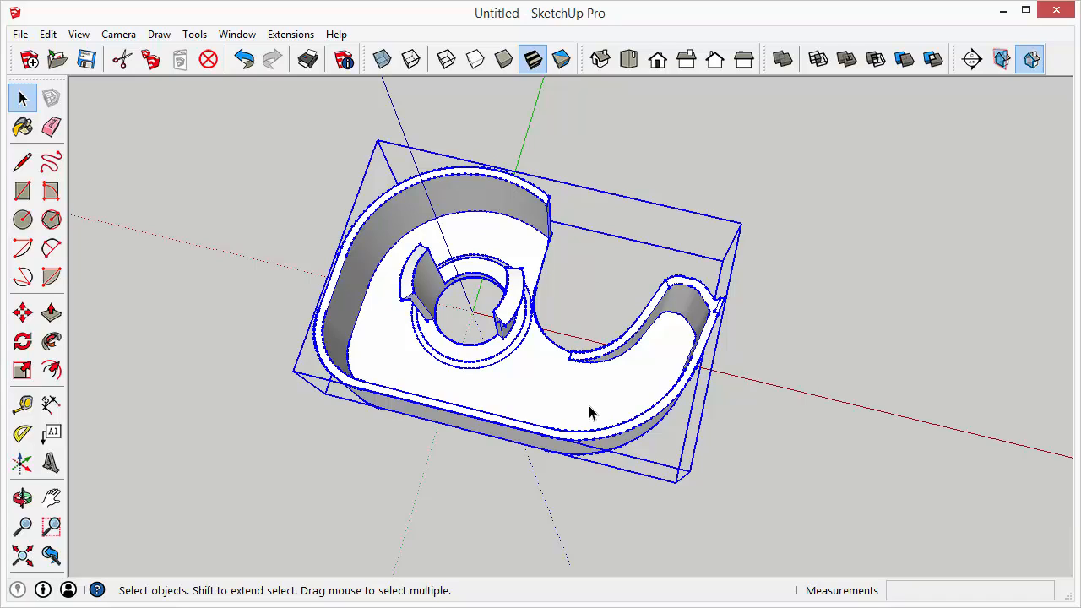
mouse_move(541, 382)
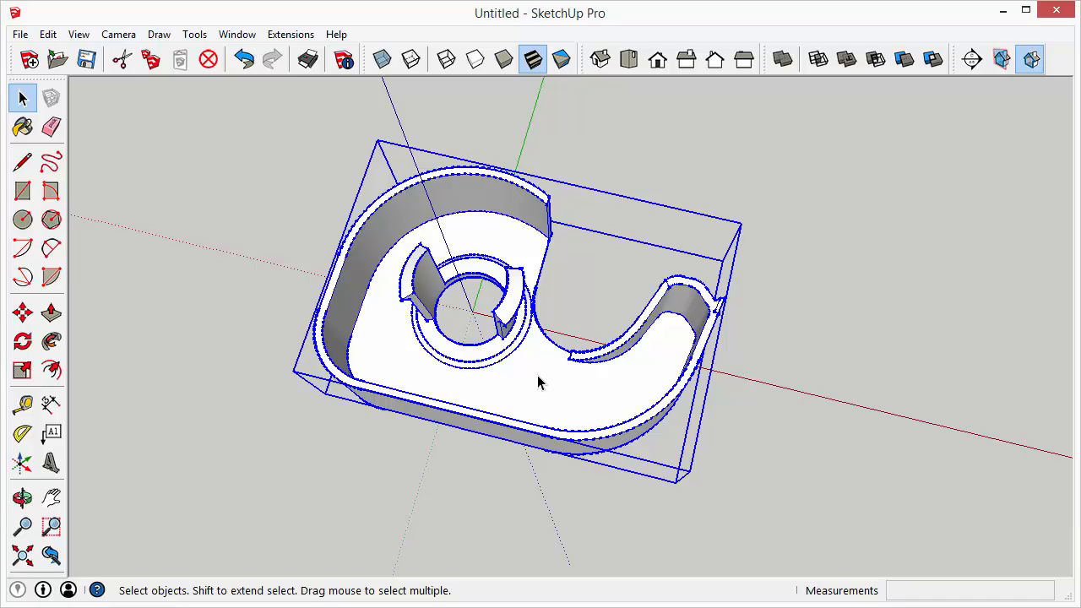
mouse_move(417, 370)
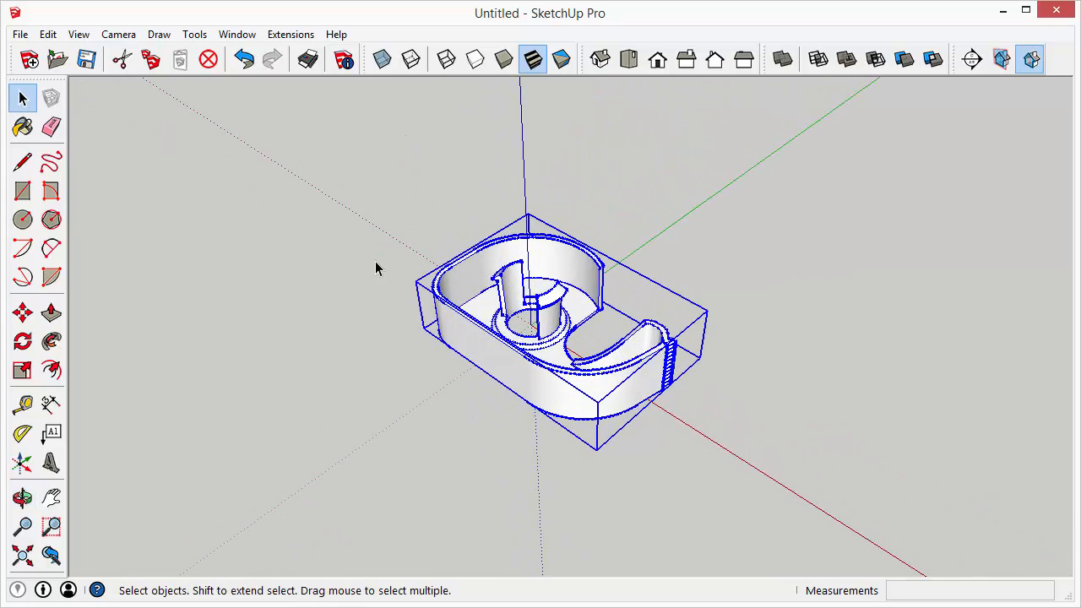
mouse_move(408, 280)
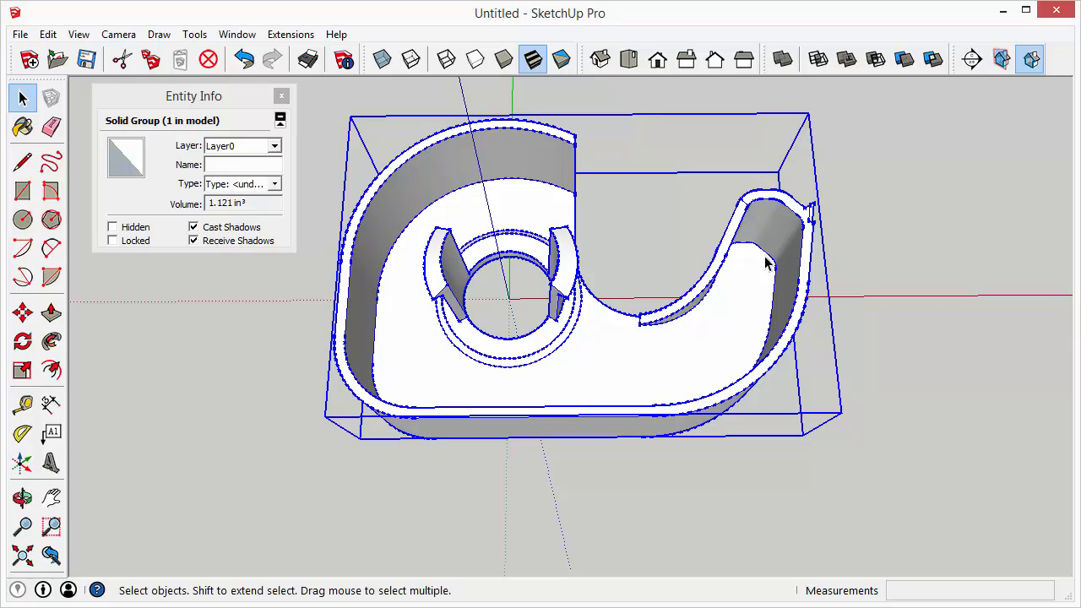
mouse_move(661, 344)
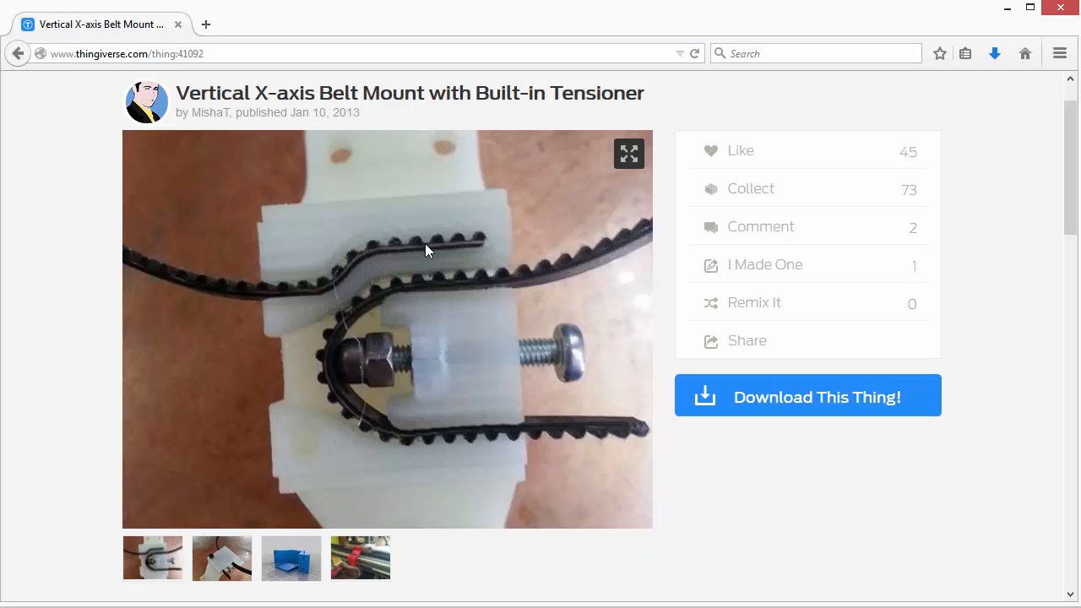
mouse_move(486, 492)
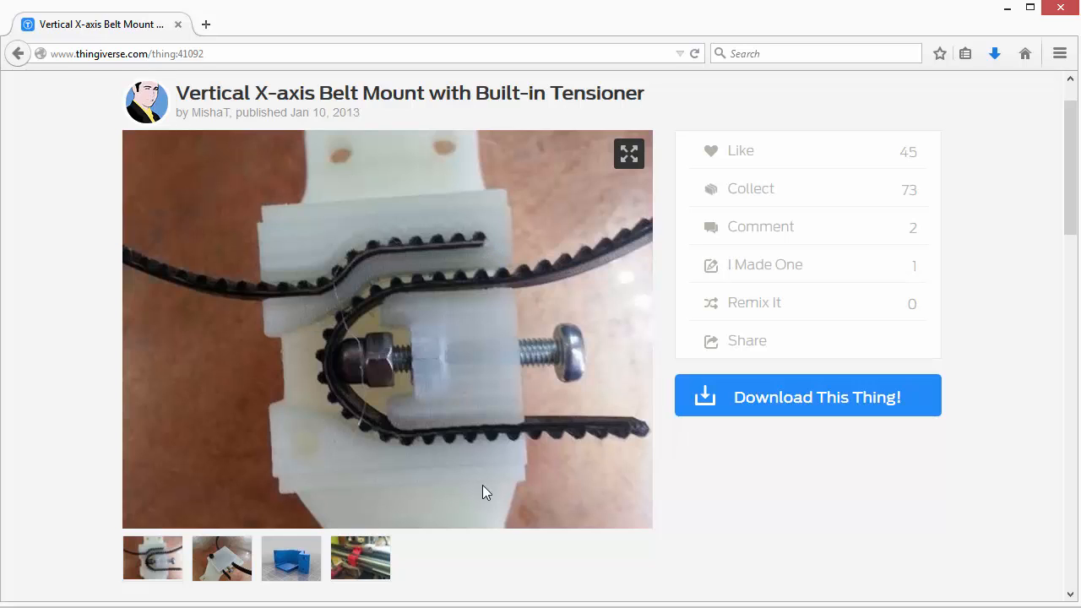
mouse_move(692, 481)
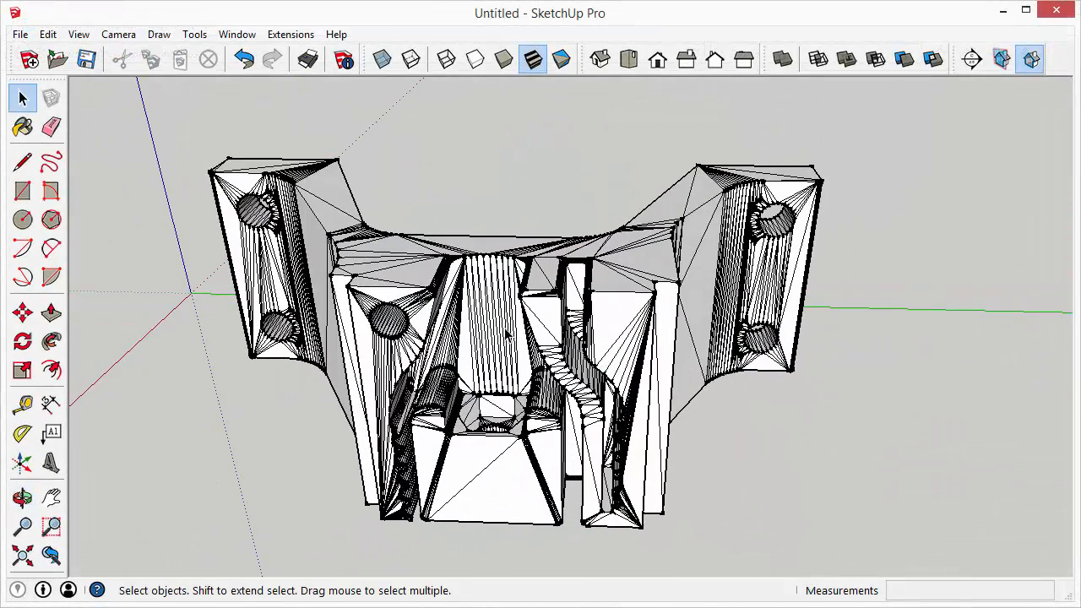
Step: Select the entire model and apply Soften/Smooth Edges from its context menu
key("Ctrl+a")
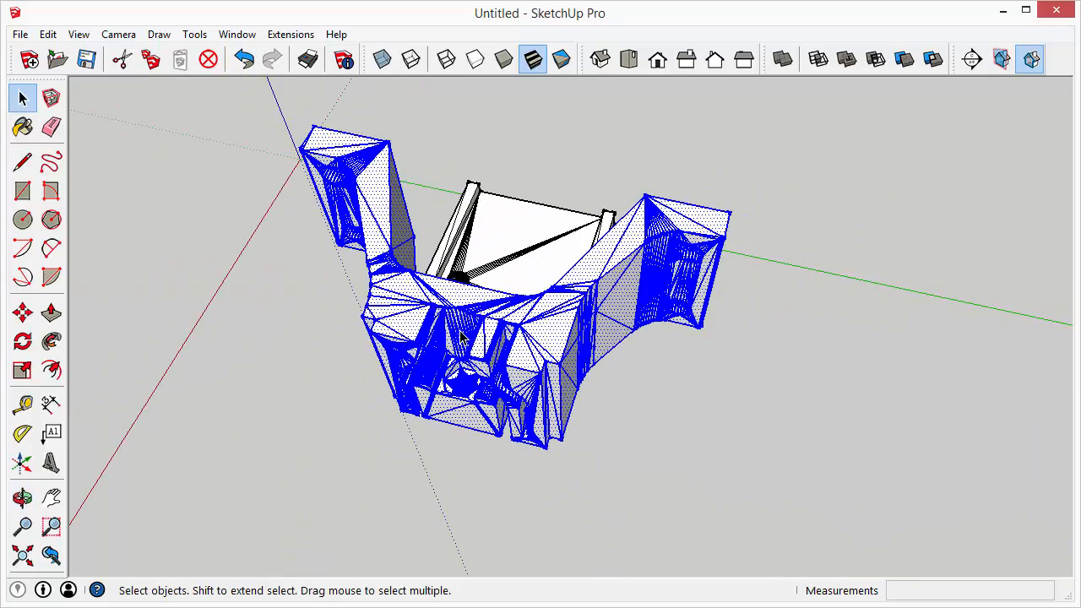
right_click(461, 338)
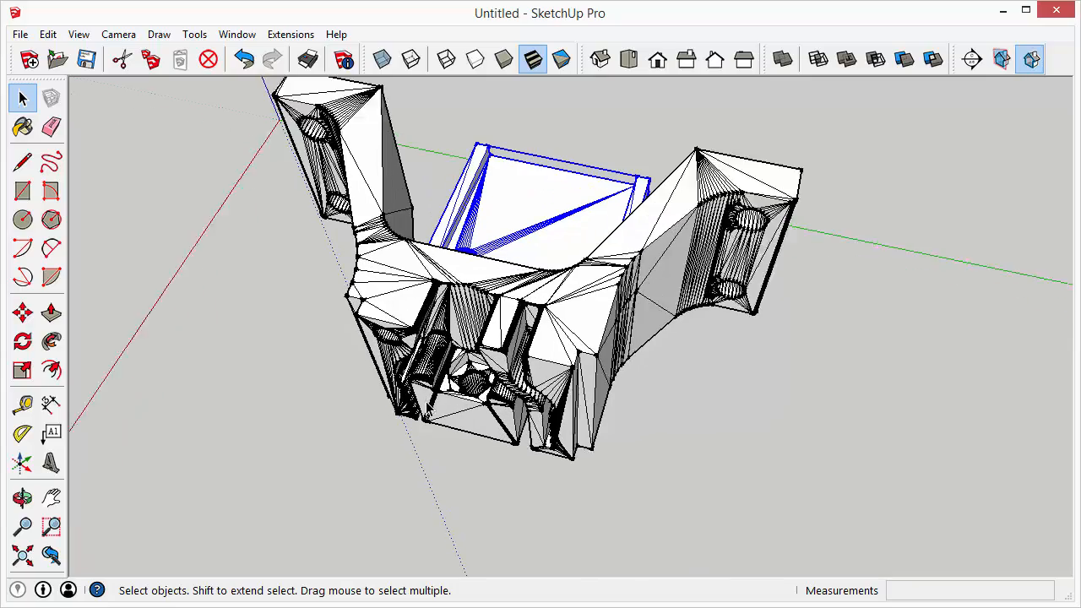
left_click(23, 493)
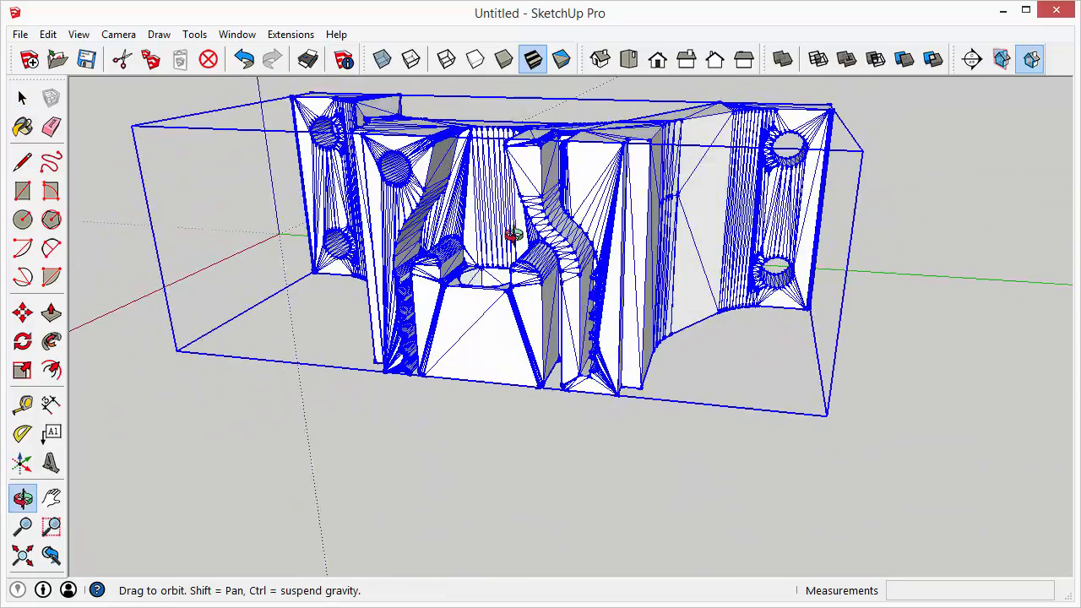
right_click(511, 239)
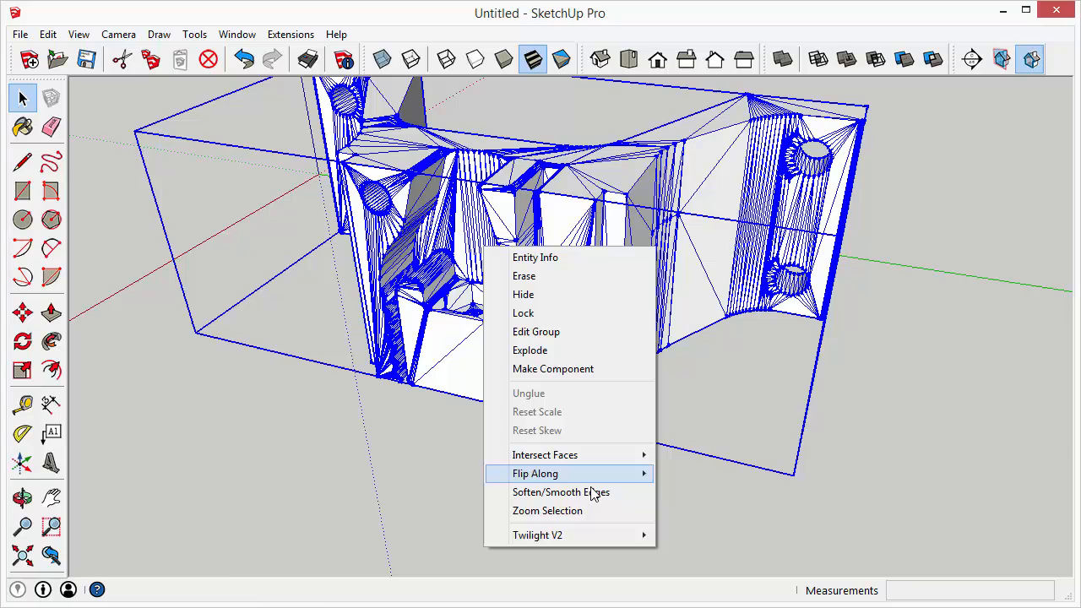
left_click(561, 492)
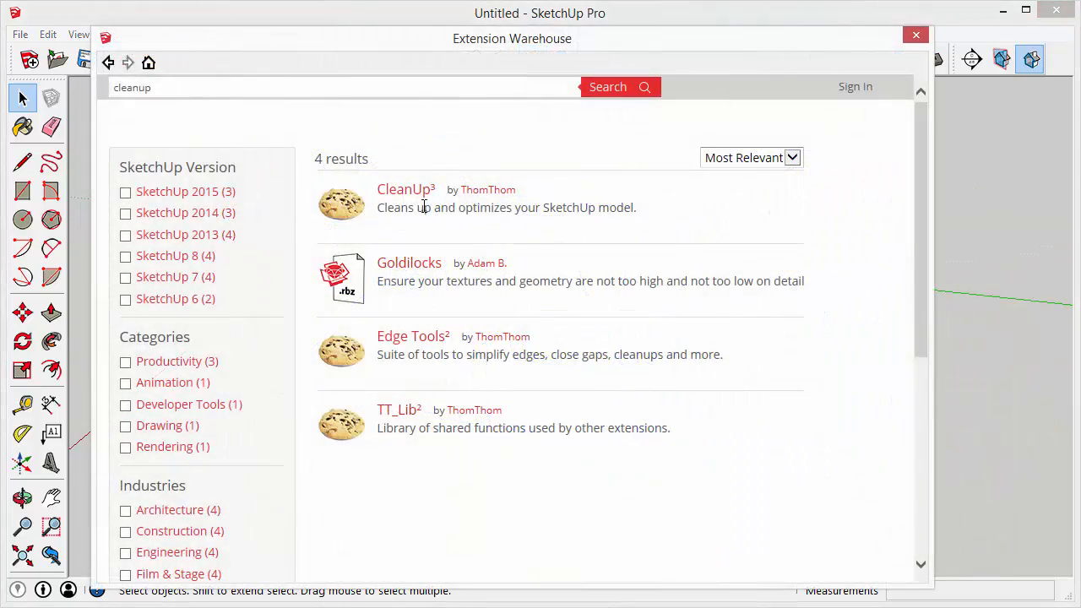
Step: Open the CleanUp³ result in the Extension Warehouse and review its details page
left_click(405, 189)
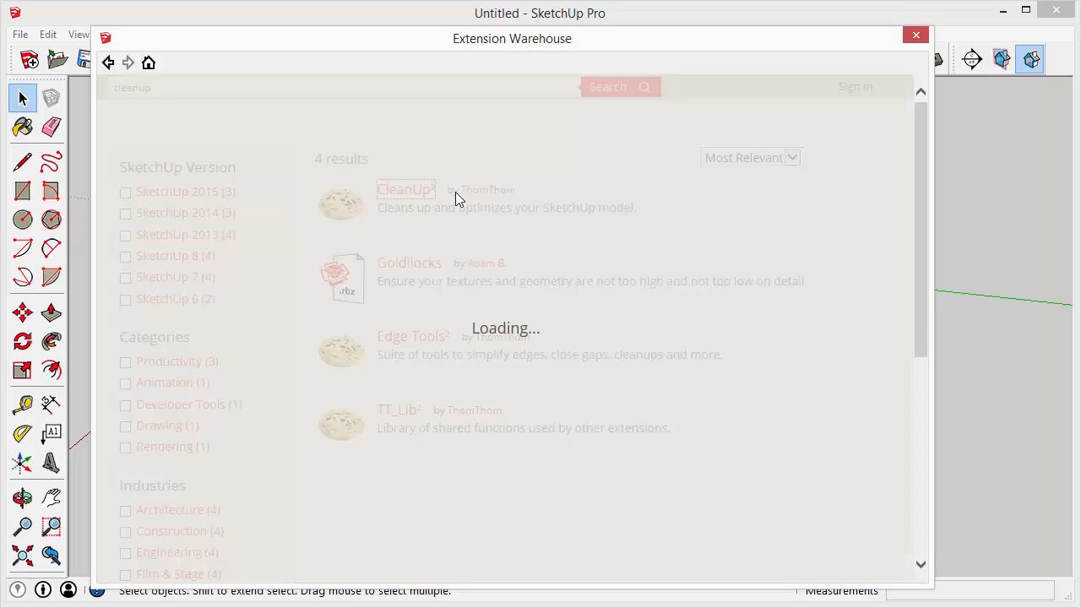
left_click(403, 189)
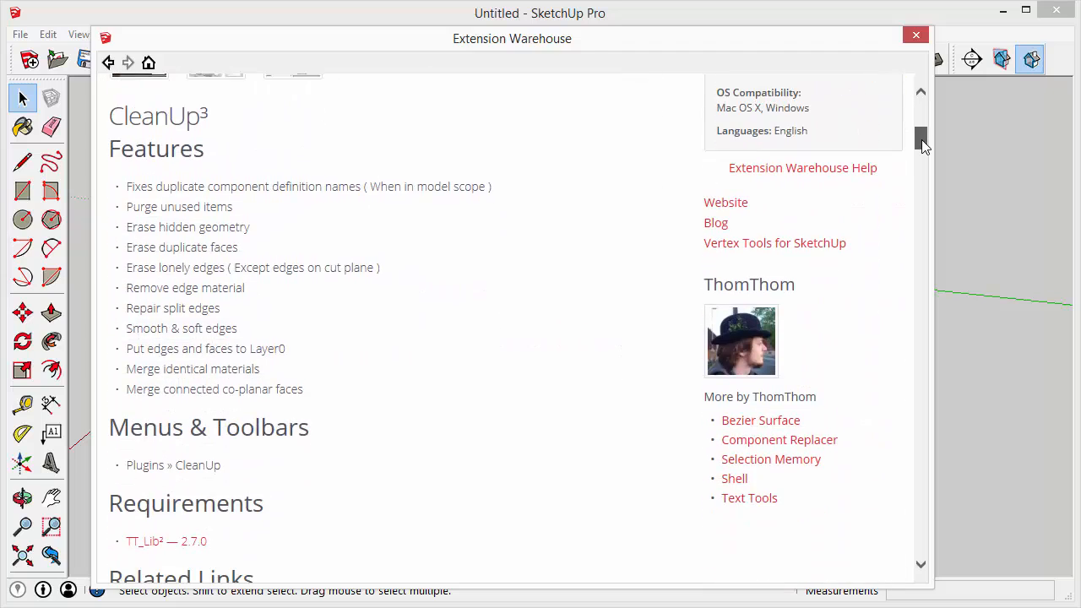
mouse_move(924, 145)
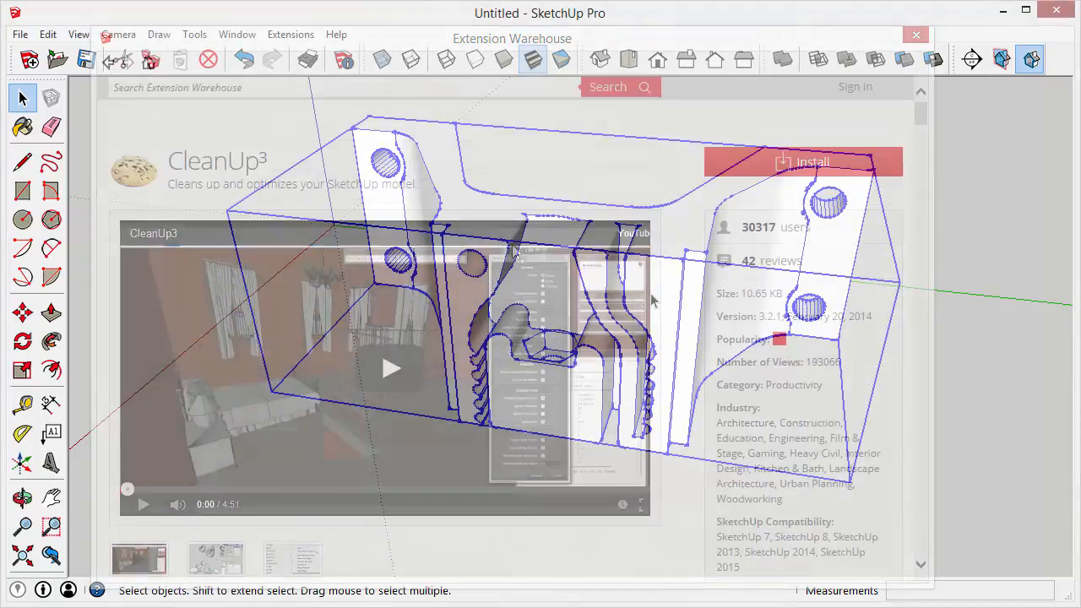
left_click(916, 34)
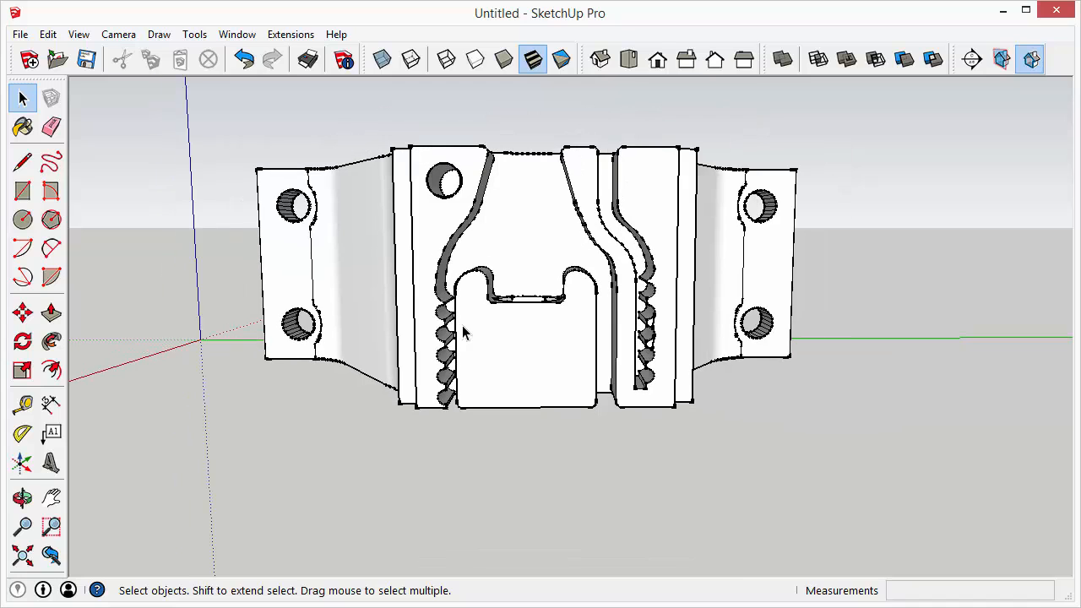
Step: Orbit the cleaned belt-mount model to view its toothed front profile at an angle
left_click_drag(465, 338, 512, 373)
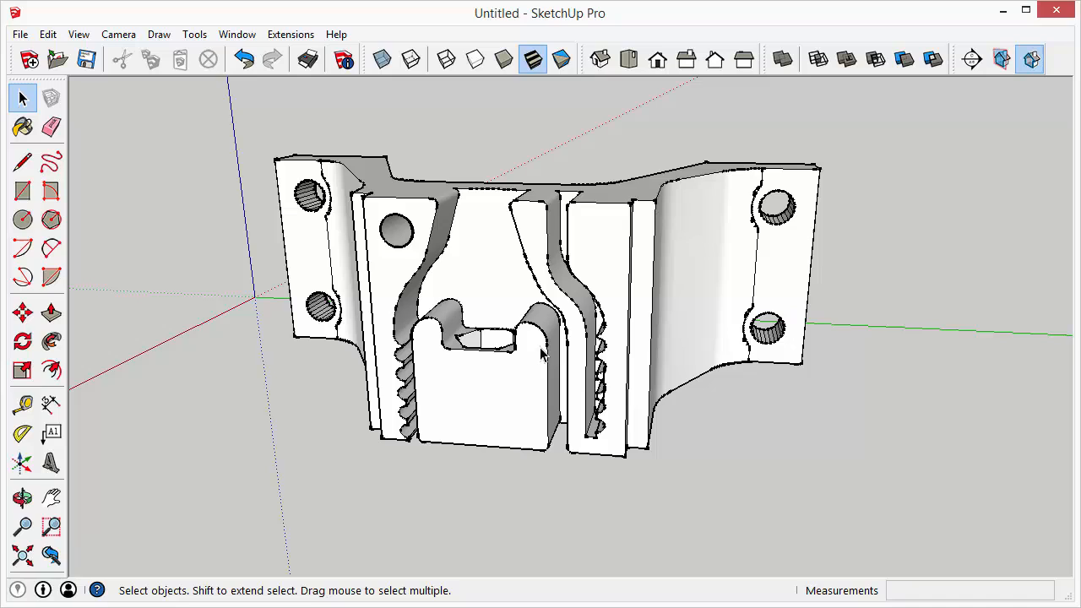
mouse_move(615, 255)
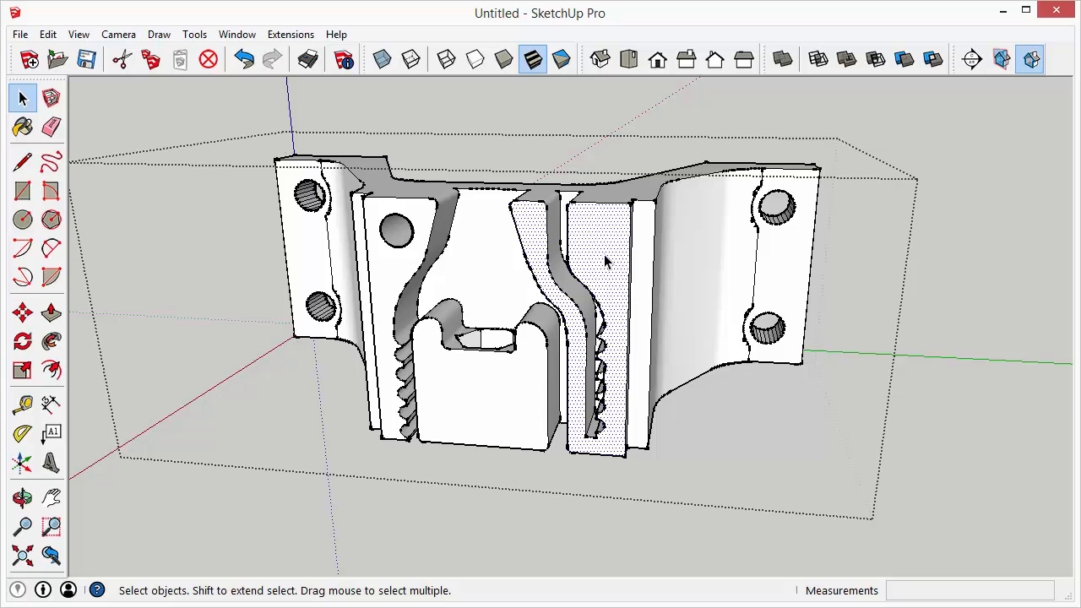
mouse_move(612, 288)
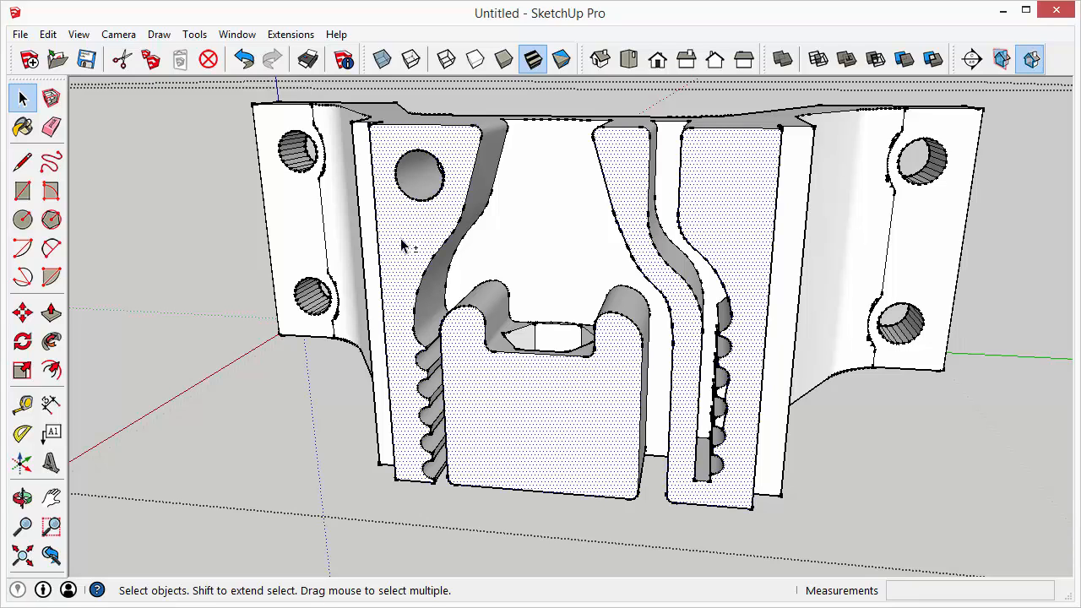
mouse_move(420, 255)
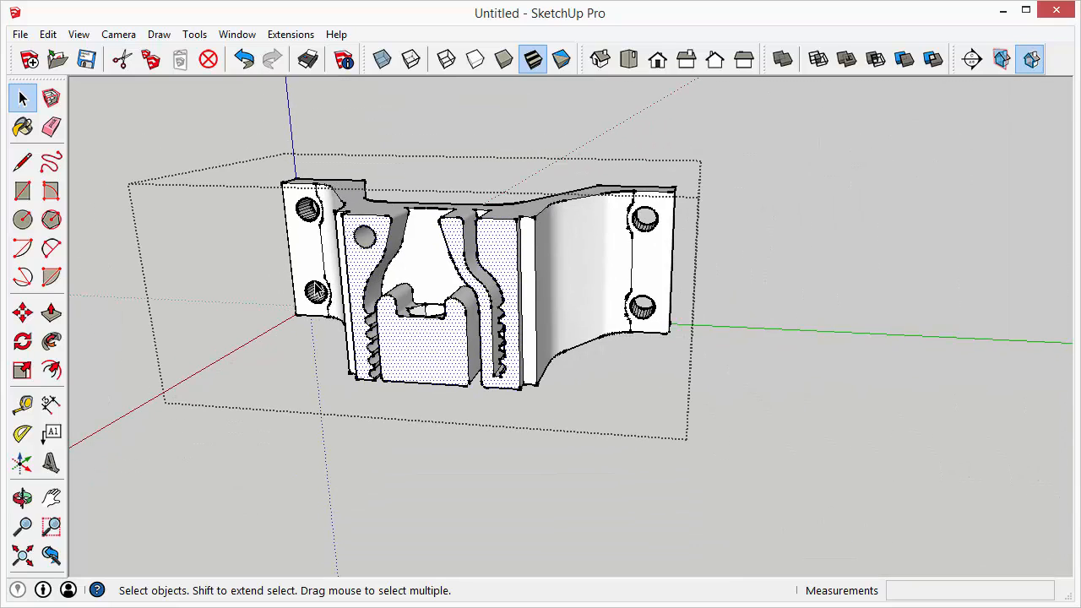
mouse_move(436, 344)
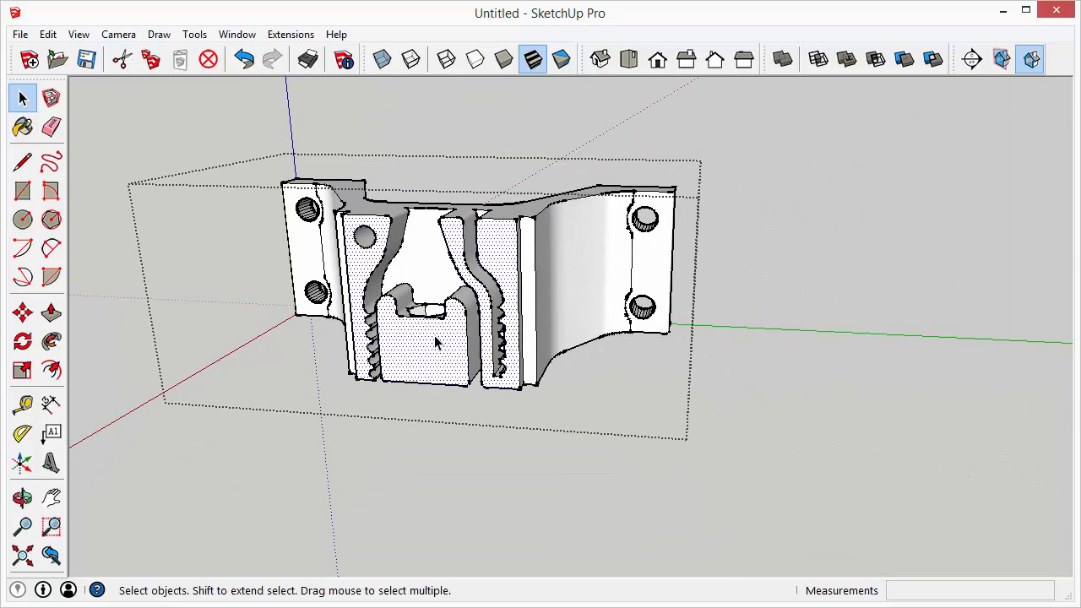
Step: With the Move tool, drag the selected front profile faces up and away from the model
left_click(21, 312)
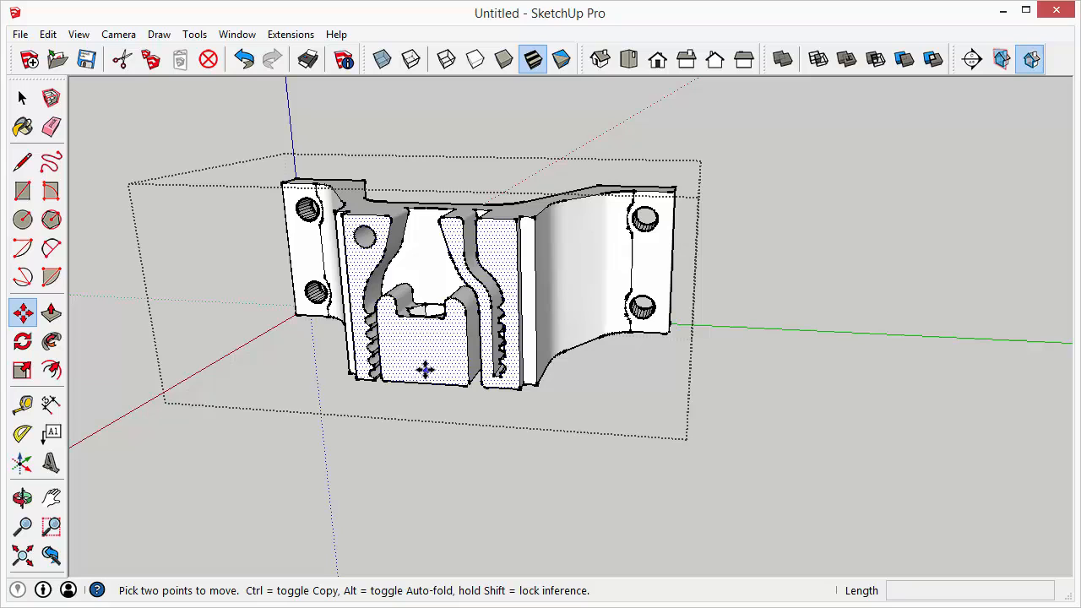
left_click_drag(424, 367, 427, 317)
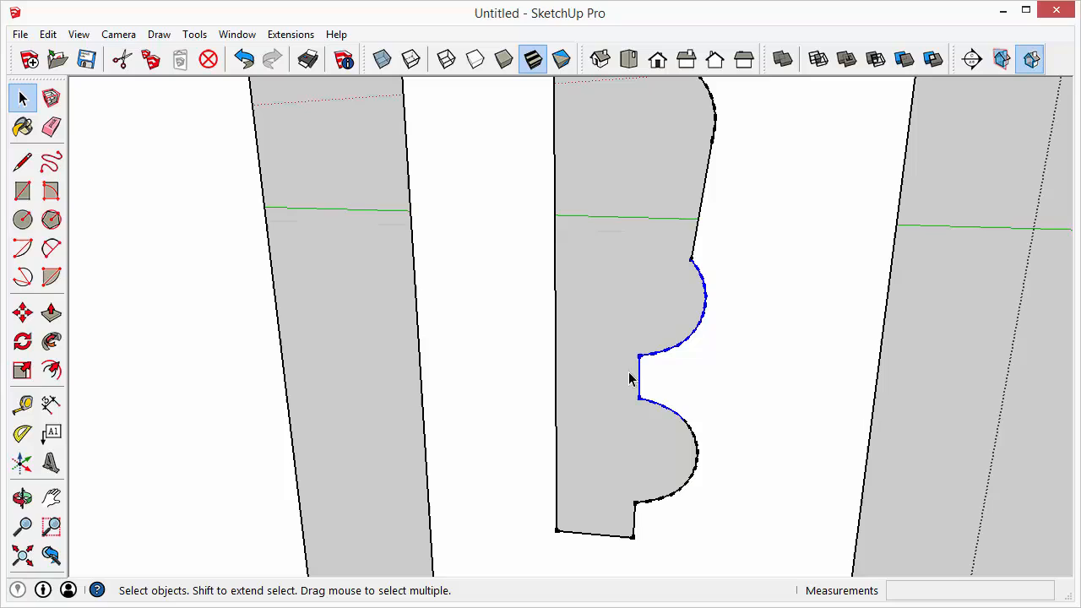
Step: Pick the Move tool to copy the intact tooth outline down the profile strip
left_click(22, 312)
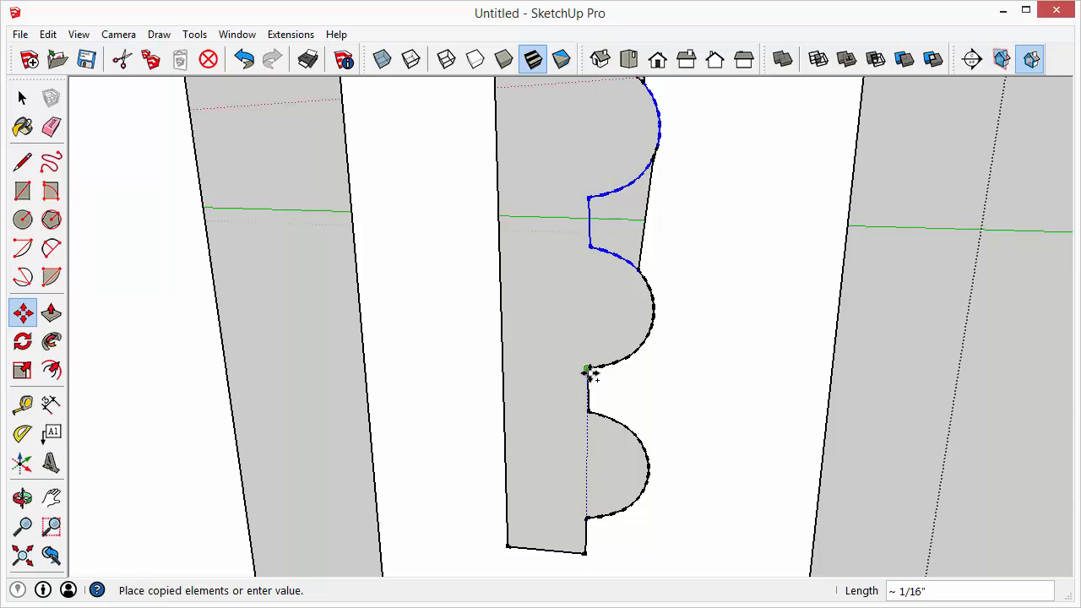
mouse_move(587, 371)
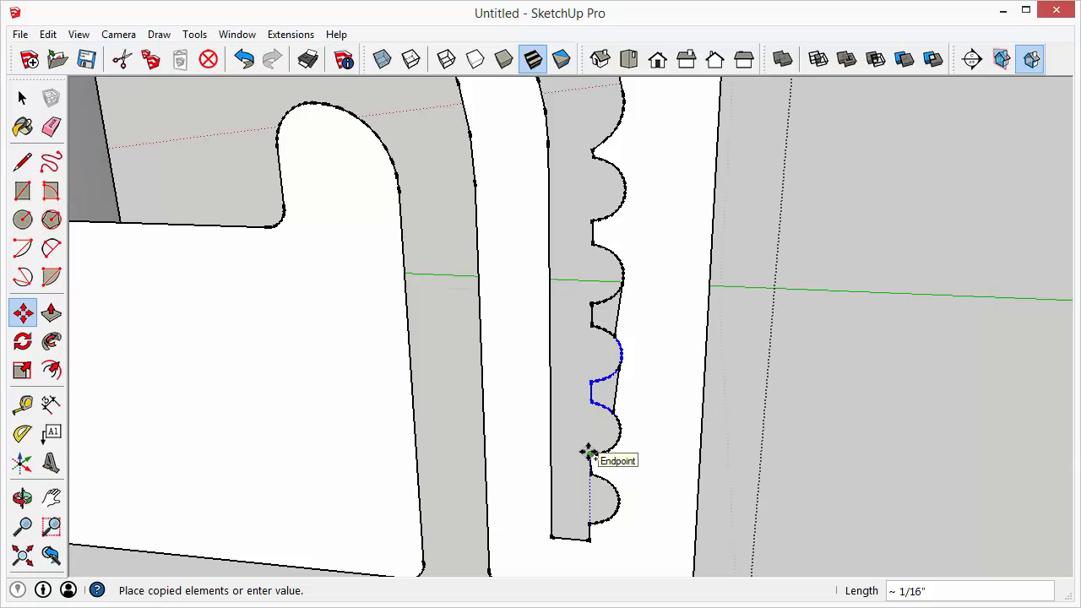
mouse_move(589, 456)
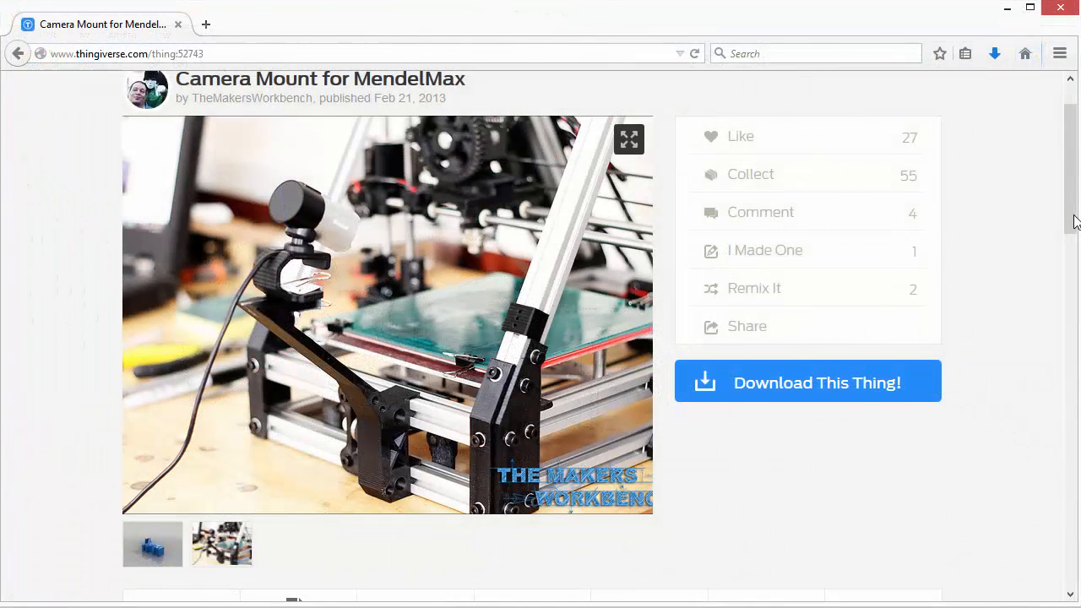
mouse_move(403, 396)
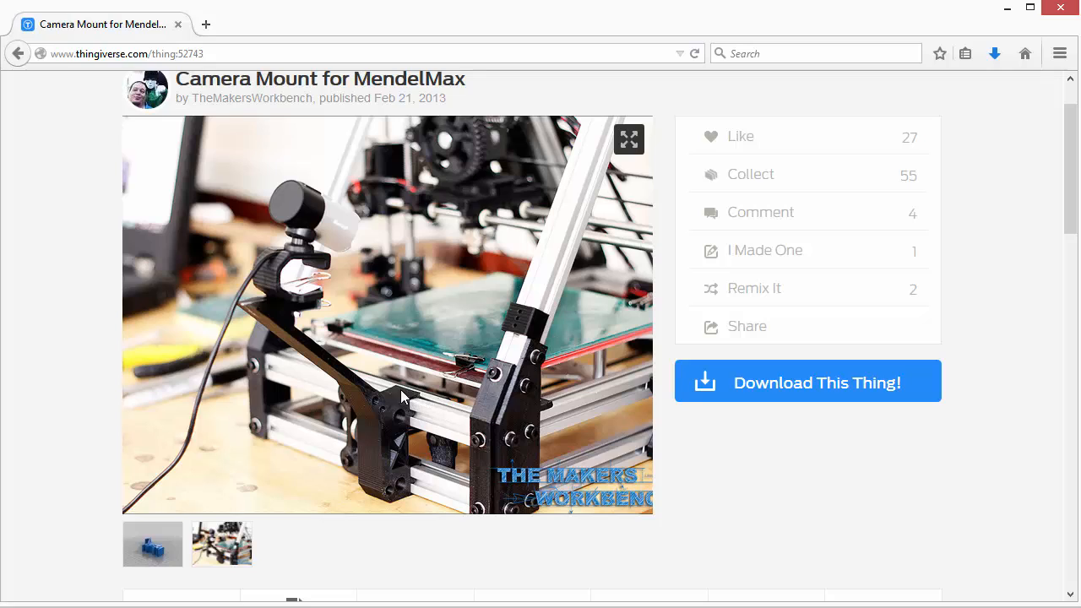
mouse_move(406, 476)
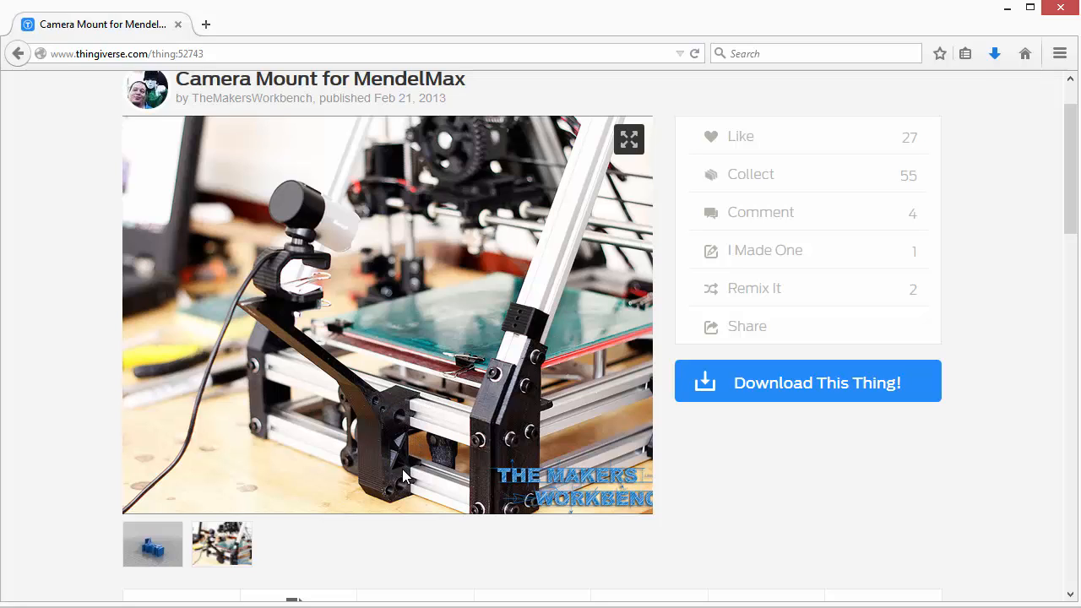
mouse_move(238, 162)
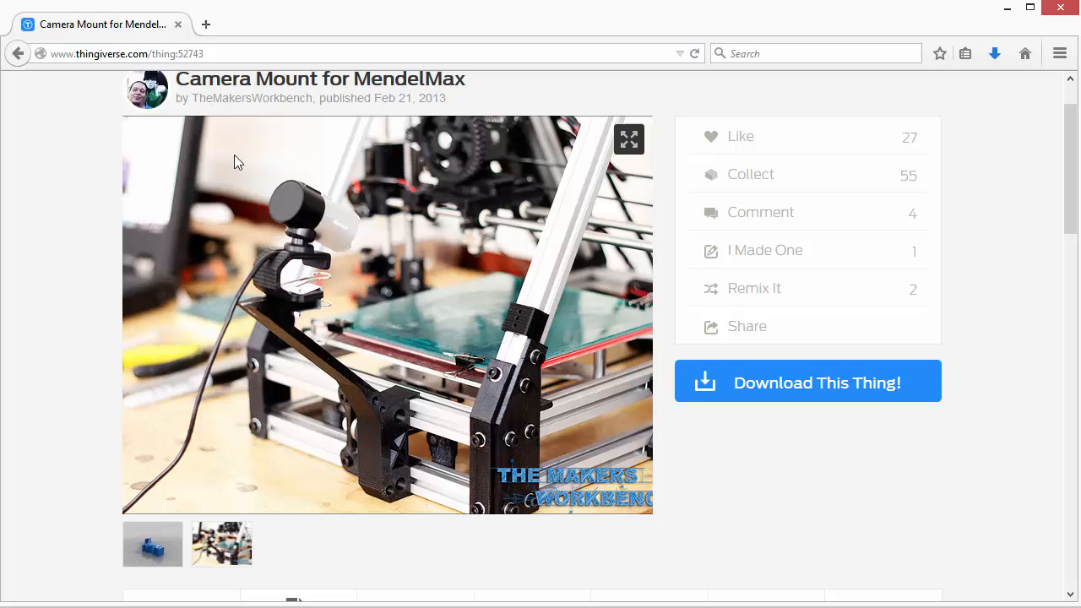
mouse_move(382, 84)
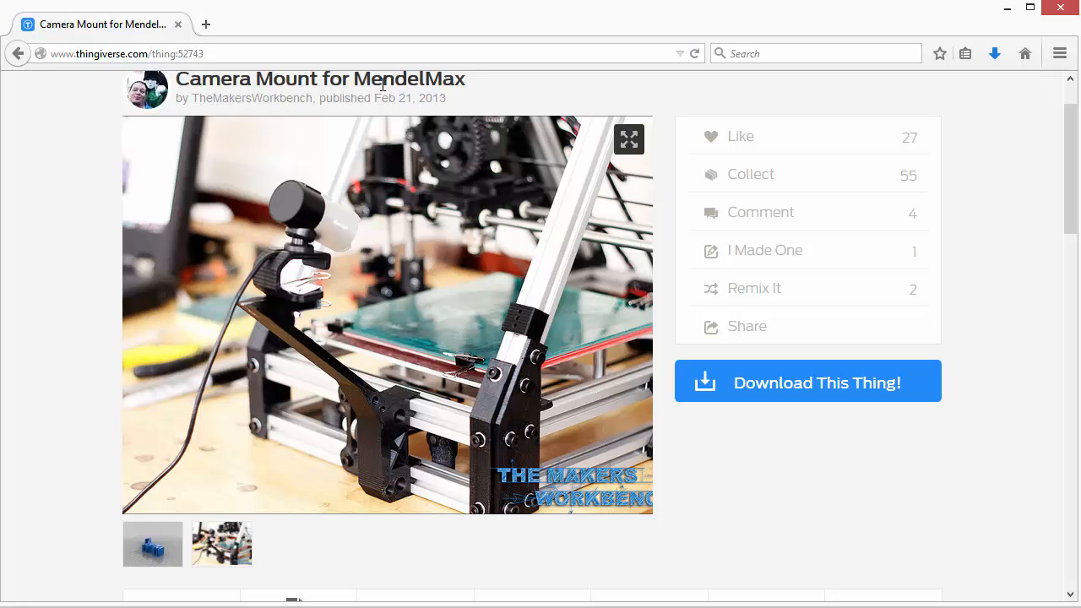
Step: Scroll the Camera Mount for MendelMax page down to its Thing Files section
scroll("down", 3)
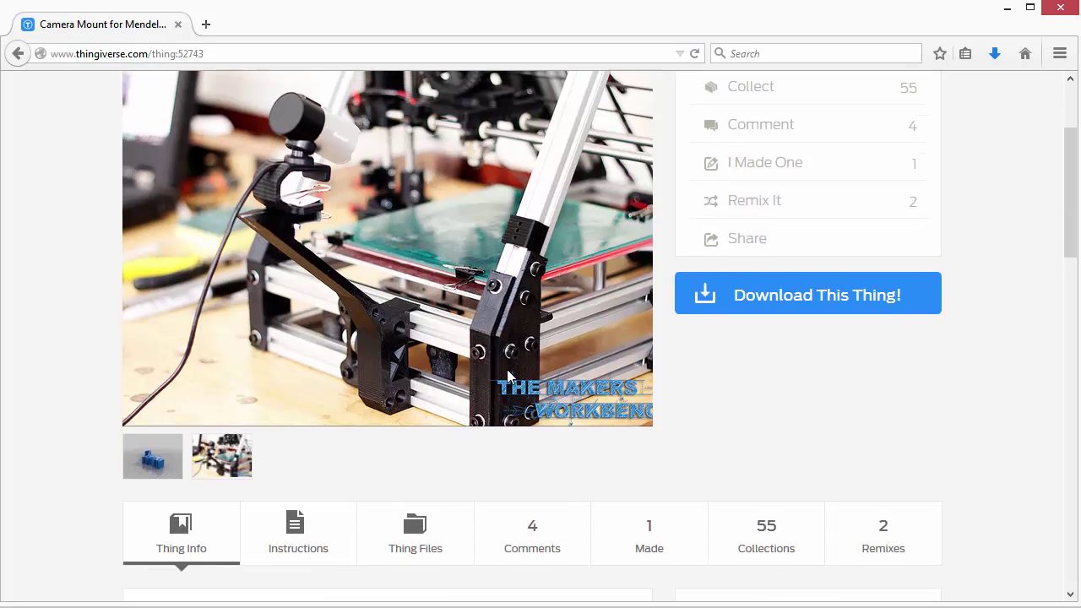
scroll("up", 3)
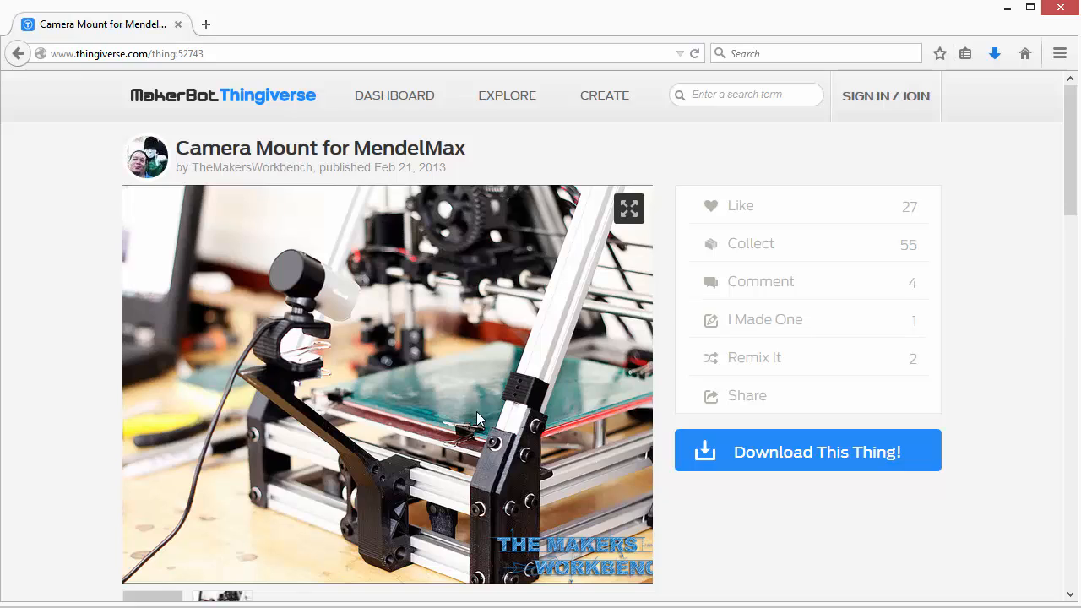
mouse_move(410, 481)
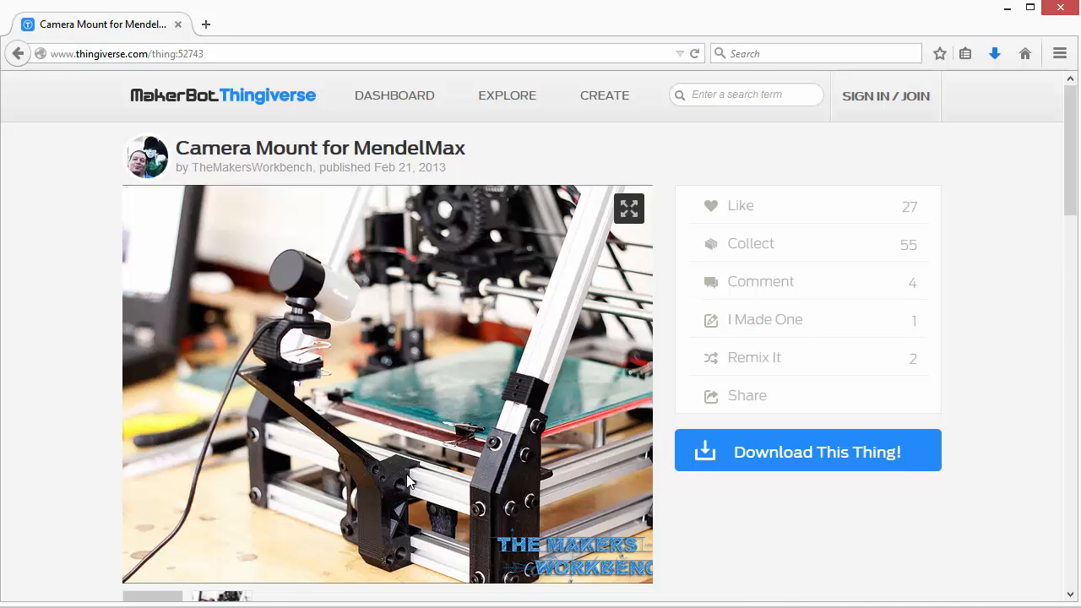
mouse_move(422, 552)
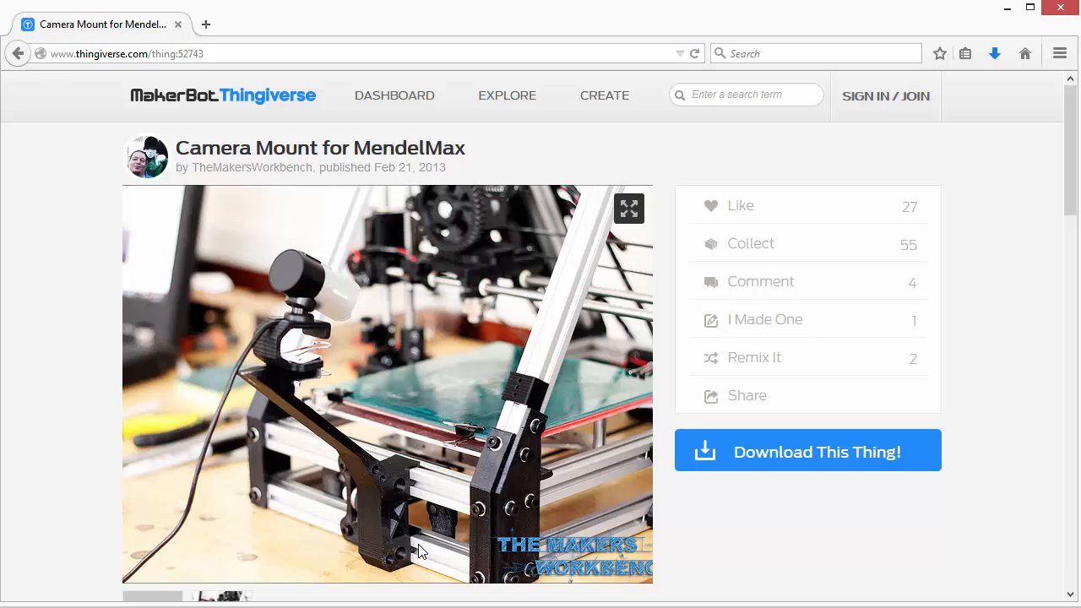
scroll("down", 3)
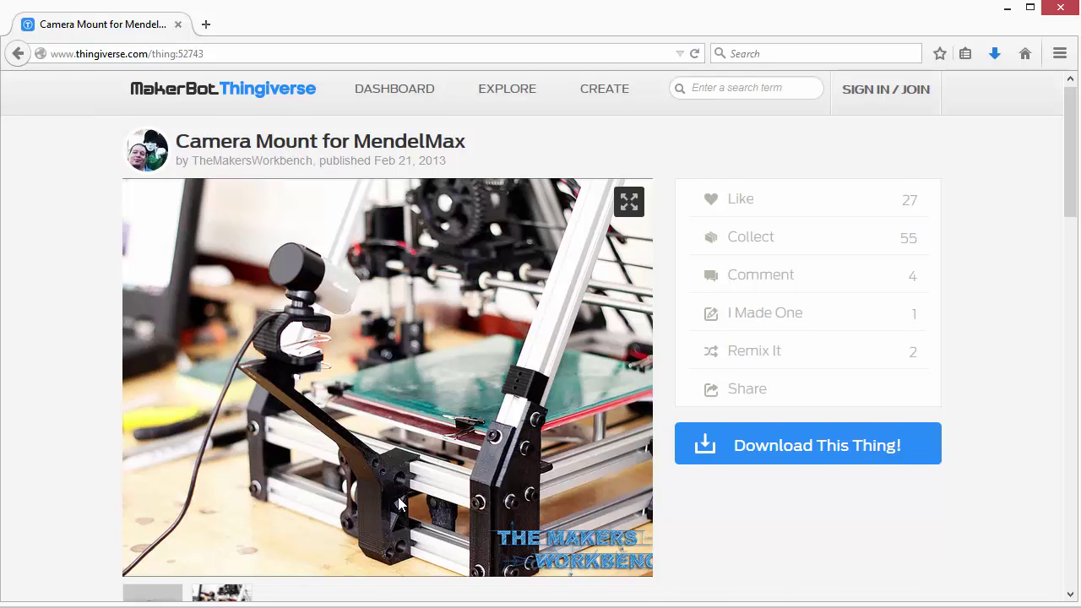
scroll("down", 3)
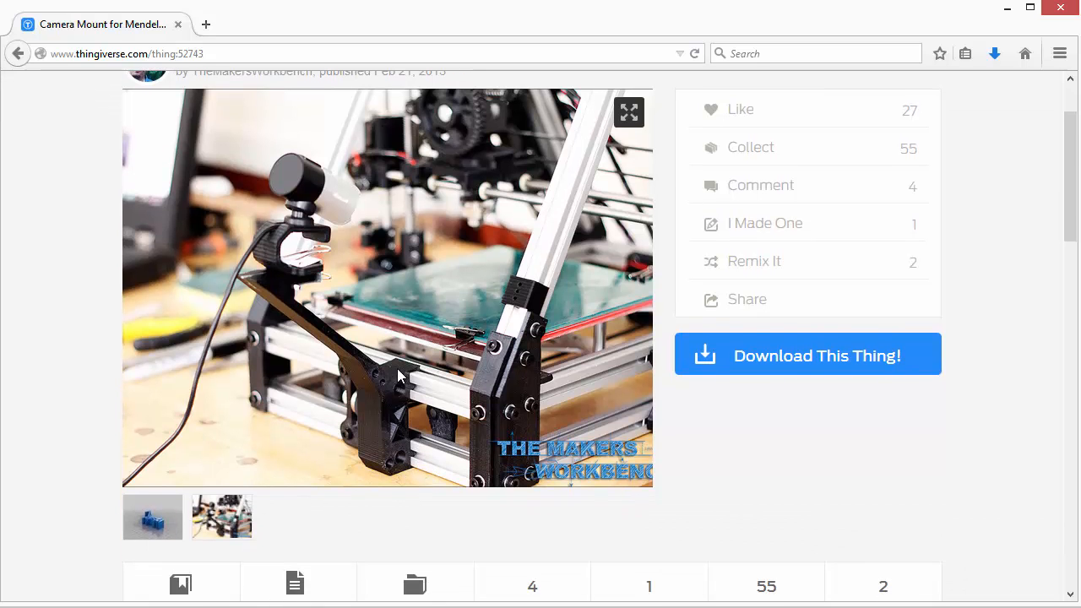
scroll("down", 3)
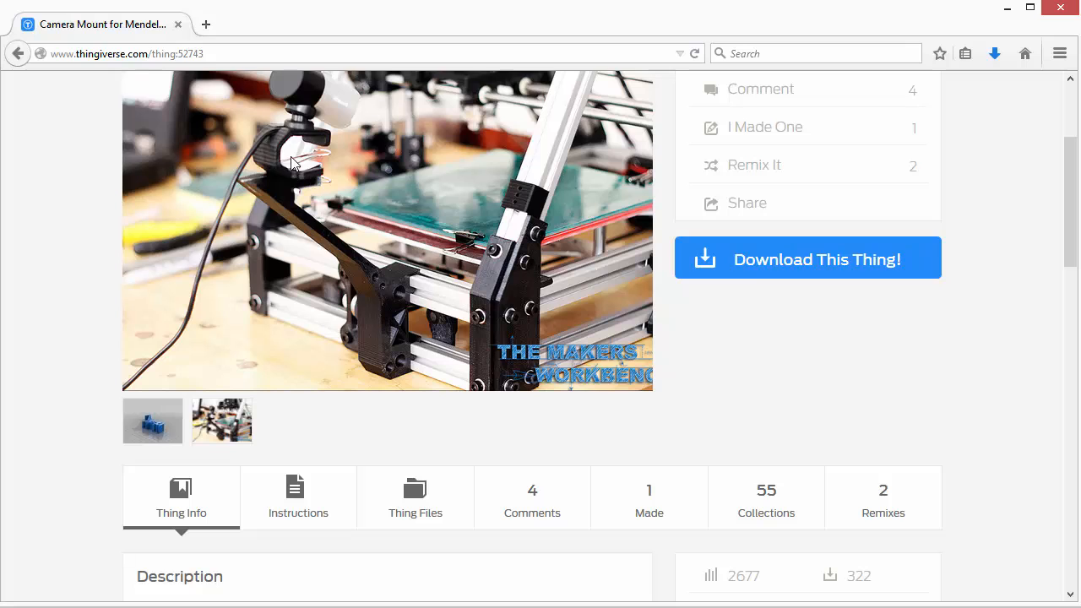
mouse_move(394, 284)
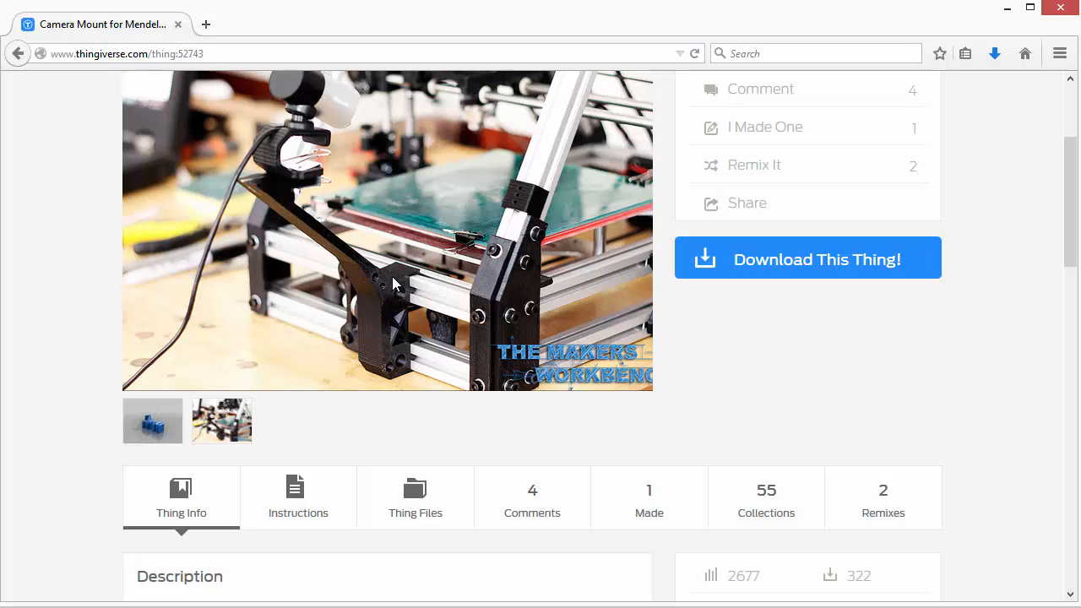
scroll("down", 3)
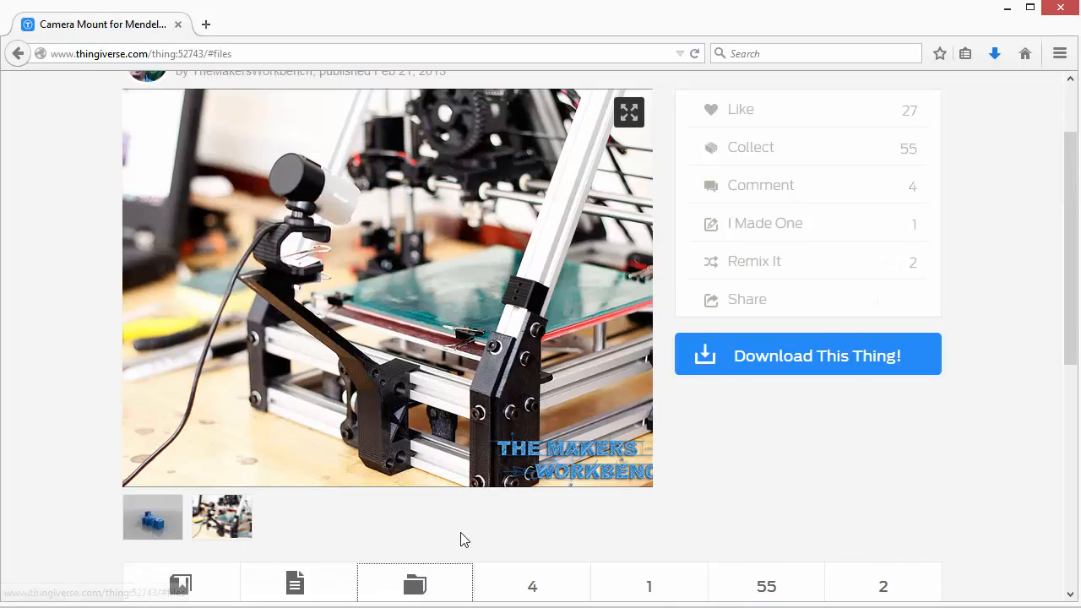
Step: Open Lifecam_cinema_studio_camera_mount_v2.skp from the Thing Files list with SketchUp
scroll("down", 3)
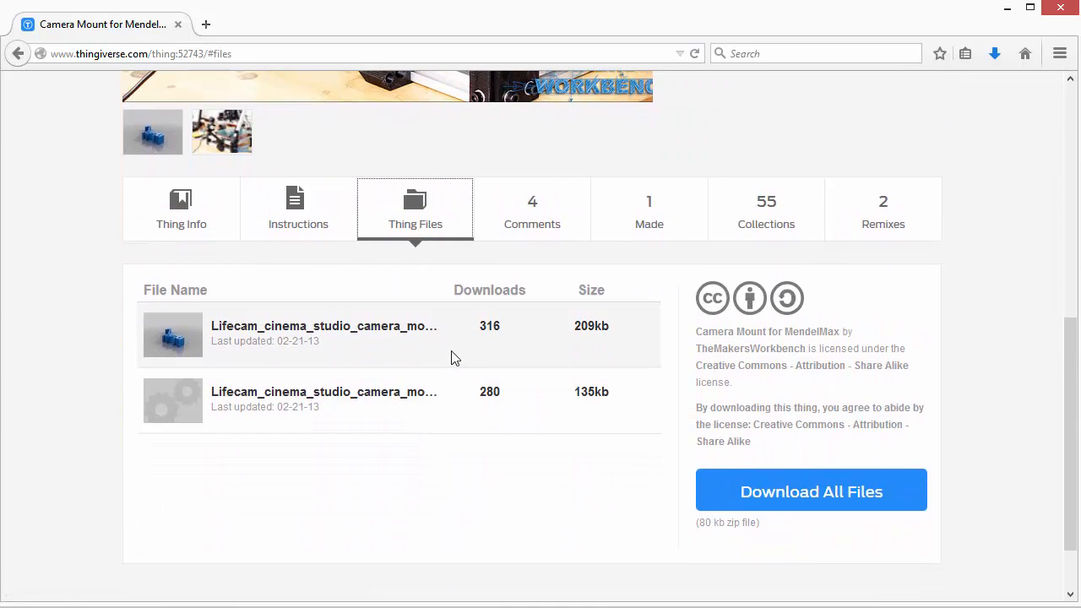
mouse_move(266, 420)
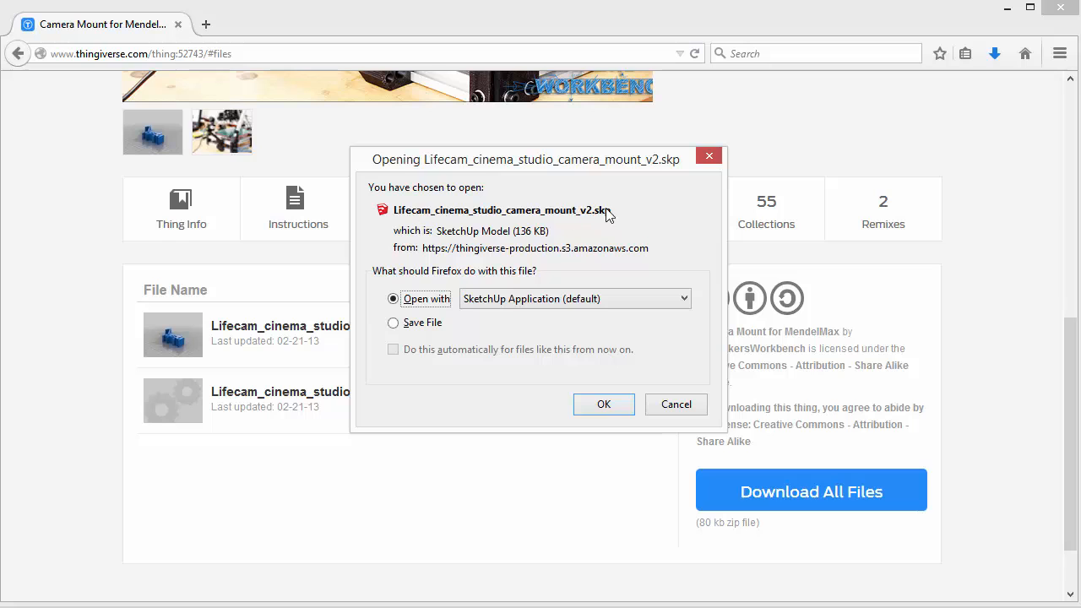
mouse_move(425, 239)
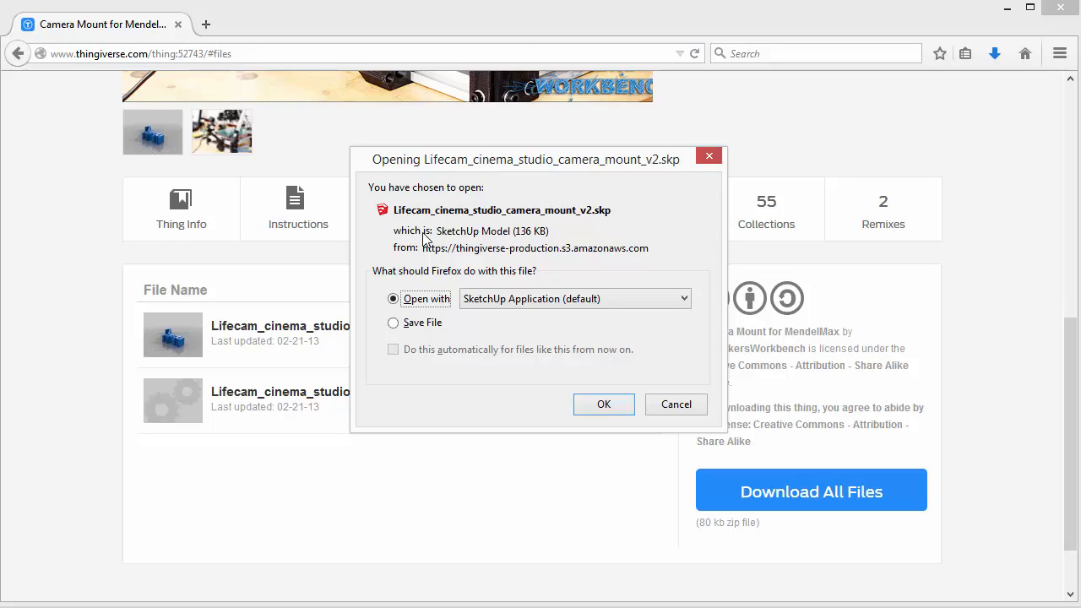
left_click(603, 405)
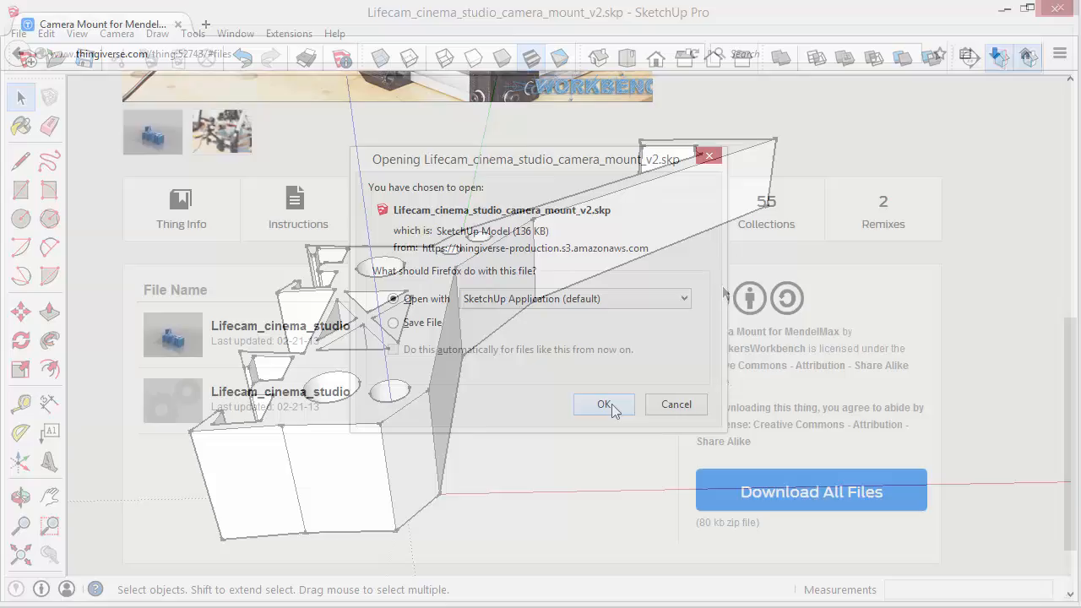
Step: Load the Lifecam camera mount model in SketchUp and select its clip profile face
left_click(604, 404)
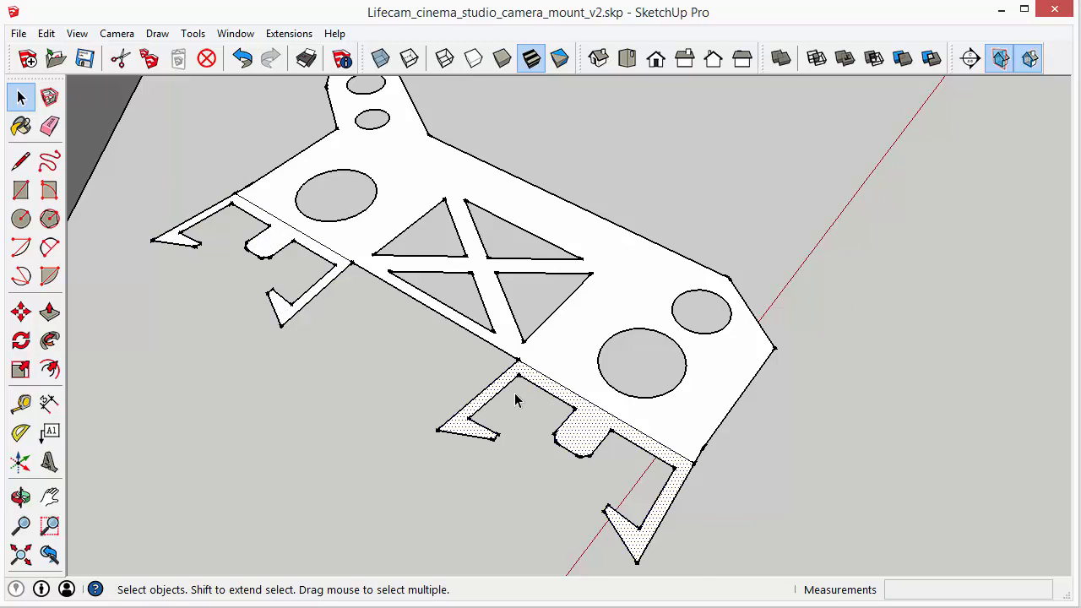
left_click(20, 310)
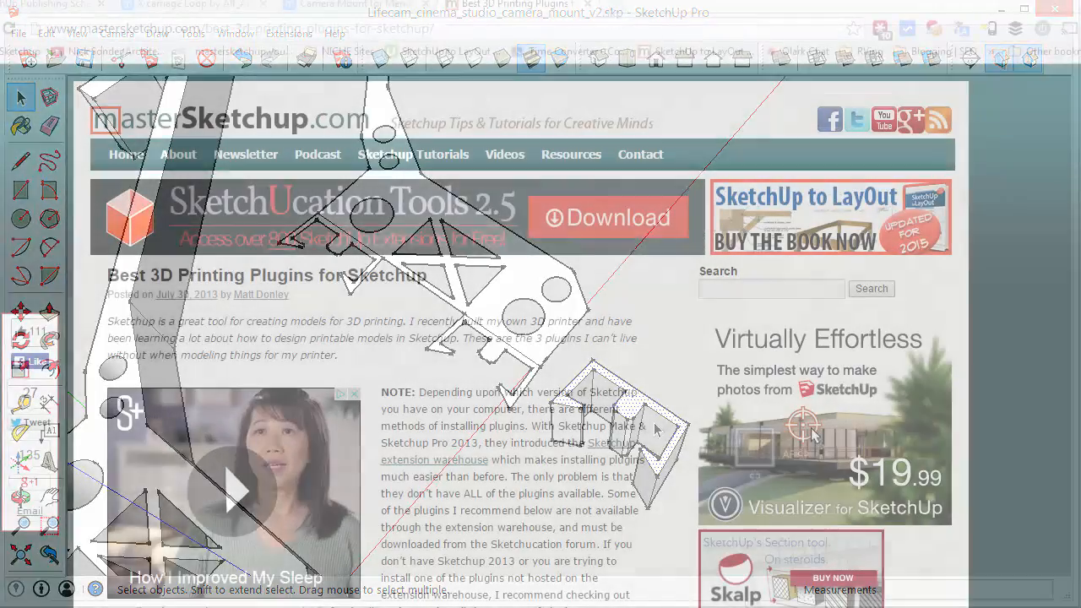
Step: Scroll through the article's Solid Inspector, RoundCorner and STL plugin sections
scroll("down", 3)
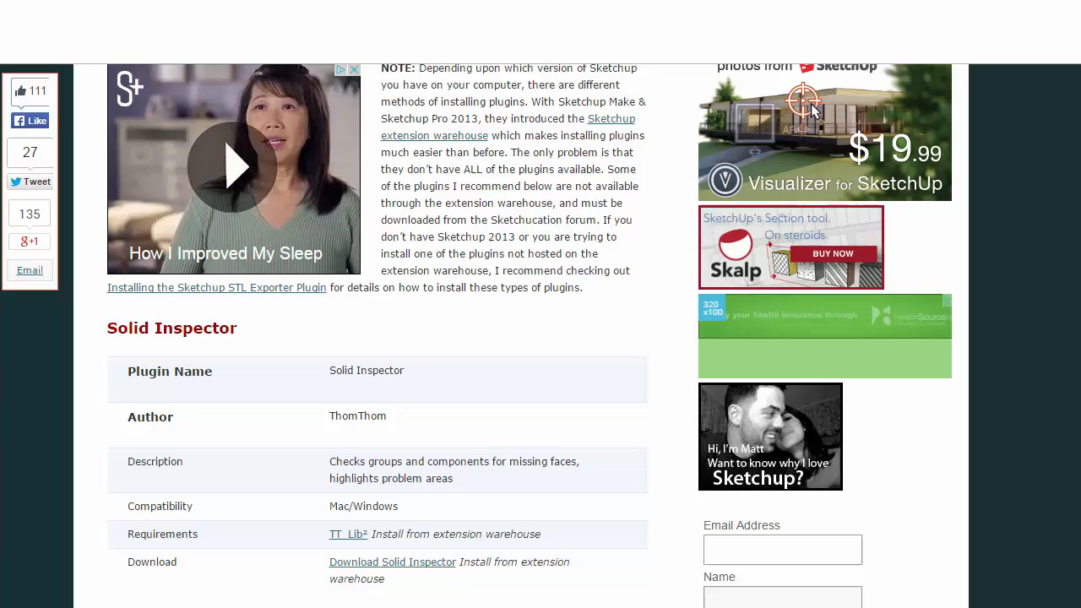
scroll("down", 3)
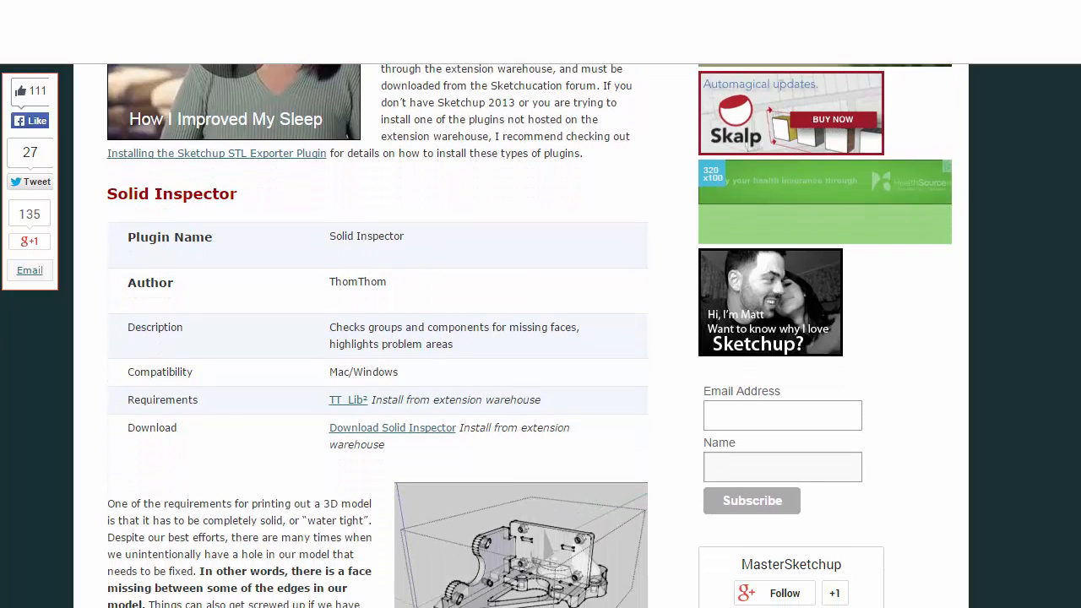
scroll("down", 3)
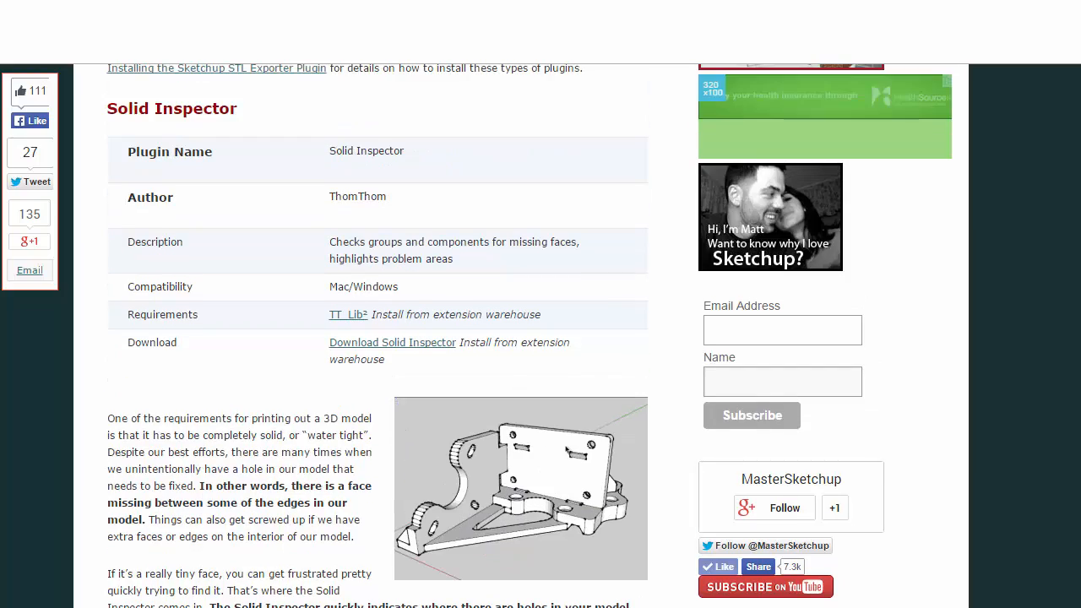
scroll("down", 3)
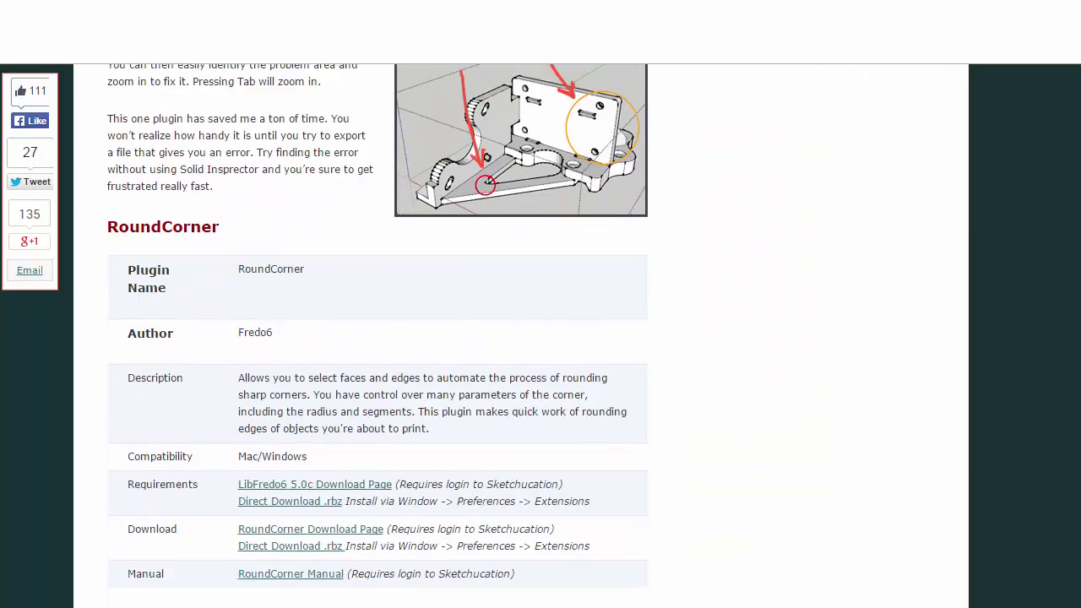
scroll("down", 3)
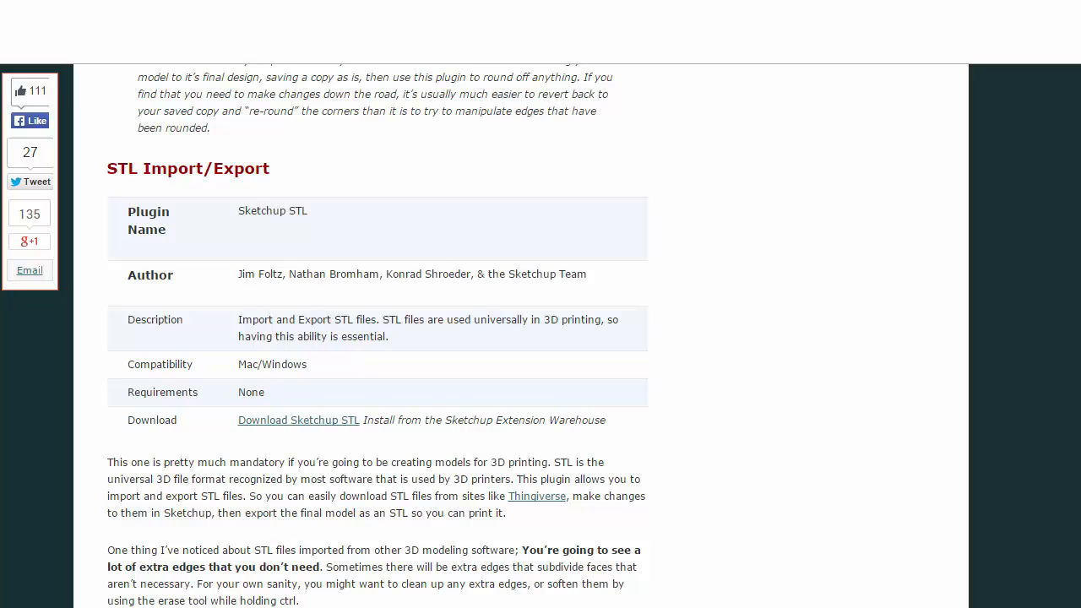
scroll("down", 3)
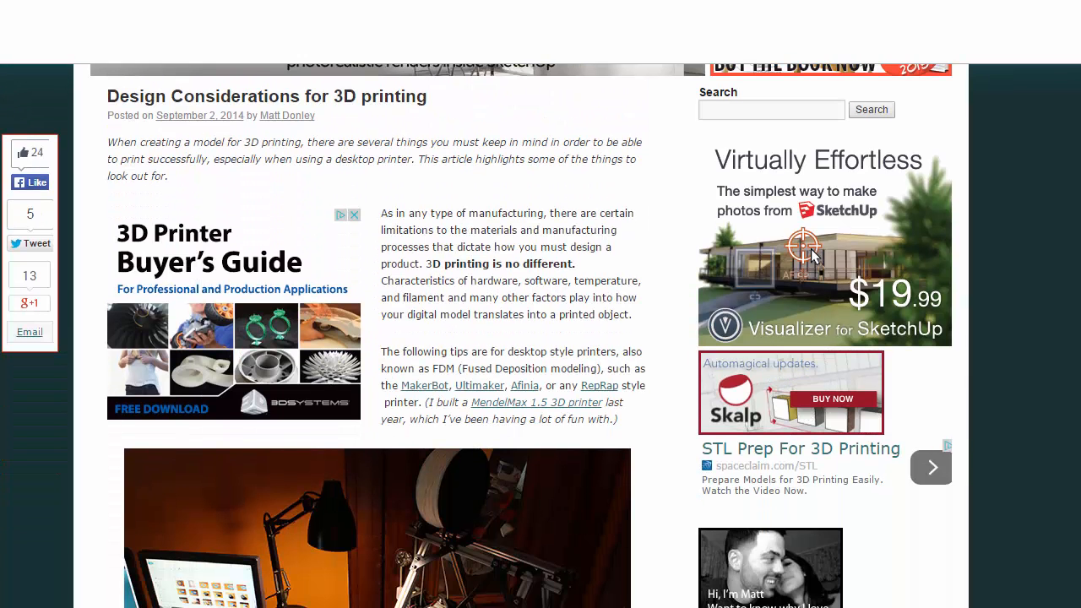
Step: Read past the strong base, grain direction and overhang tips to the wall-thickness section
scroll("down", 3)
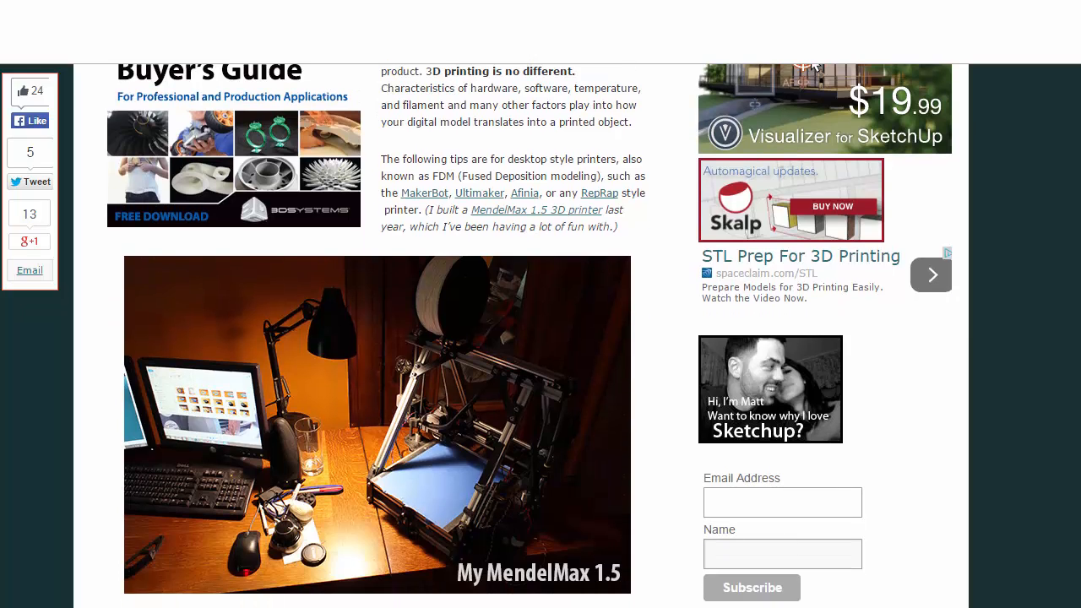
scroll("down", 3)
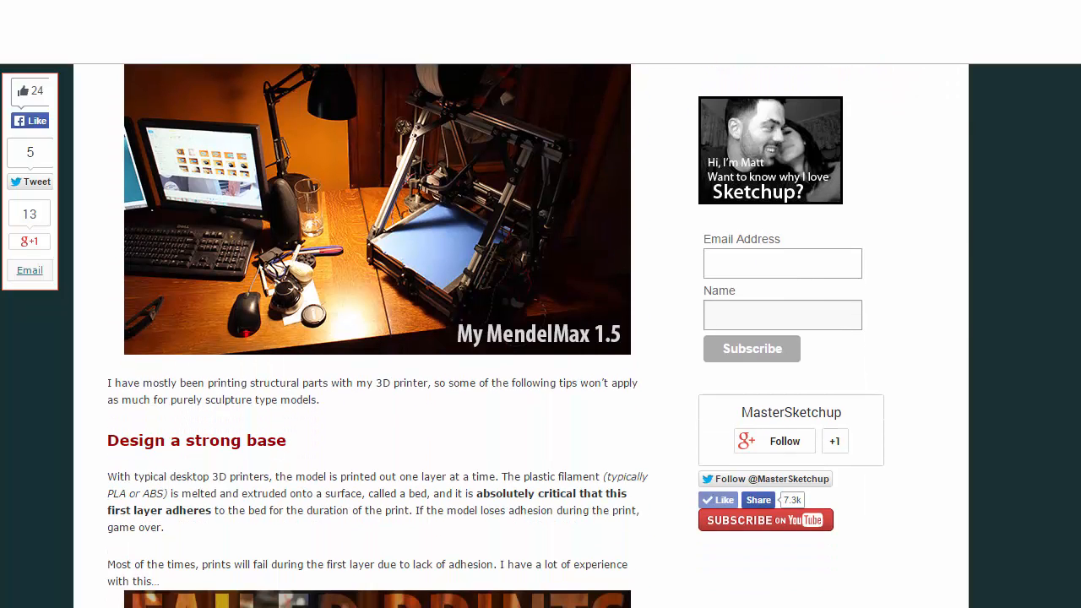
scroll("down", 3)
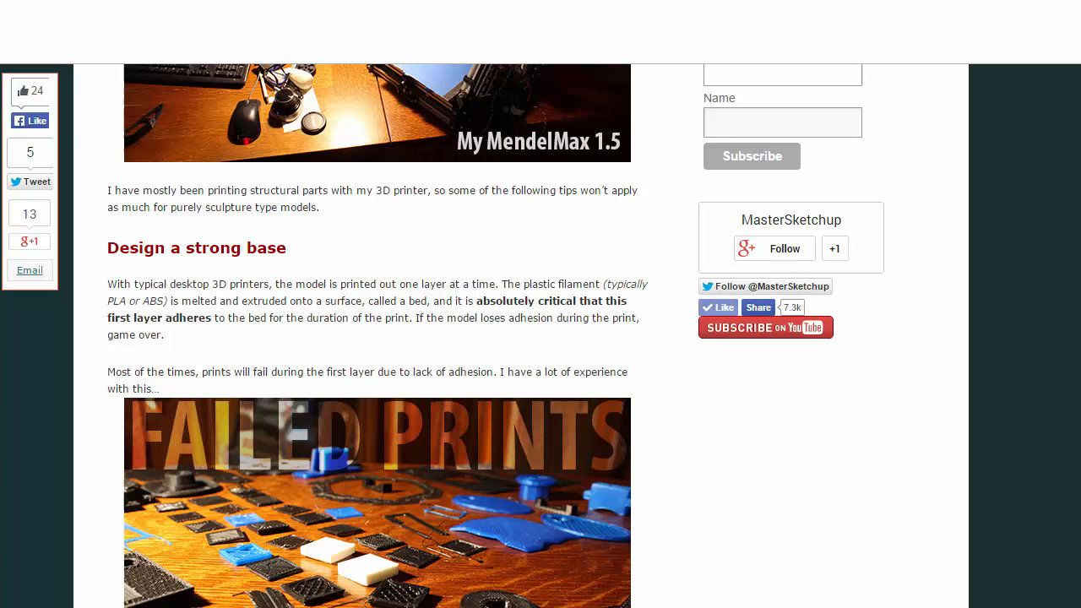
scroll("down", 3)
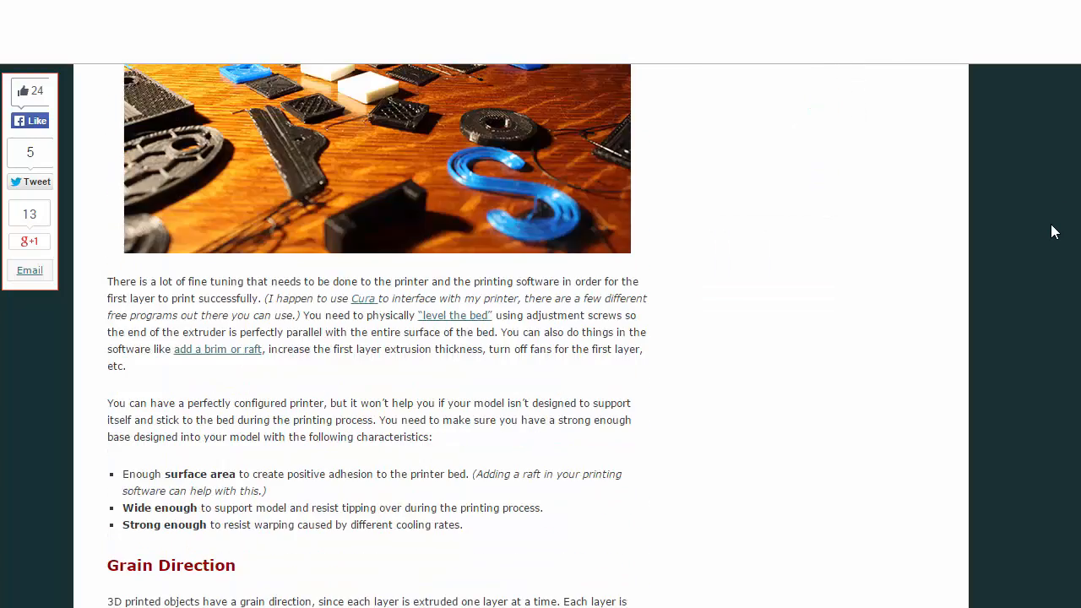
scroll("down", 3)
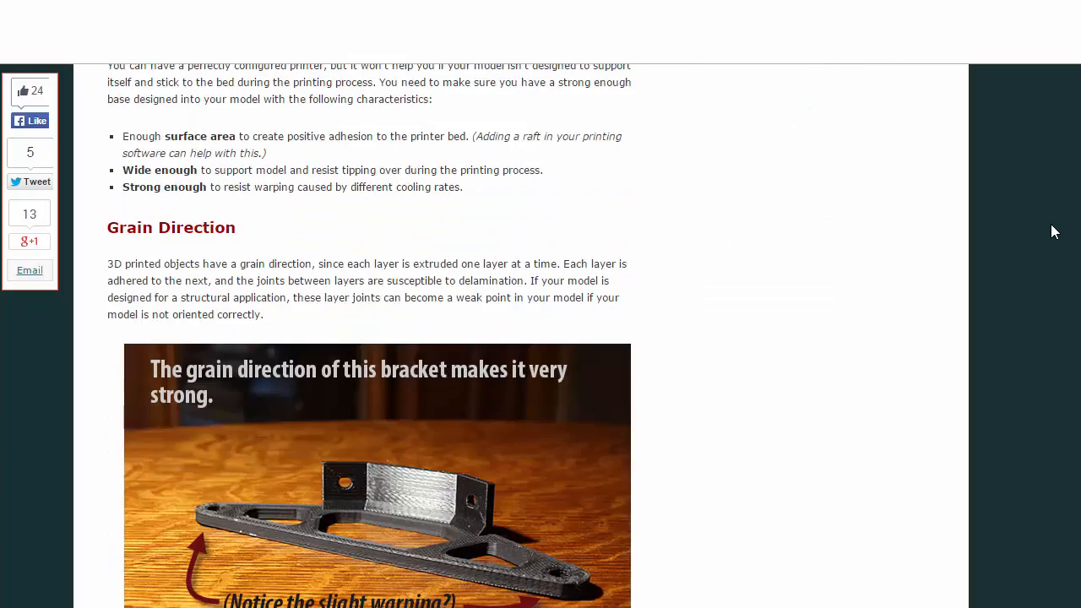
scroll("down", 3)
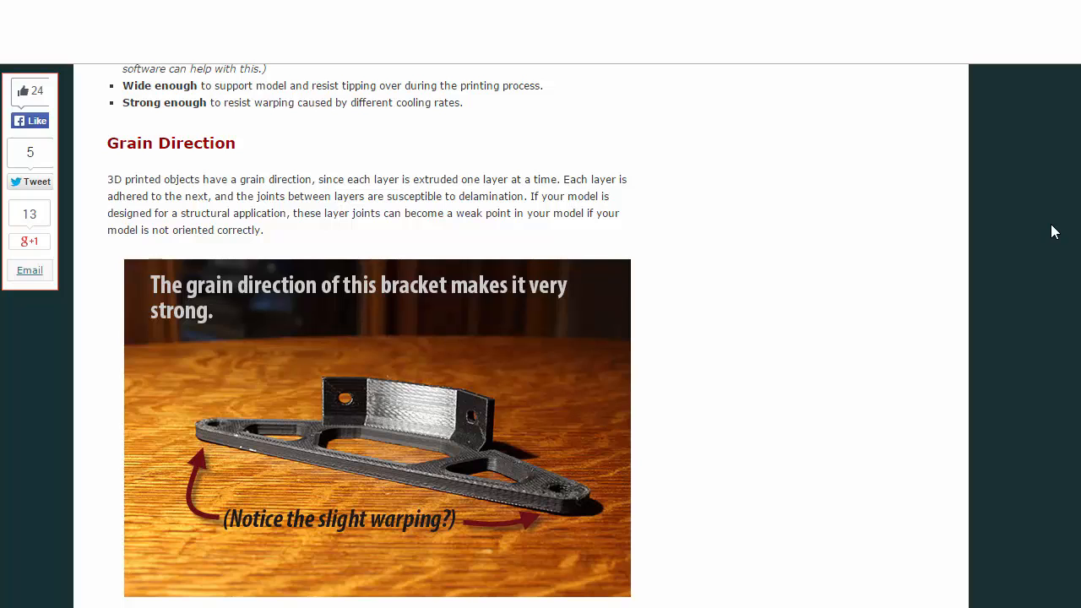
scroll("down", 3)
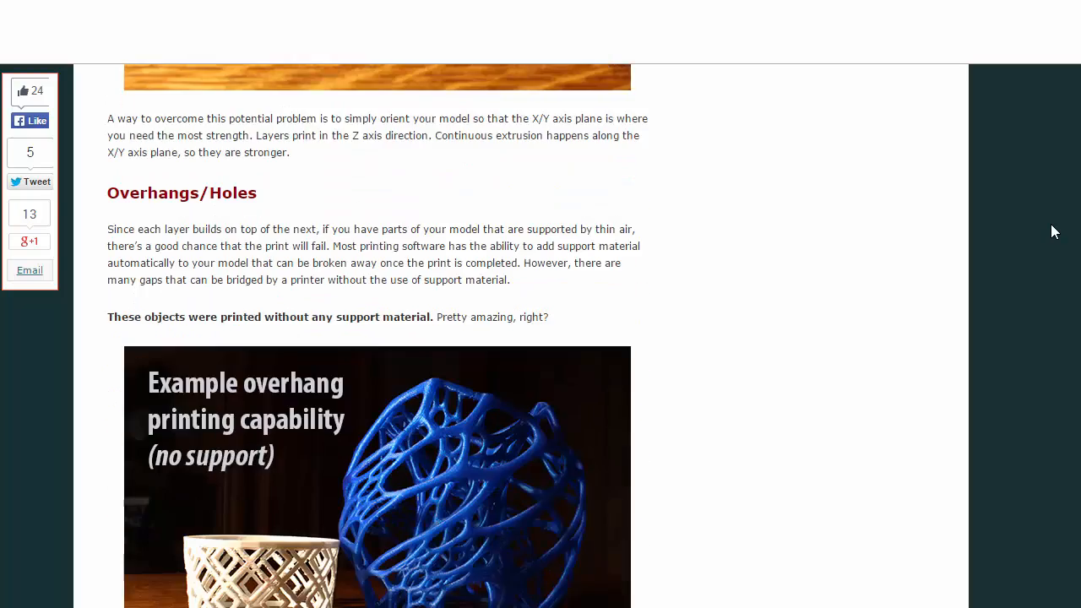
scroll("down", 3)
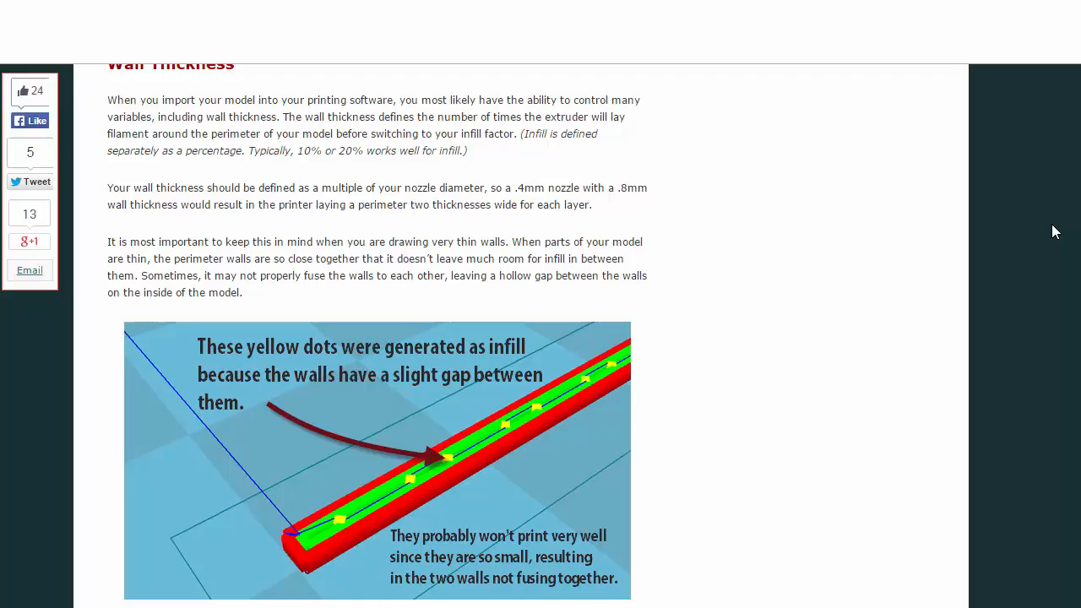